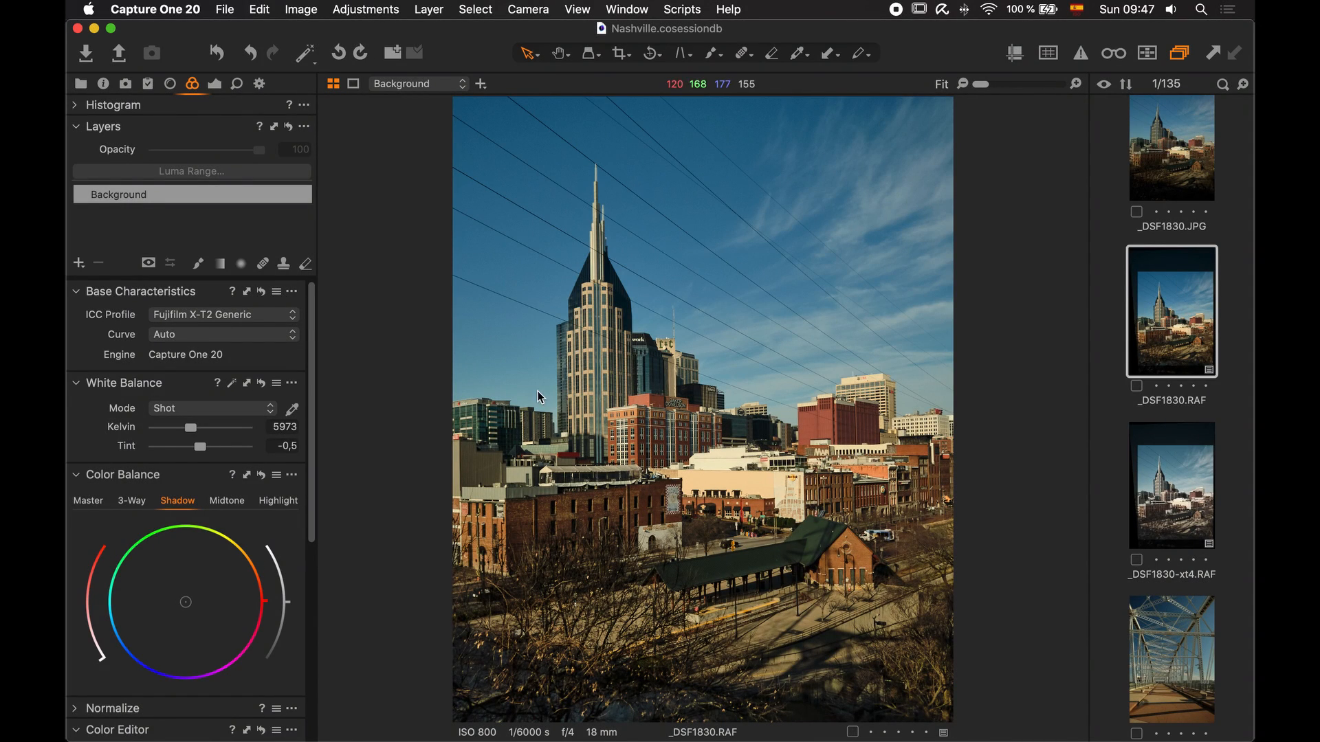
pyautogui.moveTo(466, 393)
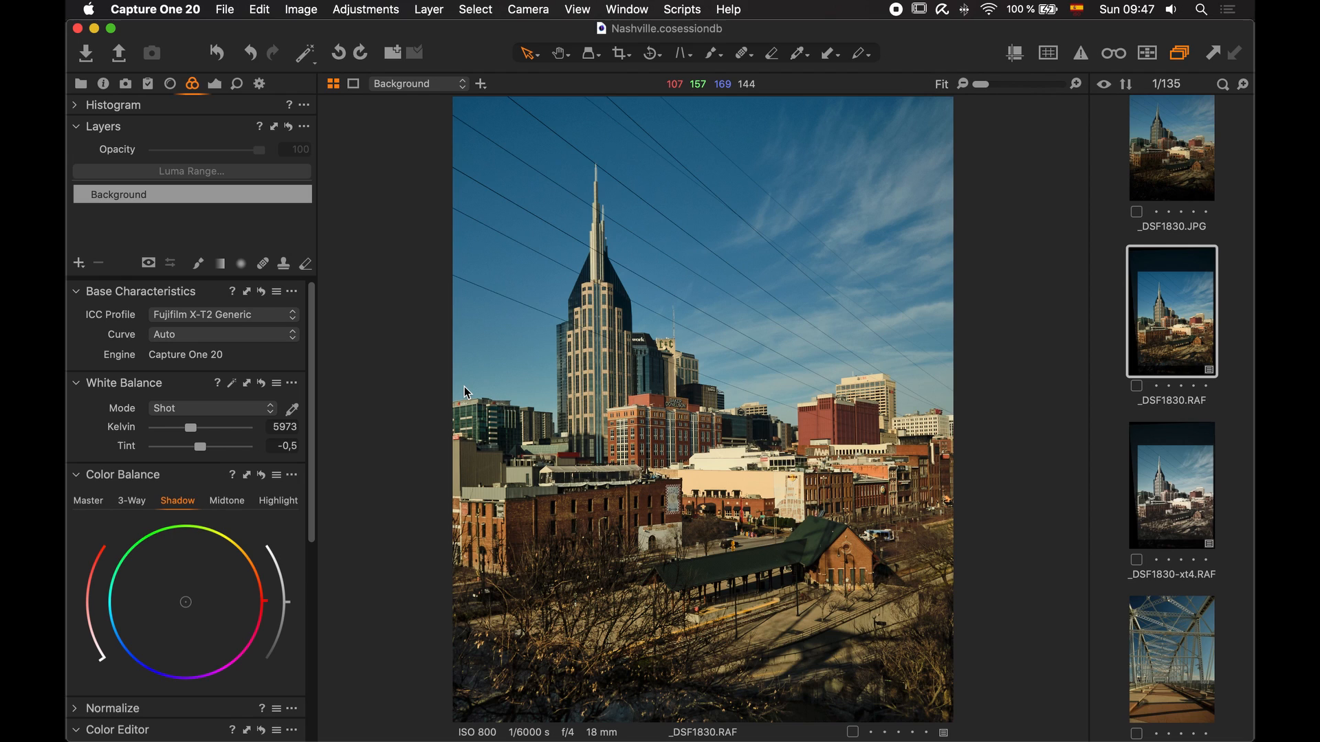
pyautogui.moveTo(286, 344)
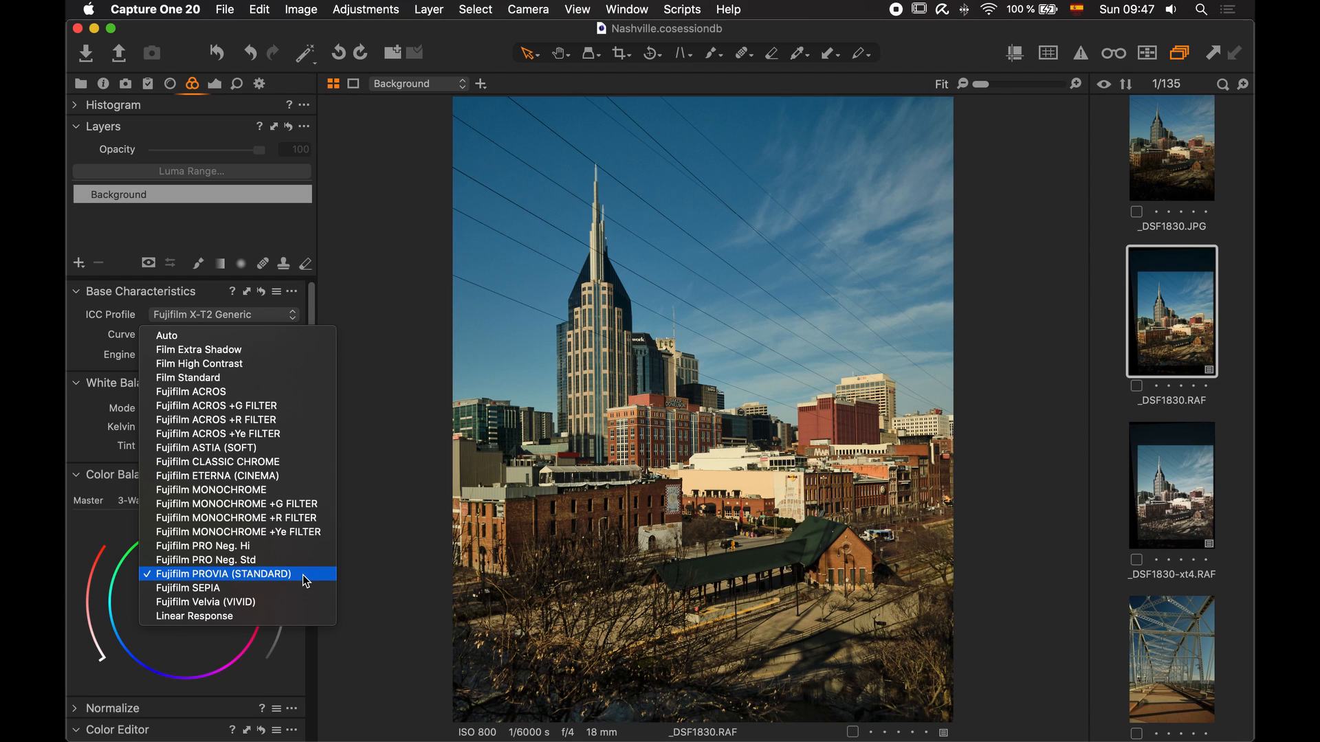
# Try the PROVIA (STANDARD), CLASSIC CHROME and ACROS film simulation curves on the X-T2 photo
pyautogui.click(222, 574)
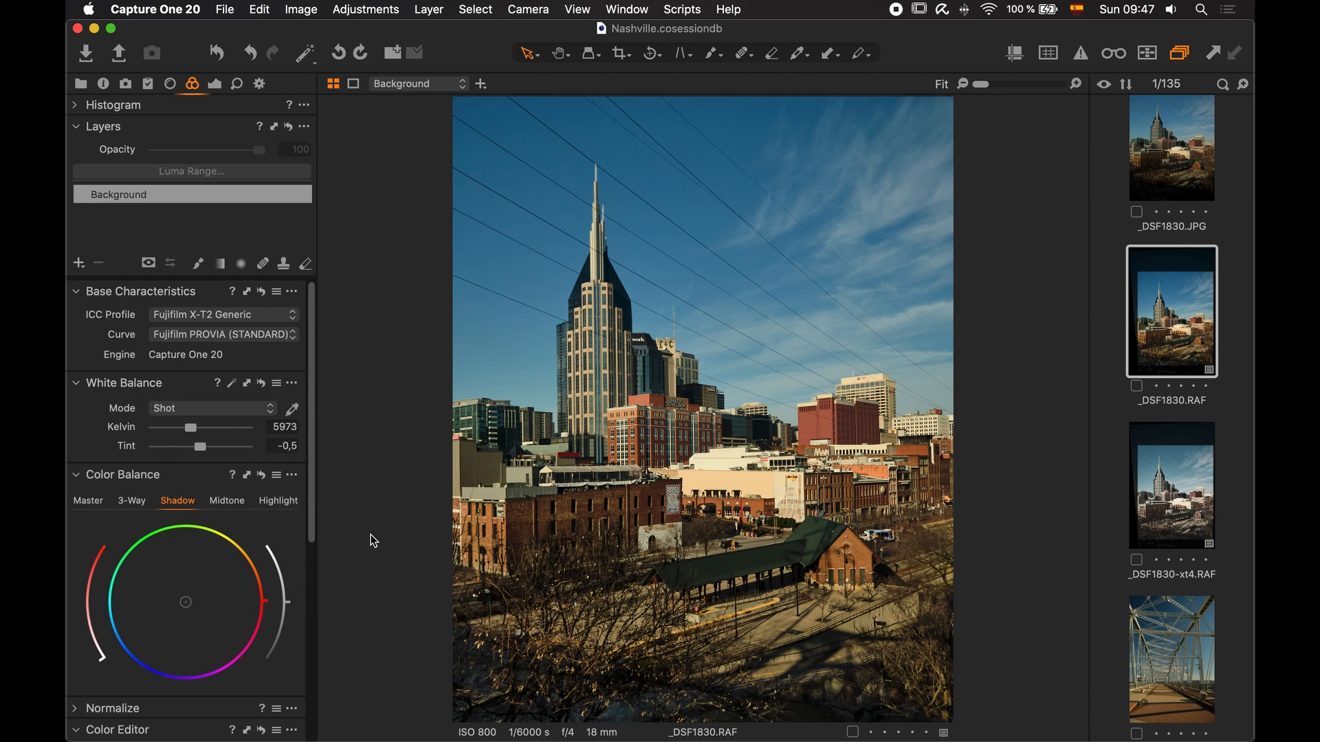
pyautogui.moveTo(312, 356)
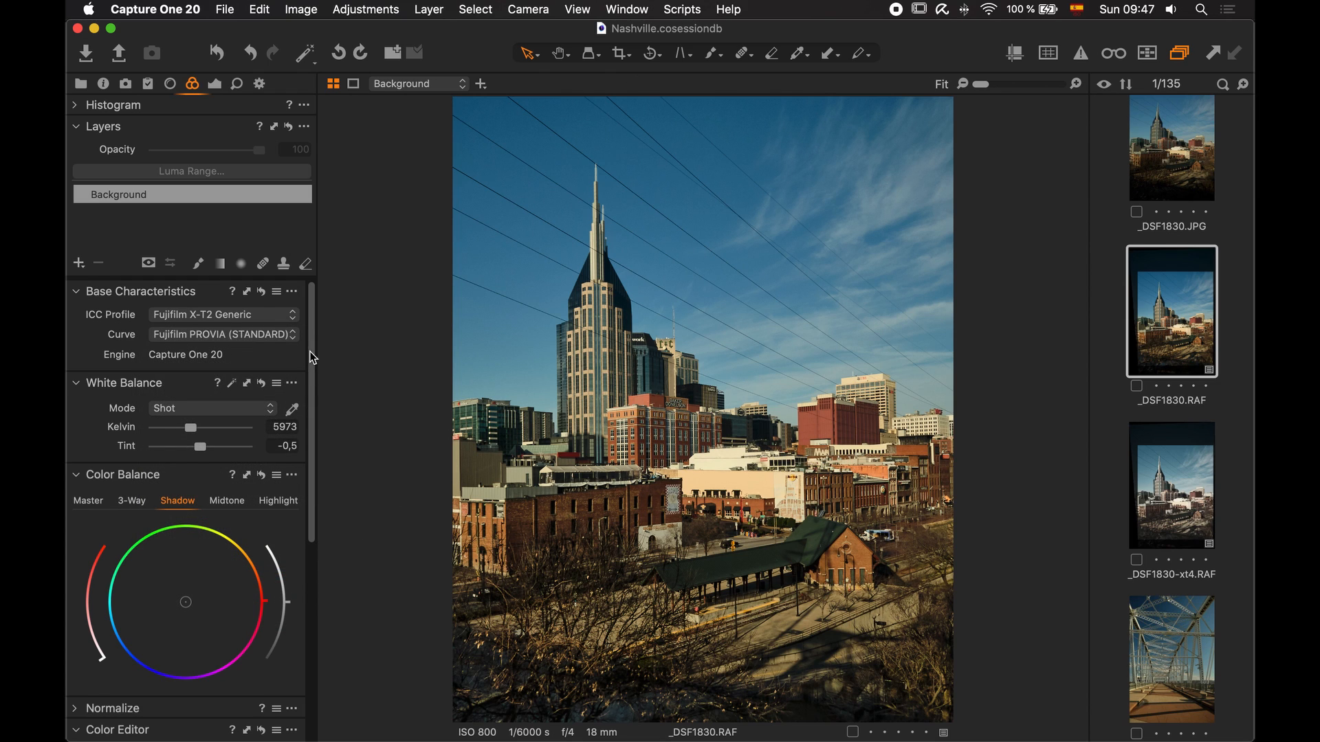
pyautogui.click(222, 334)
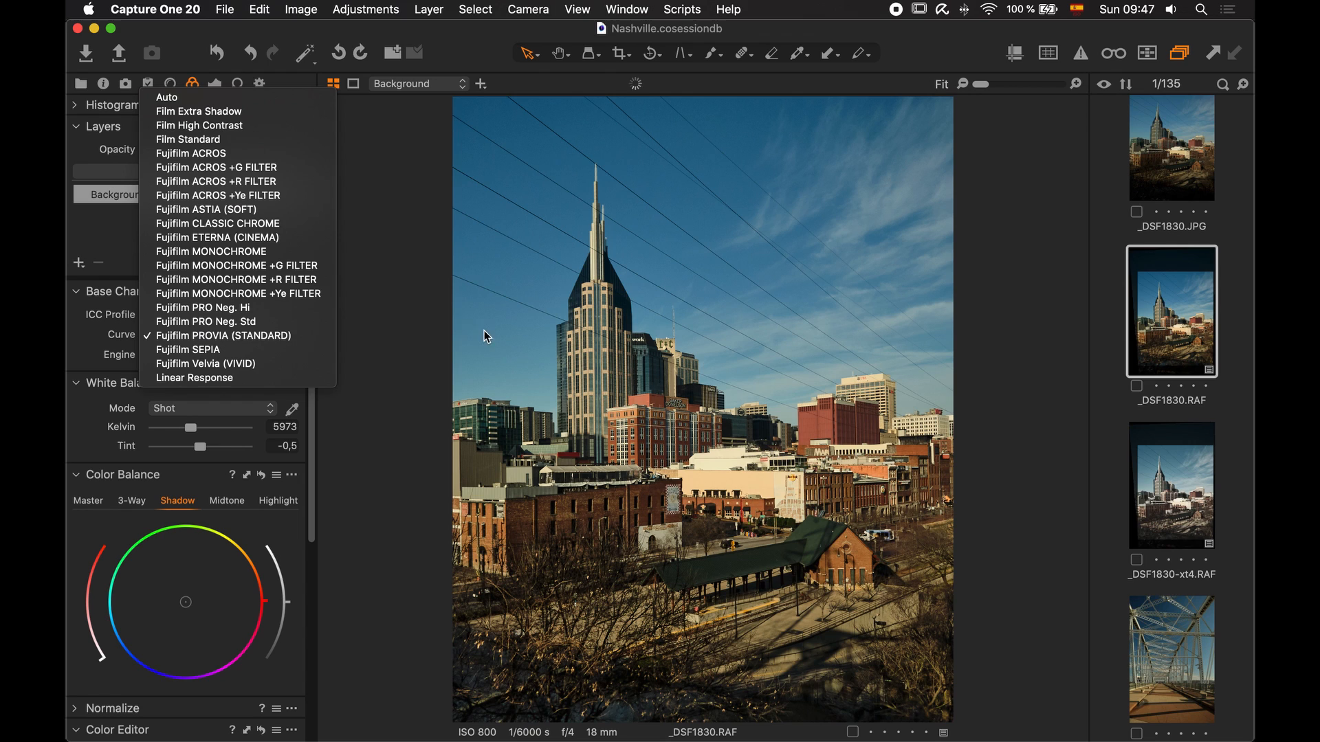
pyautogui.click(217, 223)
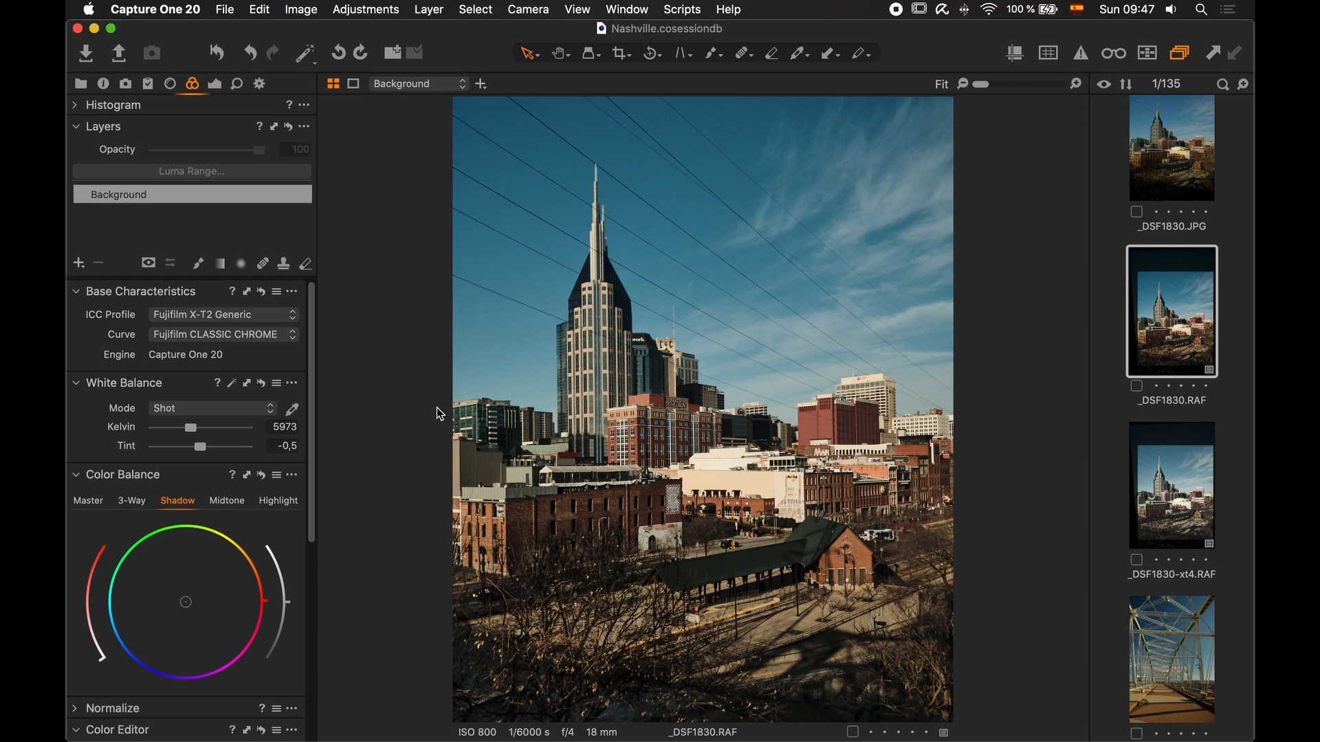
pyautogui.moveTo(285, 341)
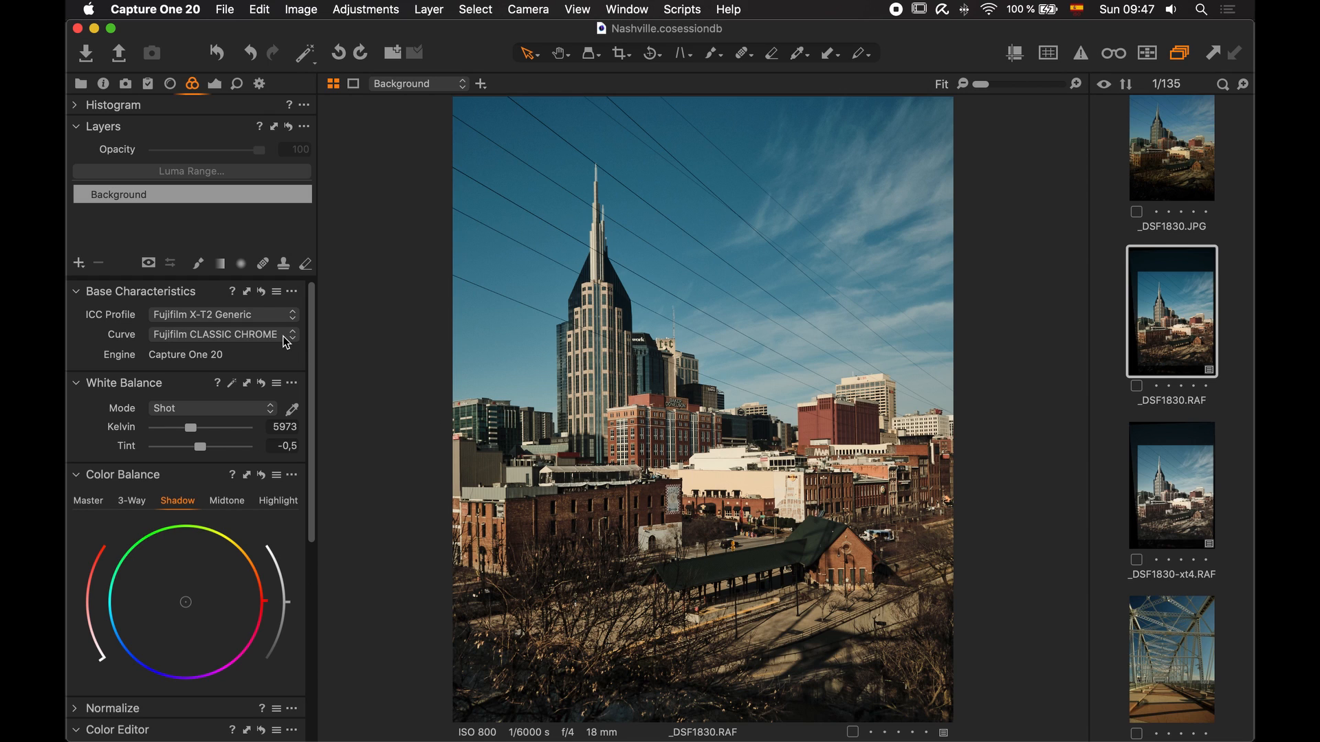
pyautogui.click(223, 334)
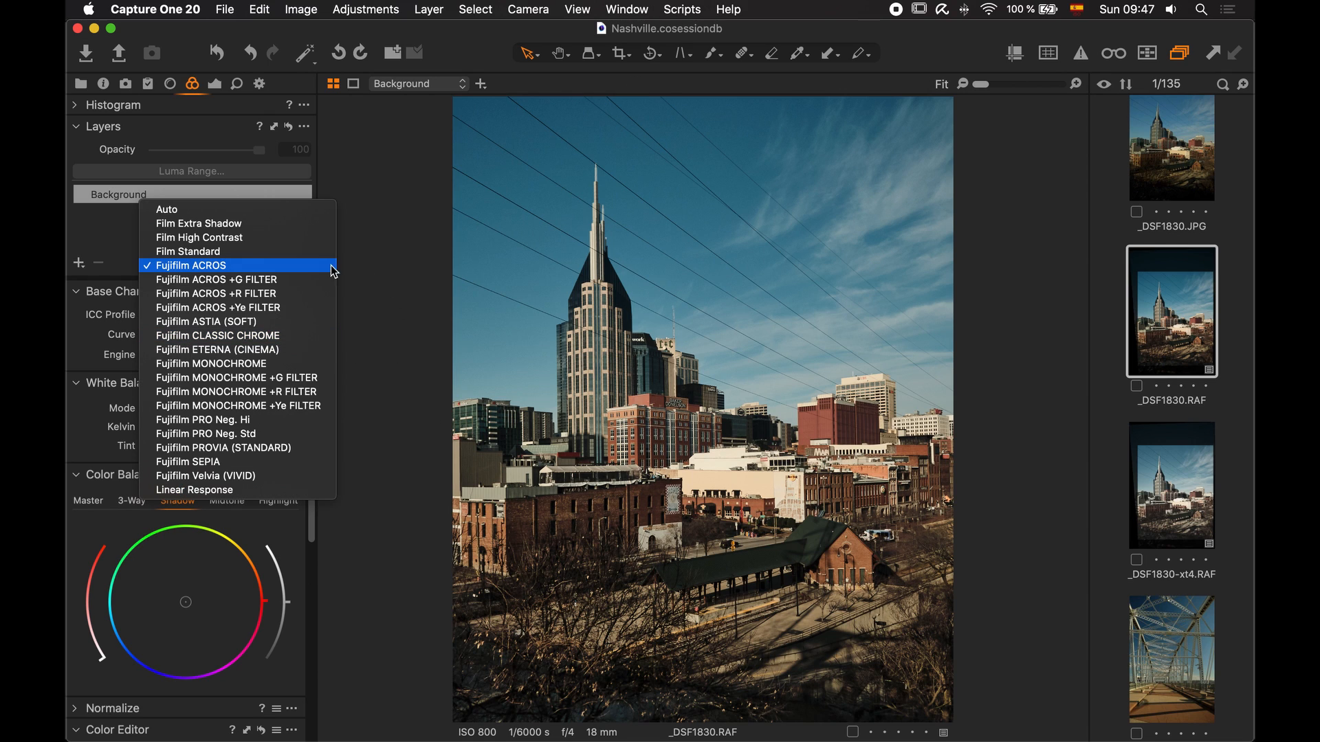
pyautogui.click(191, 265)
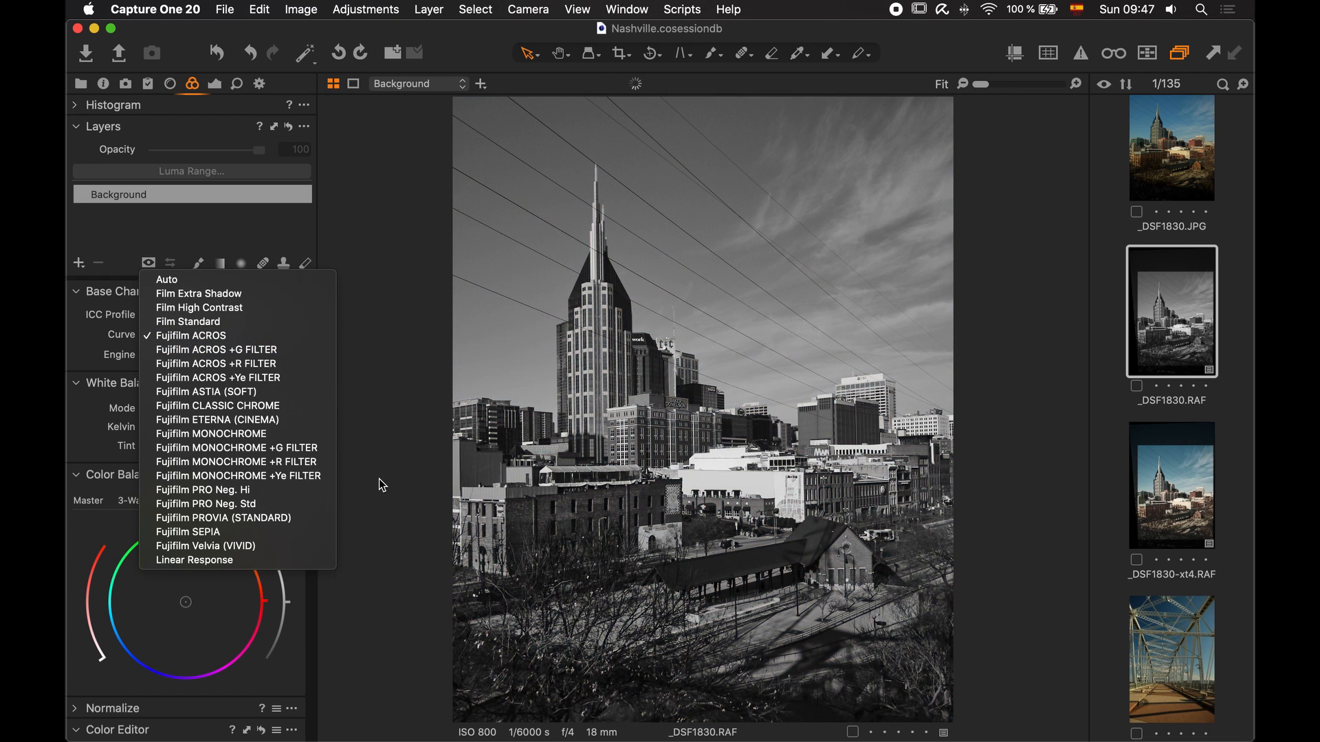
# Preview the ETERNA (CINEMA) curve, then settle back on PROVIA (STANDARD)
pyautogui.click(204, 545)
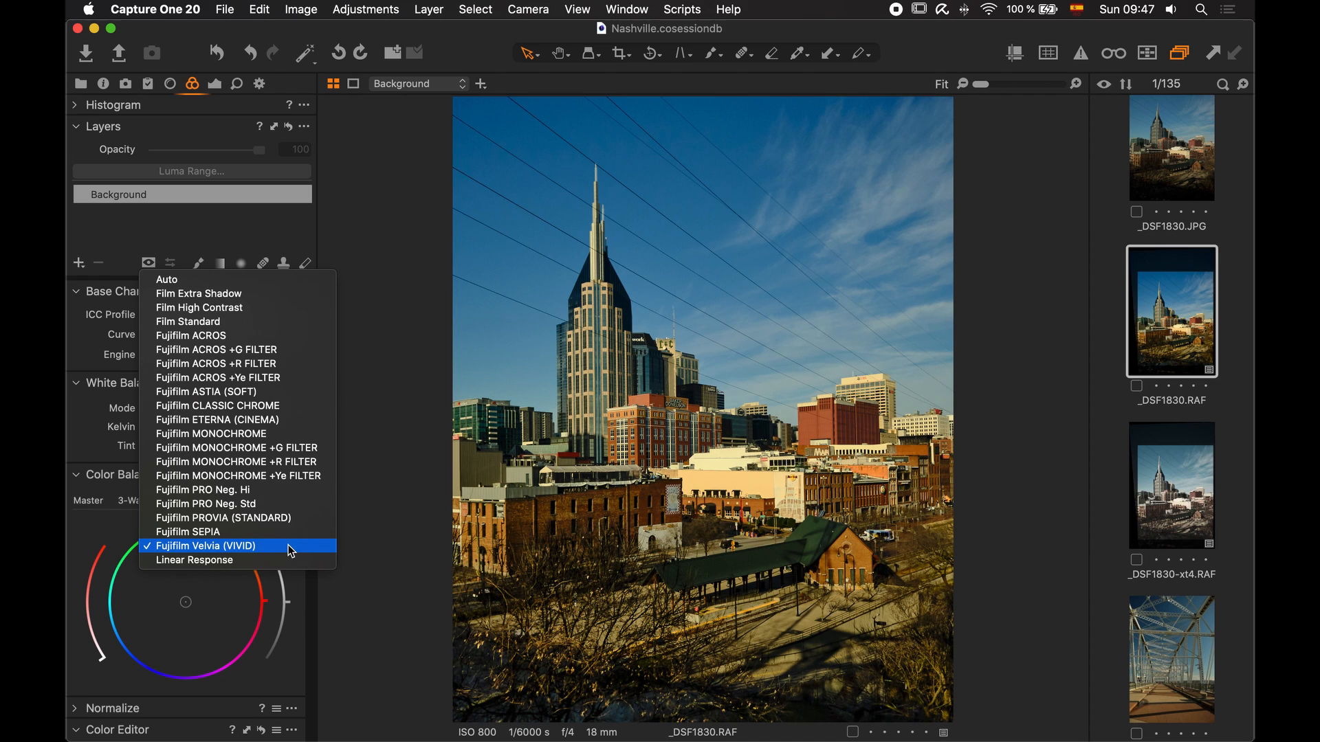
pyautogui.click(191, 336)
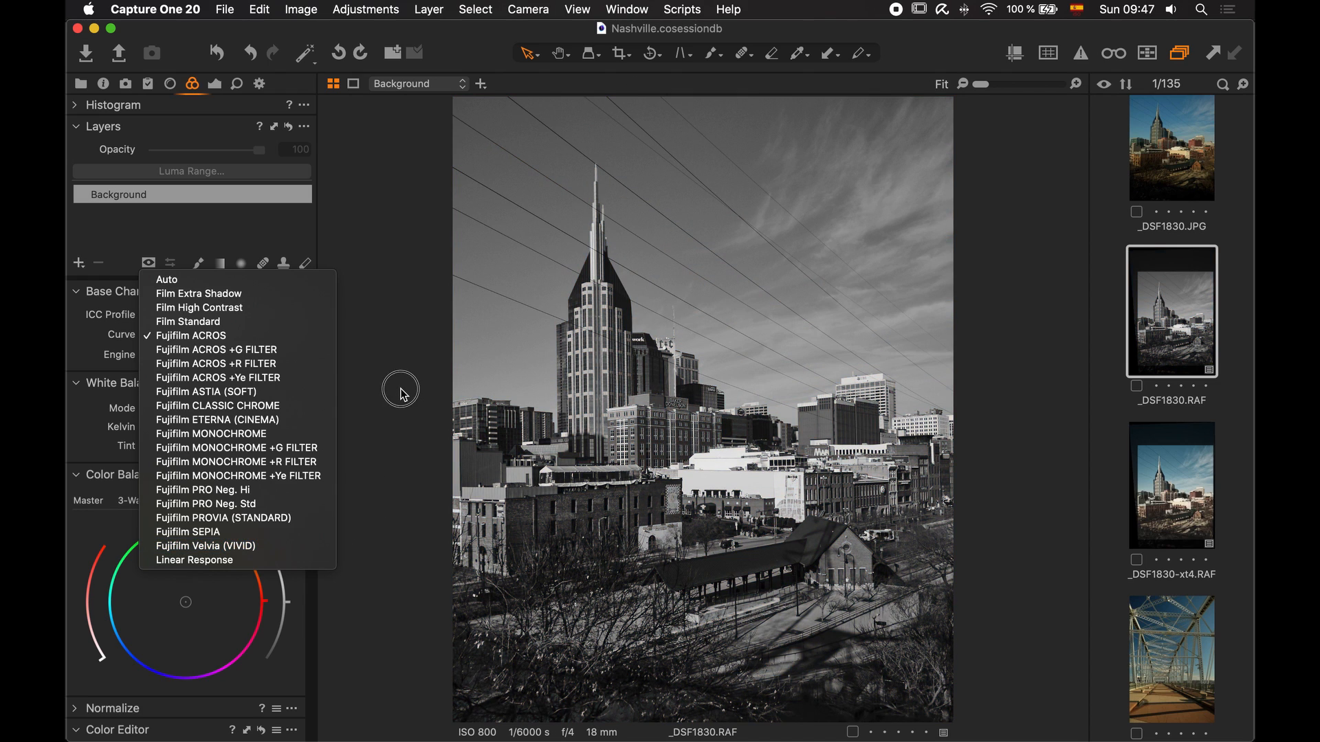
pyautogui.click(190, 334)
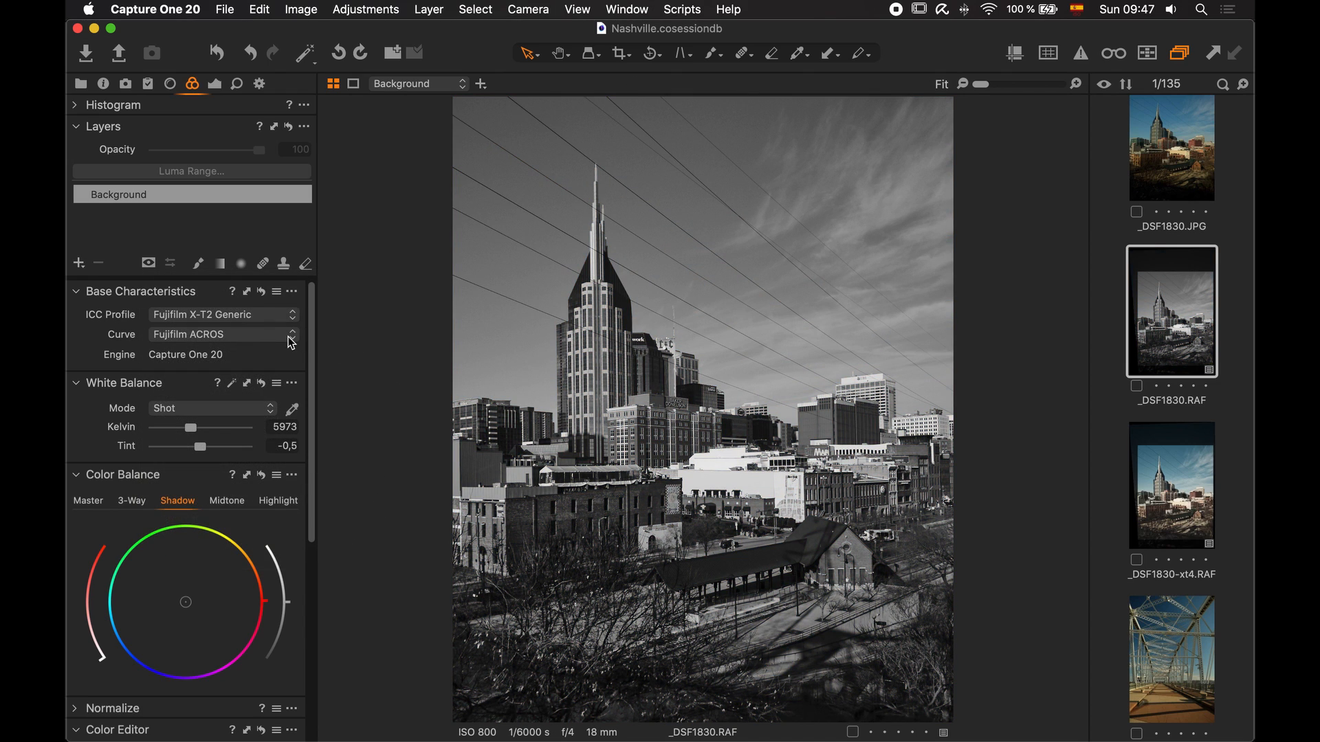
pyautogui.click(290, 334)
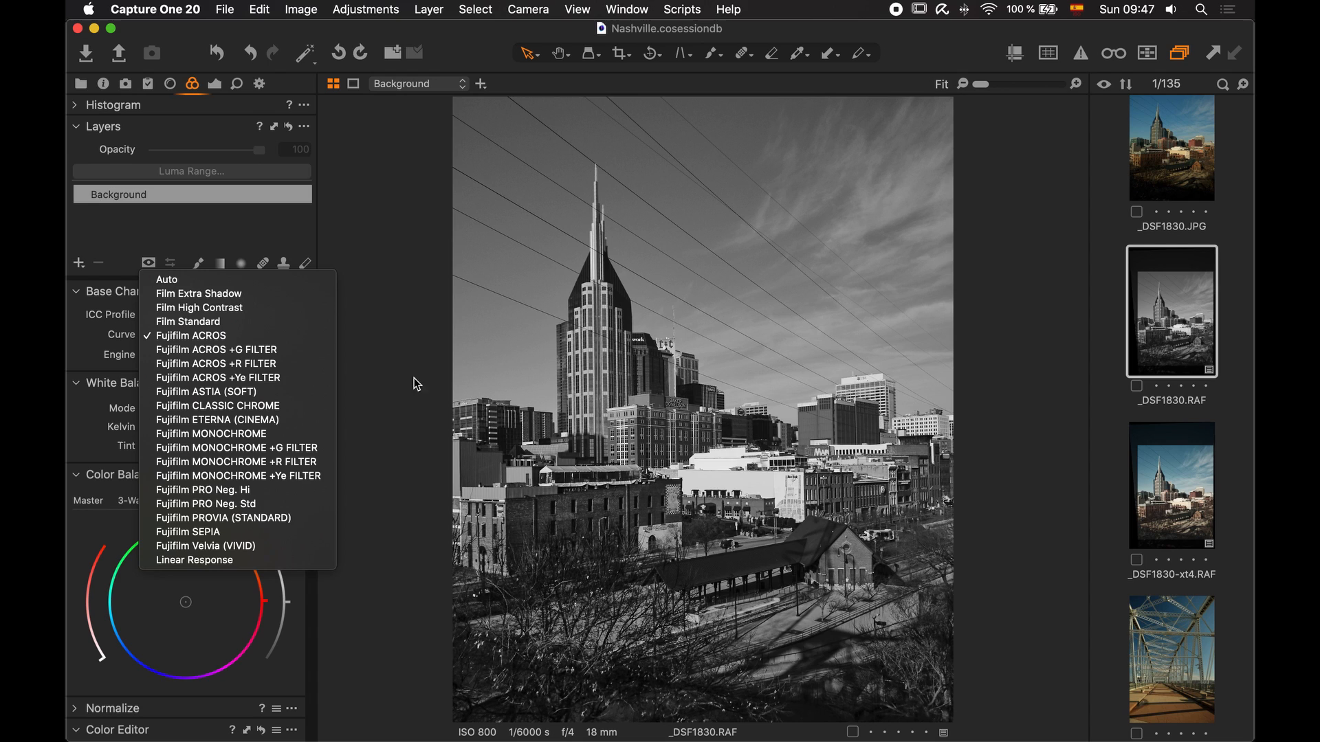
pyautogui.moveTo(355, 429)
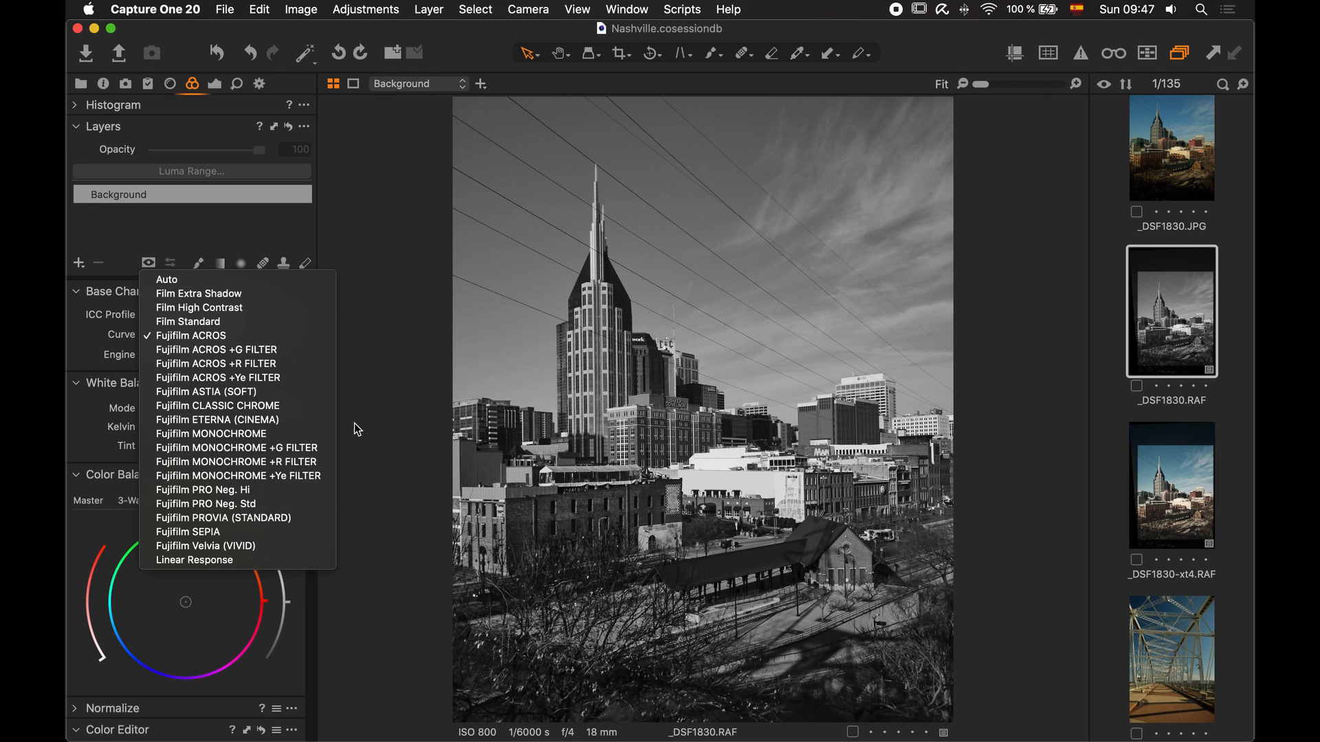
pyautogui.click(216, 419)
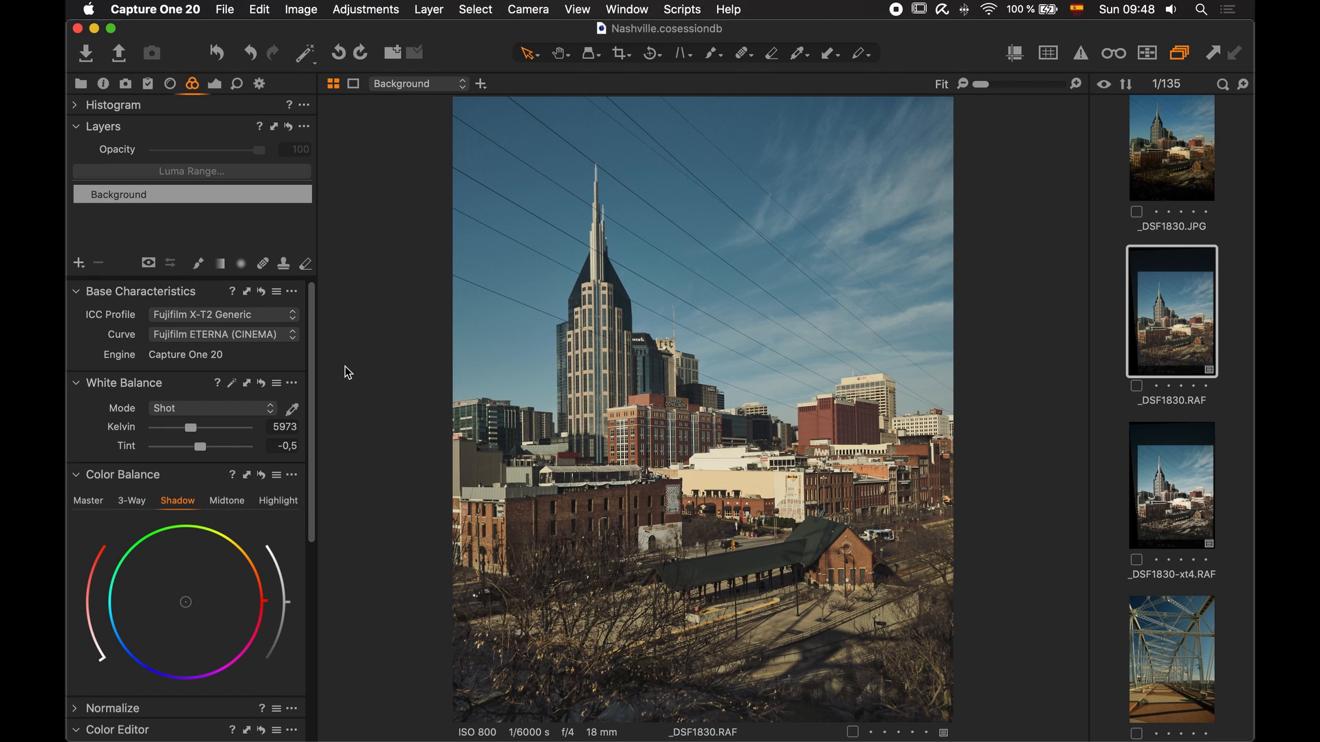
pyautogui.moveTo(344, 370)
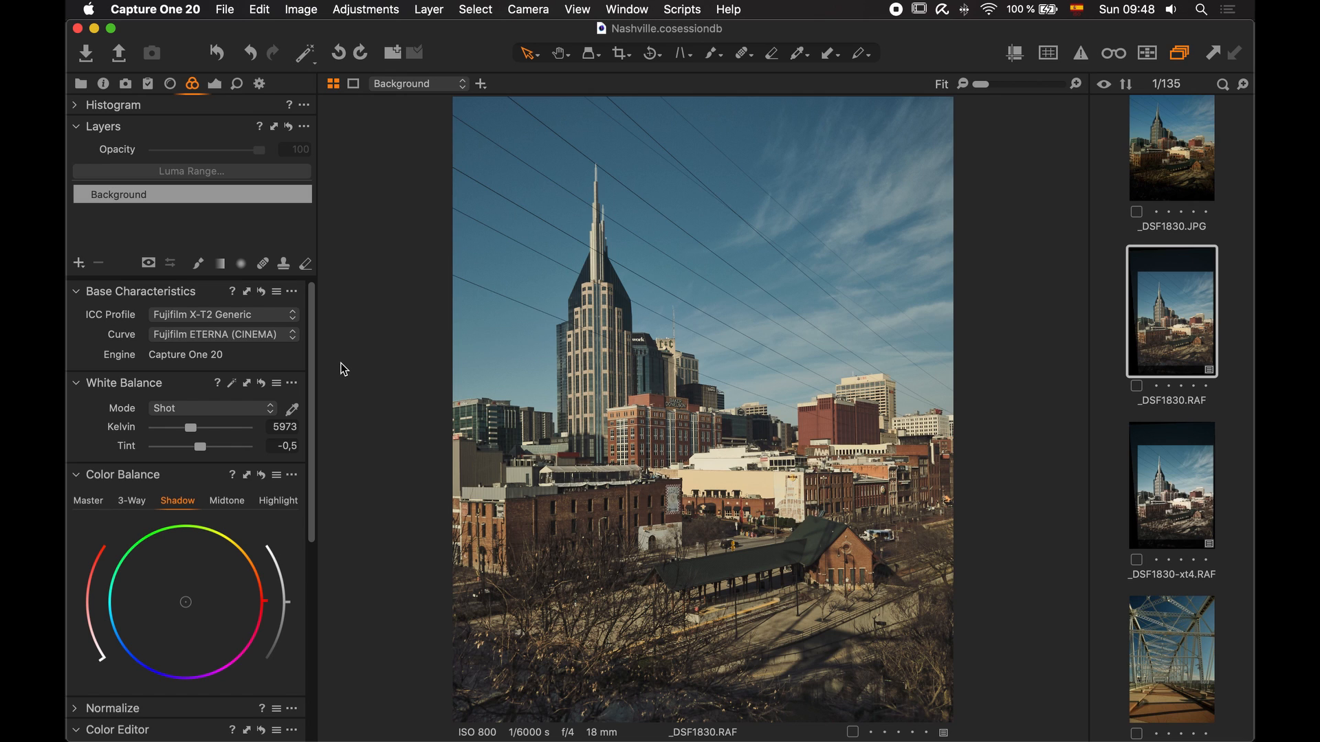
pyautogui.click(221, 334)
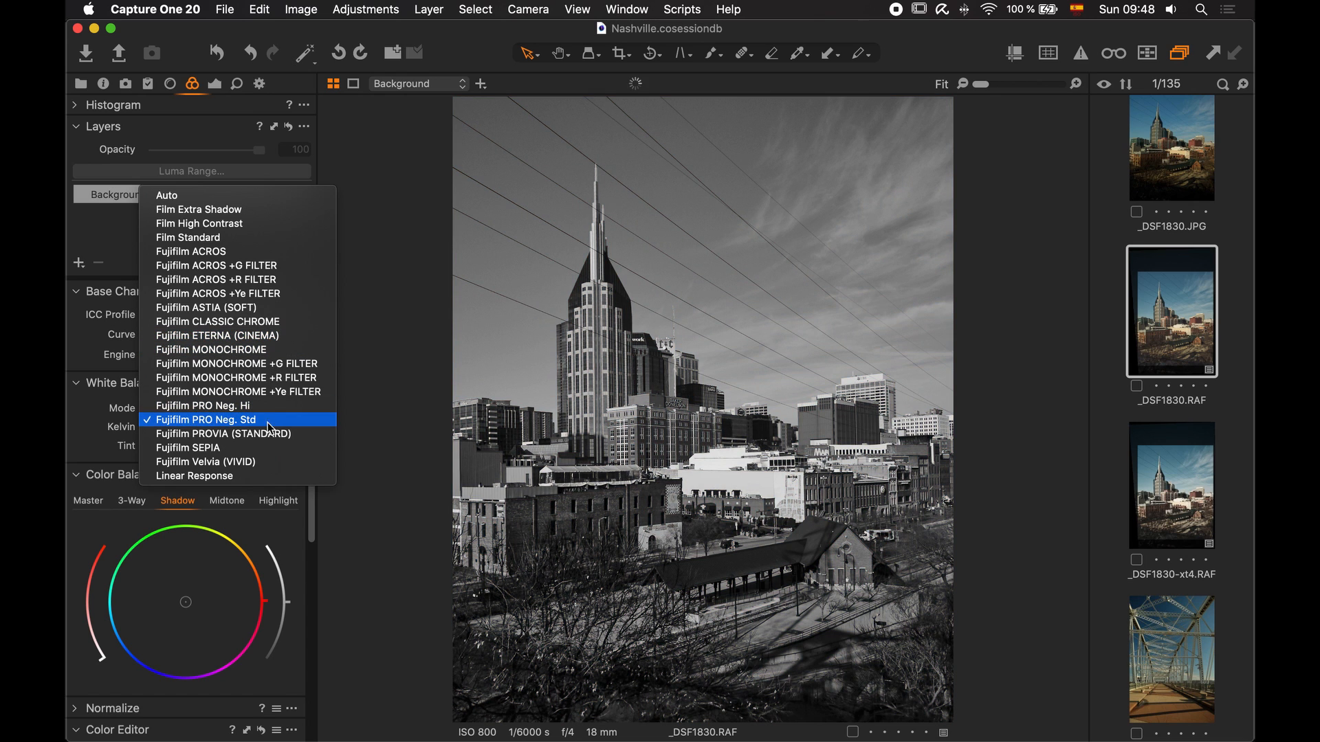
pyautogui.click(222, 433)
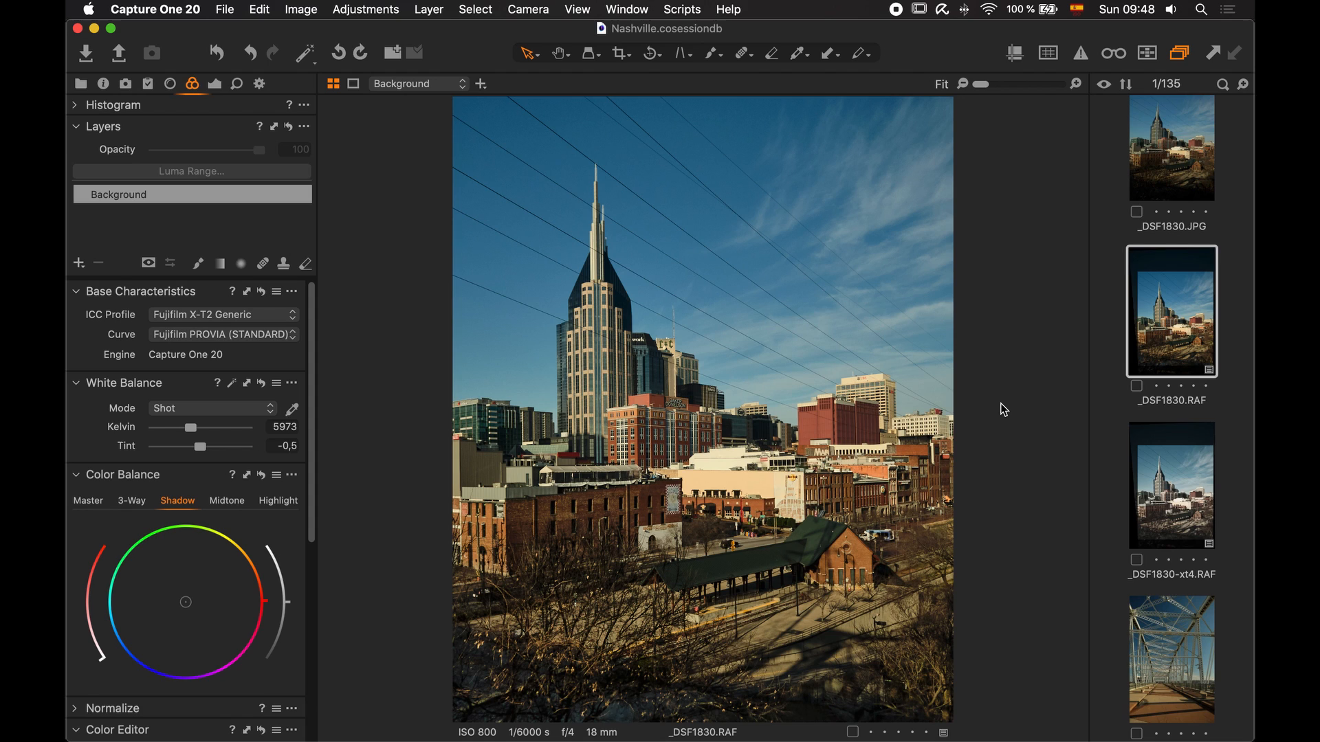
pyautogui.moveTo(995, 425)
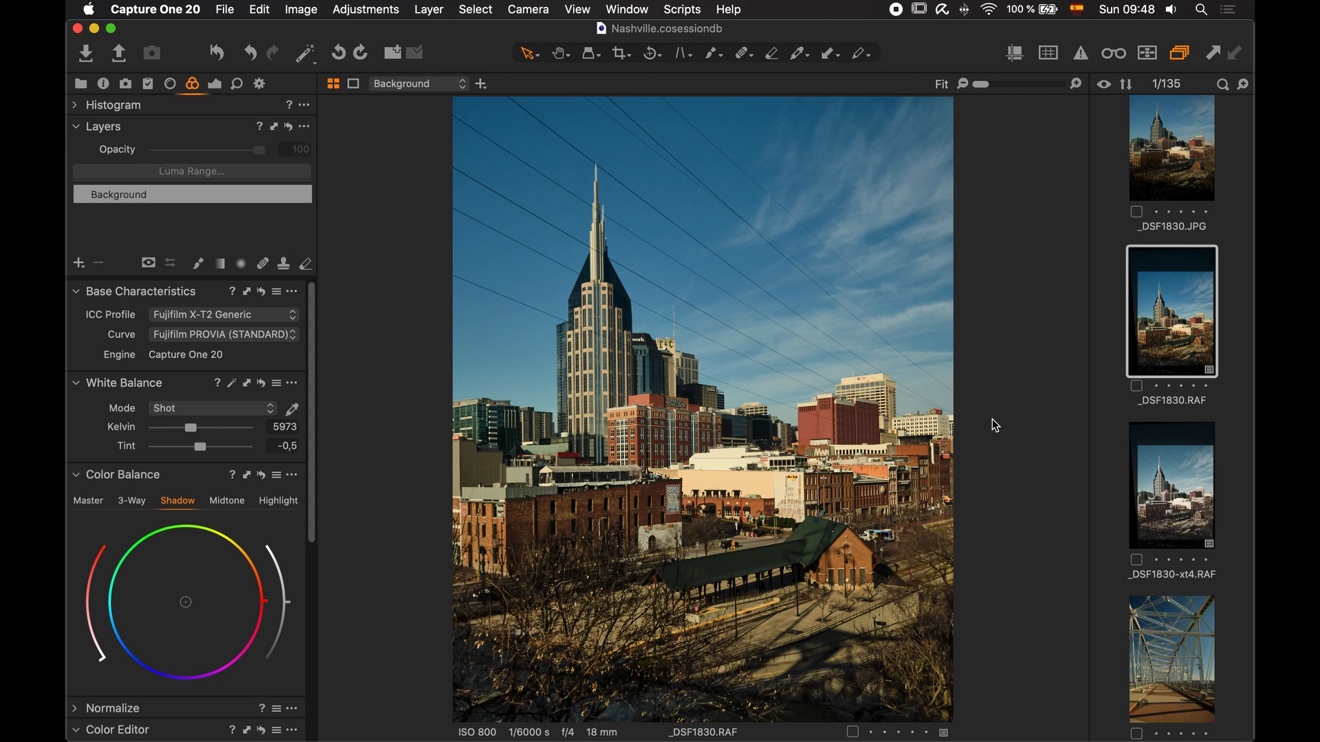
pyautogui.moveTo(1158, 496)
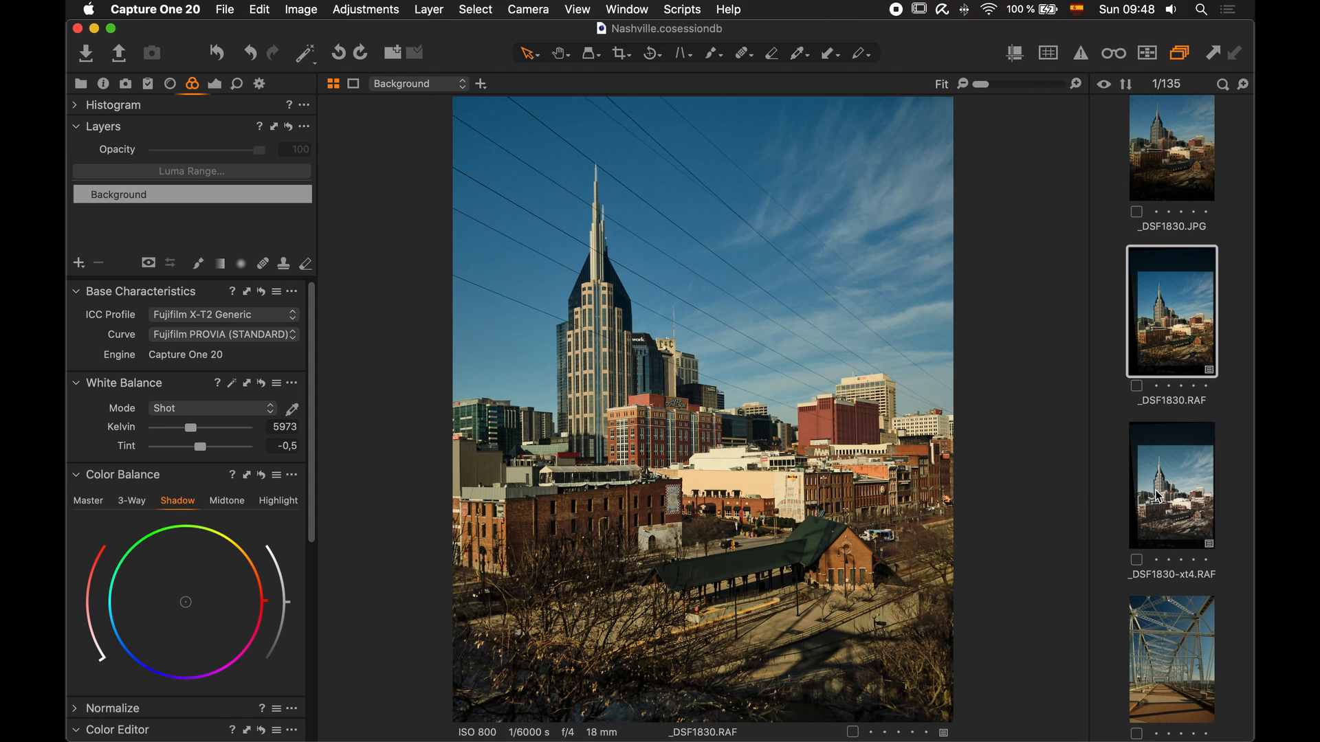
# Select the _DSF1830-xt4.RAF thumbnail to view it with the ETERNA Bleach Bypass curve
pyautogui.click(1169, 484)
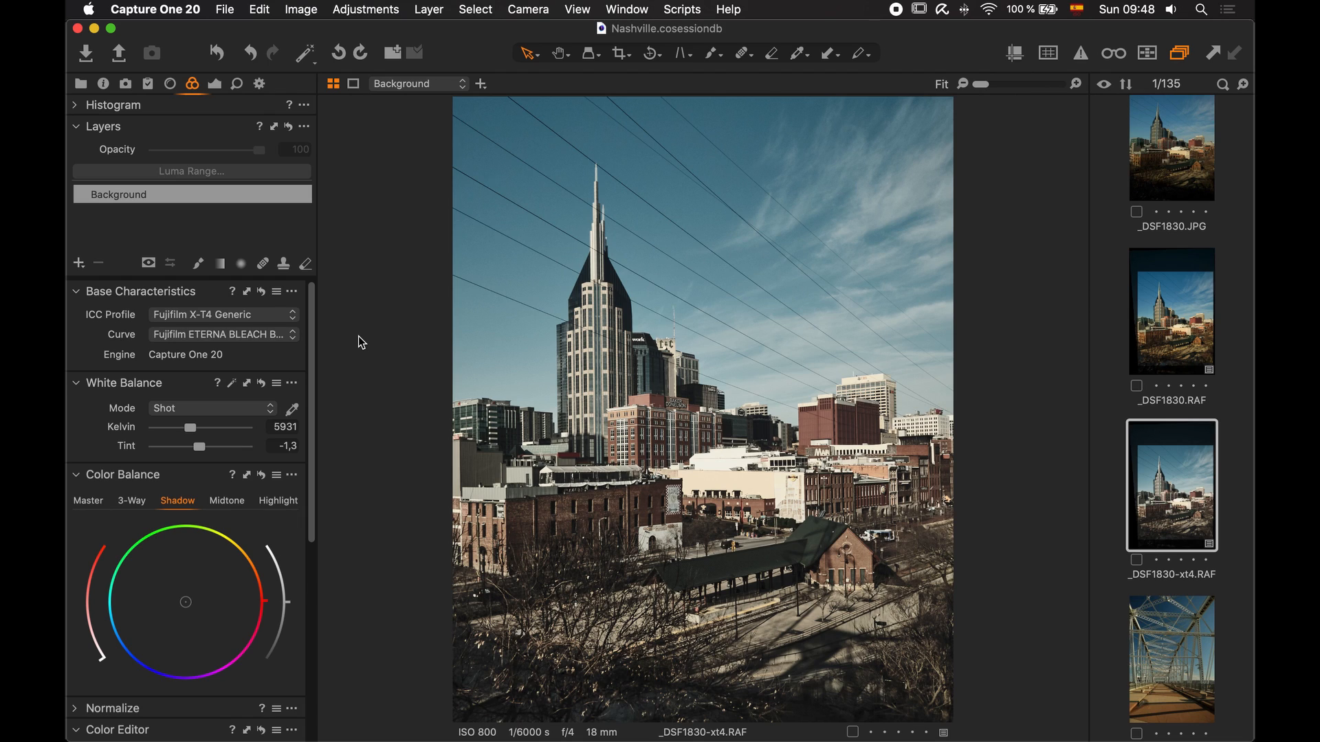
pyautogui.moveTo(1176, 339)
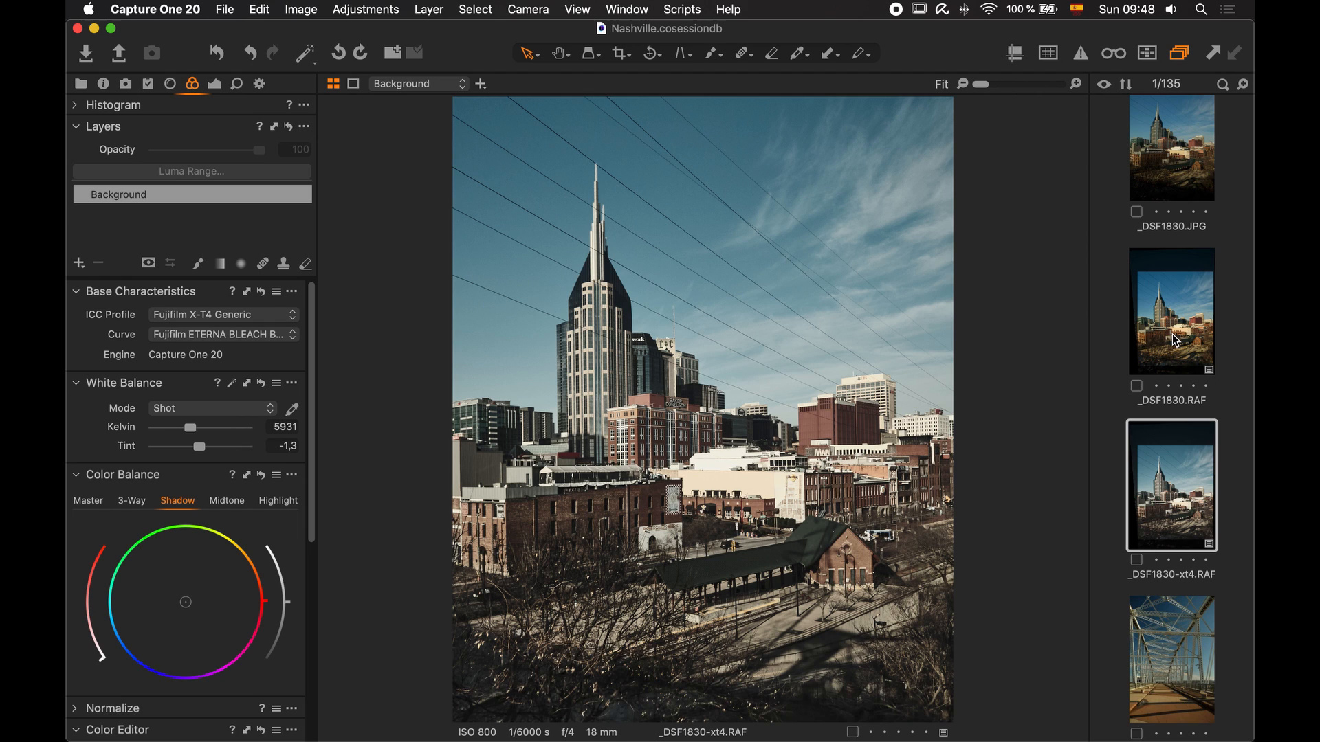
pyautogui.click(411, 712)
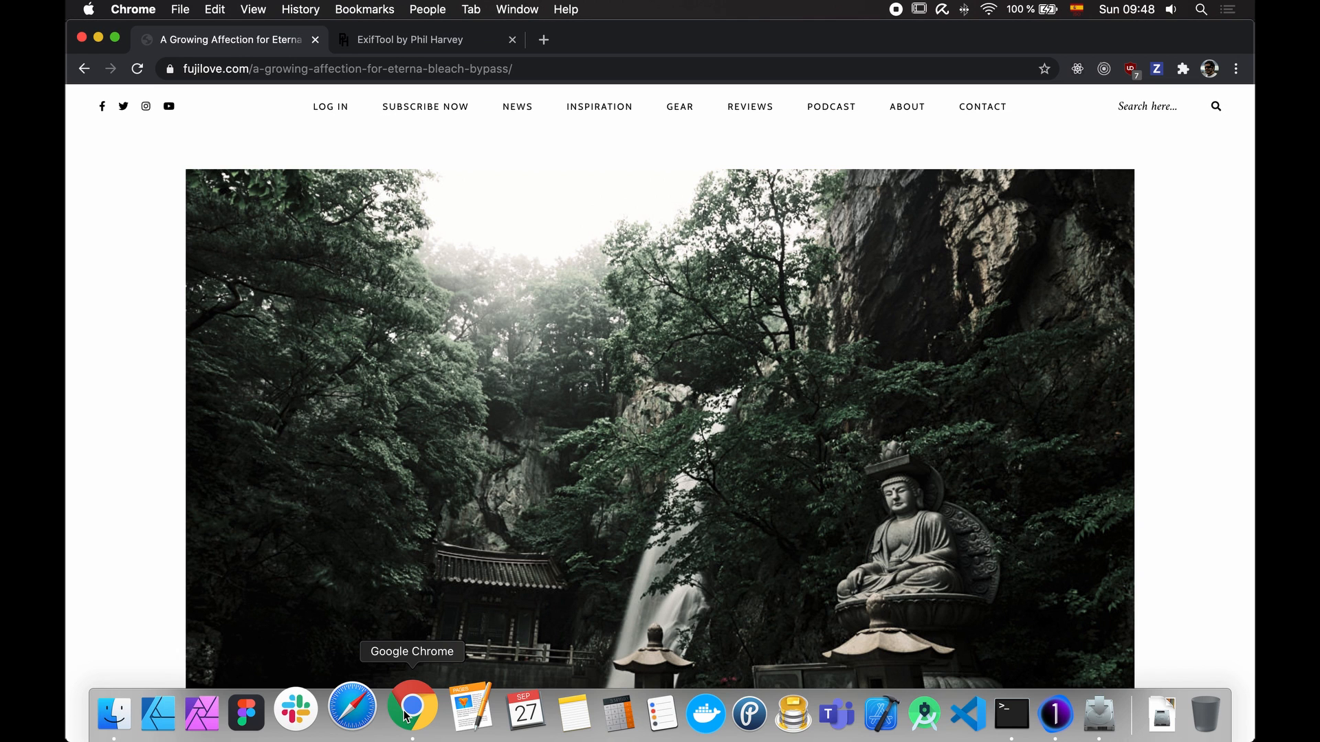
pyautogui.scroll(-3)
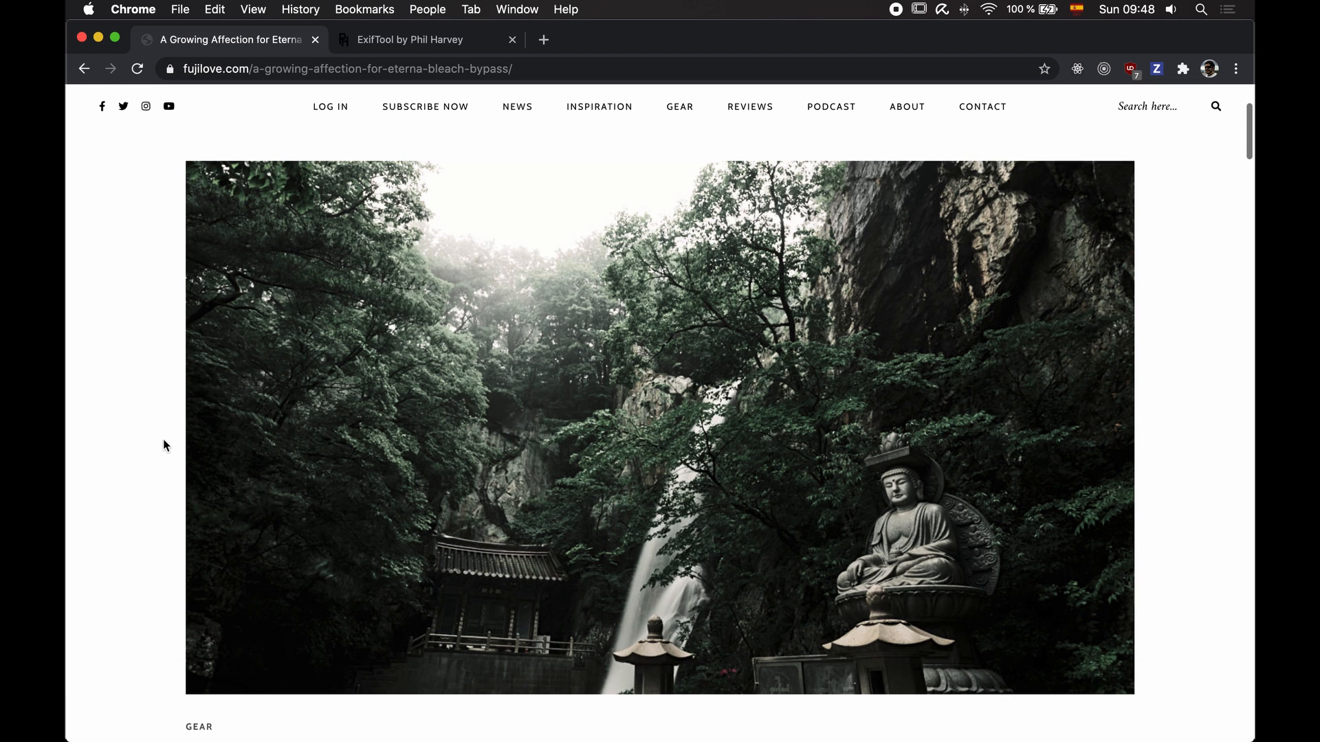
pyautogui.scroll(-3)
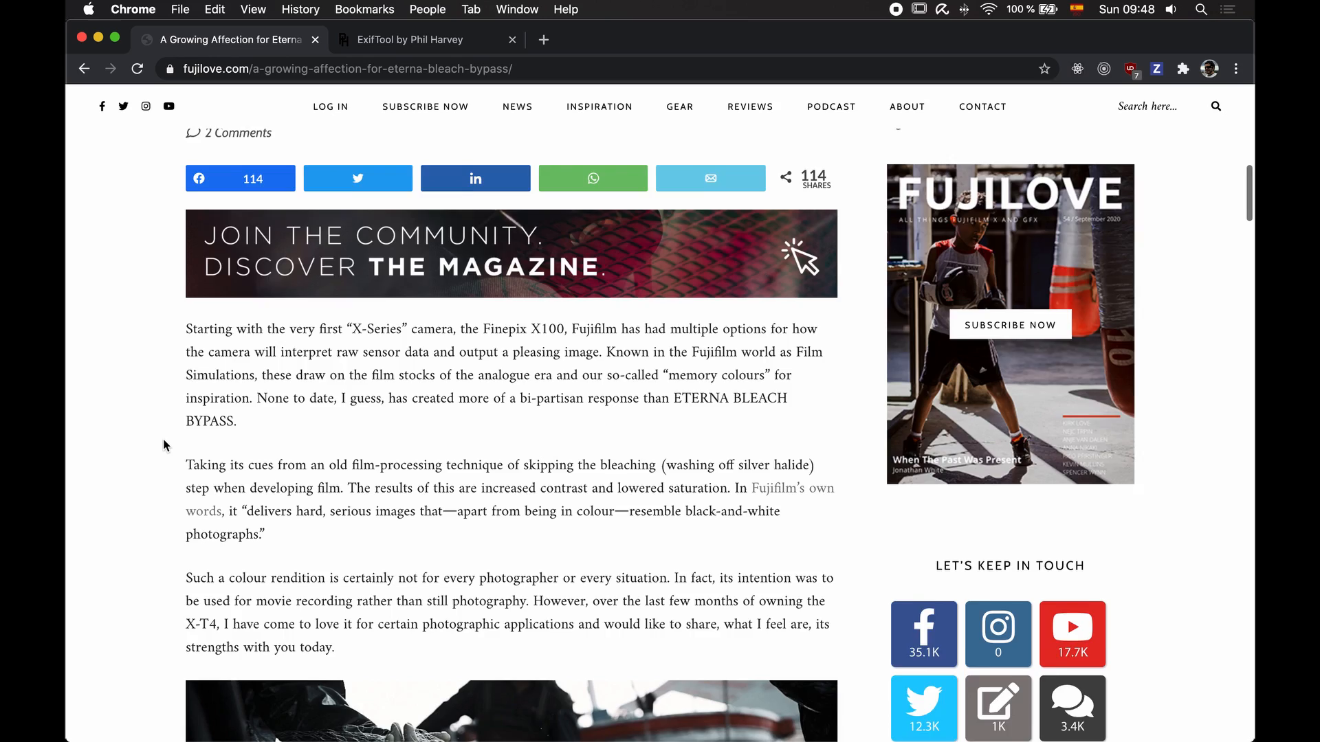
pyautogui.scroll(-3)
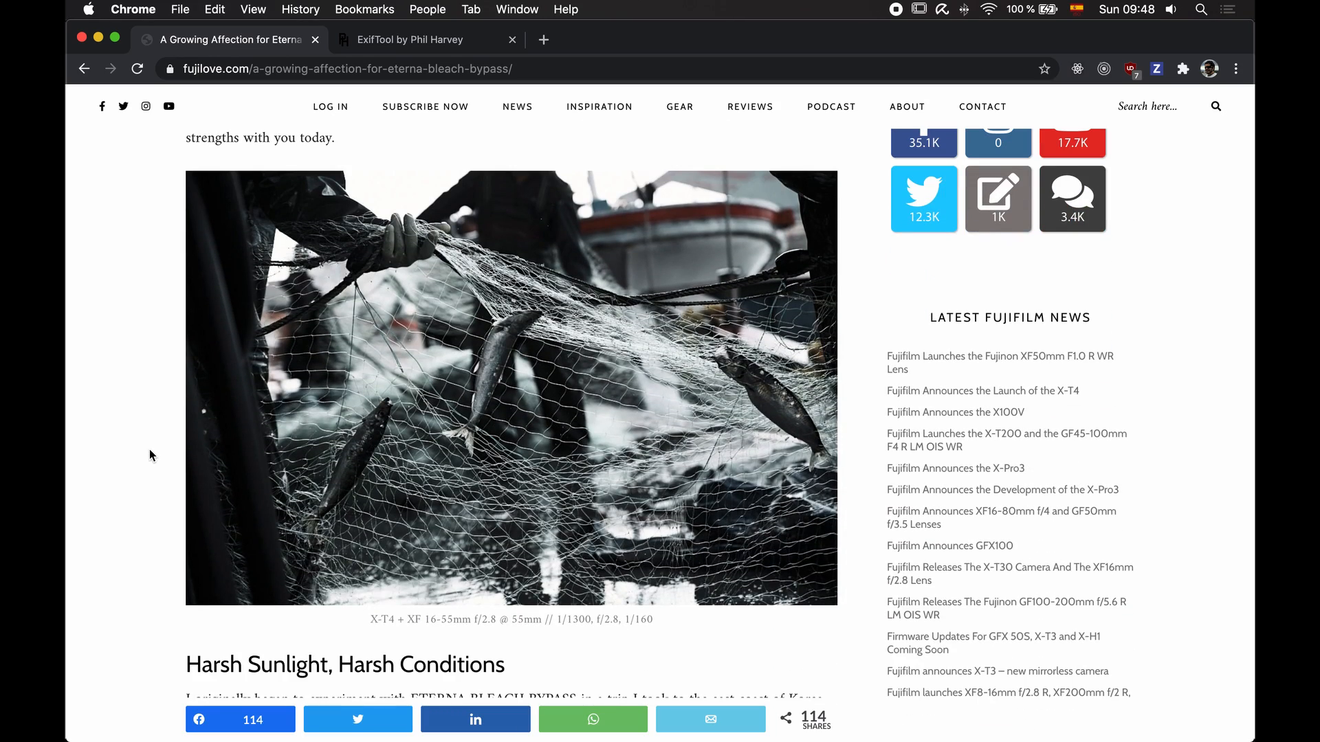
pyautogui.scroll(-3)
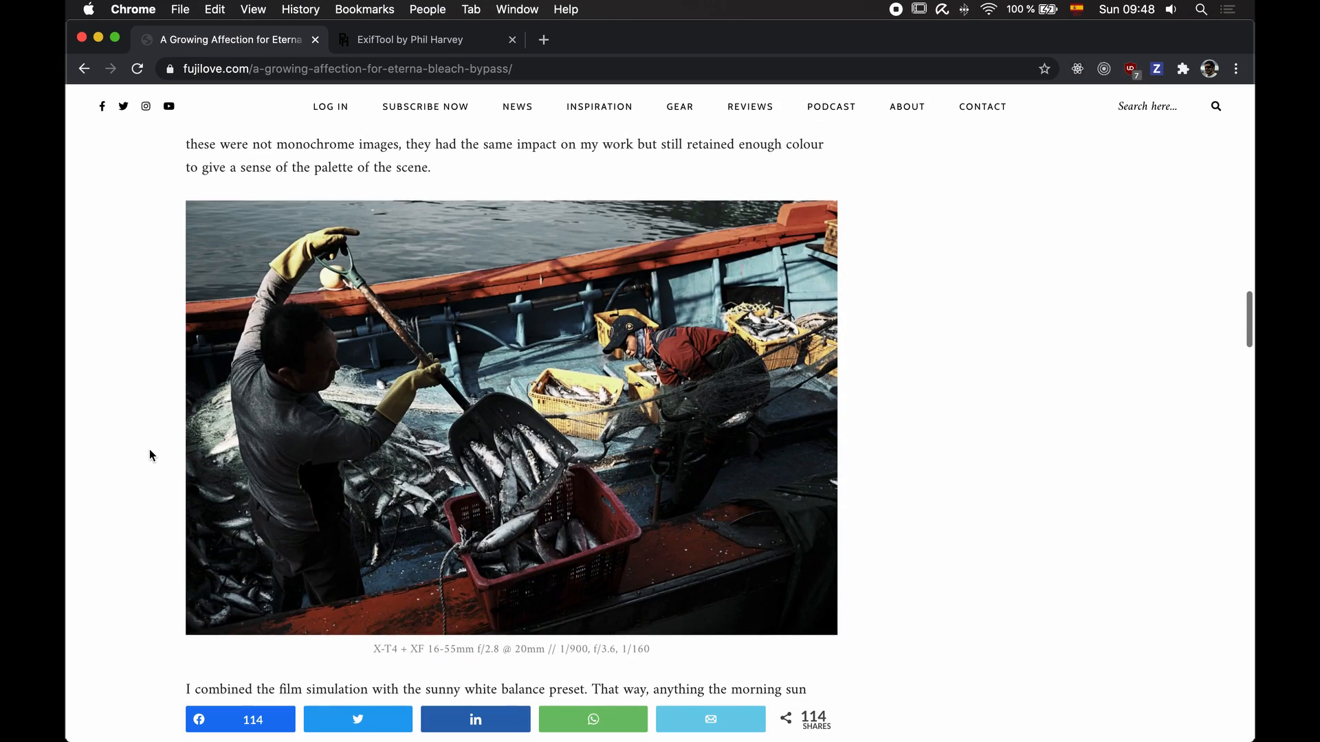
pyautogui.scroll(-3)
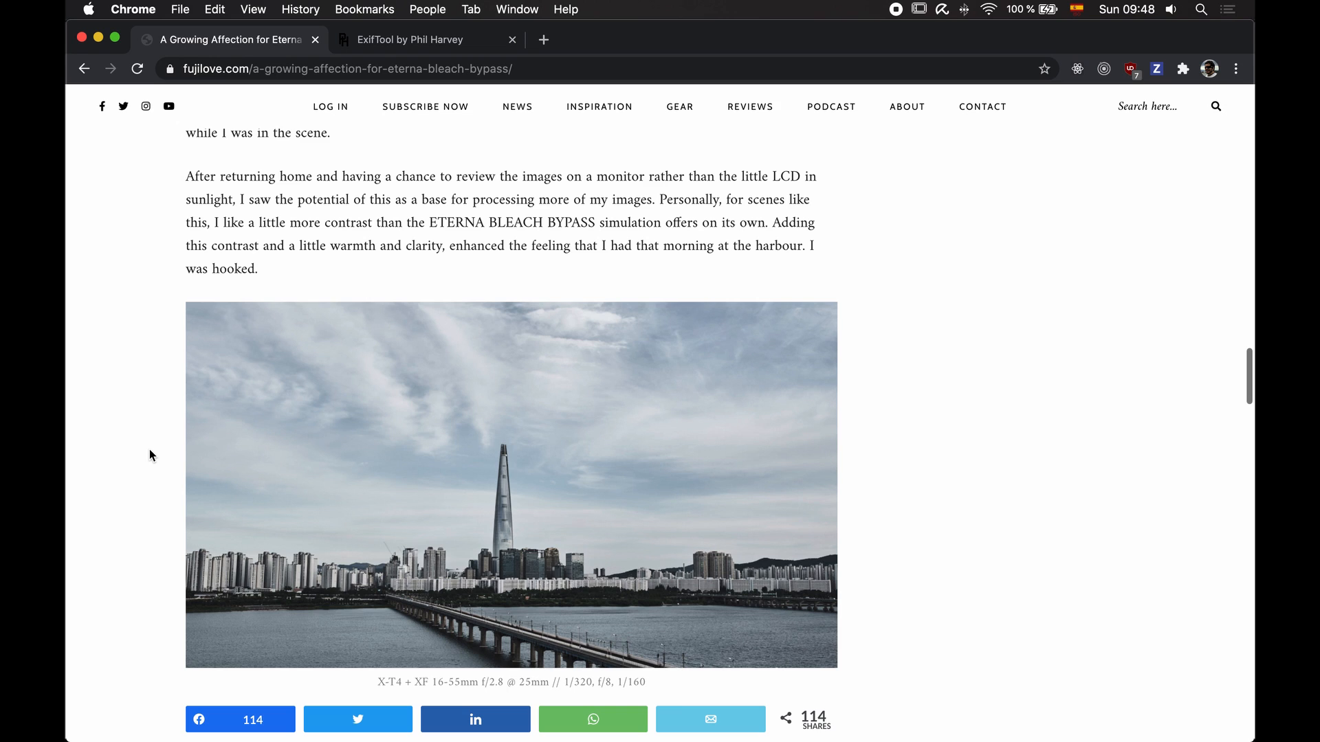
pyautogui.scroll(-3)
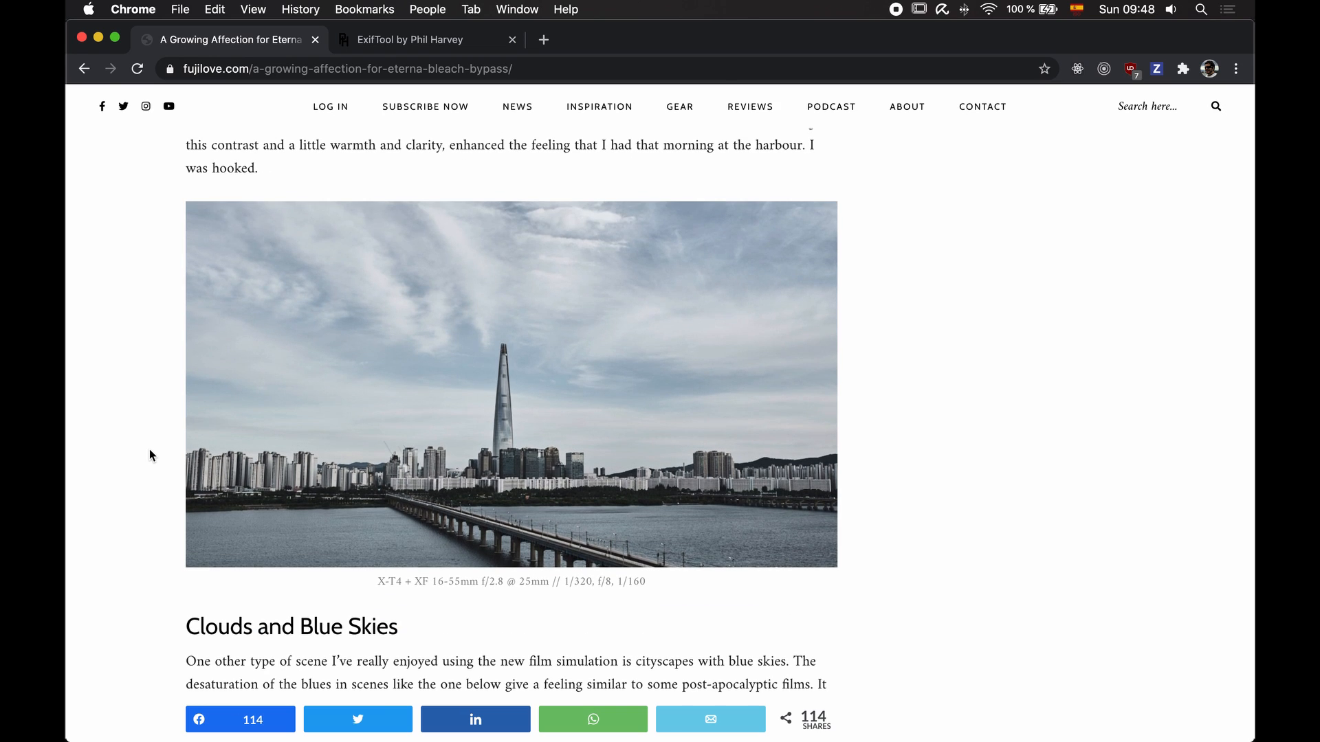
pyautogui.scroll(-3)
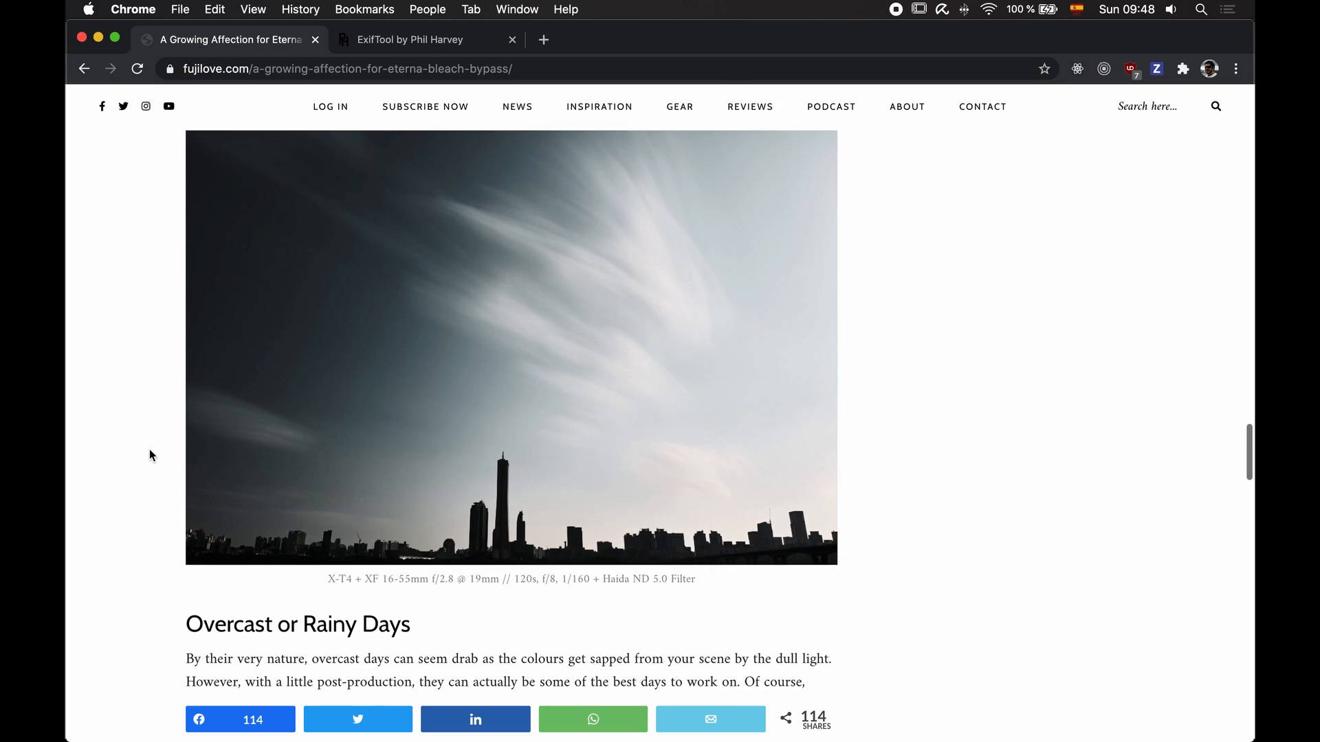
pyautogui.scroll(-3)
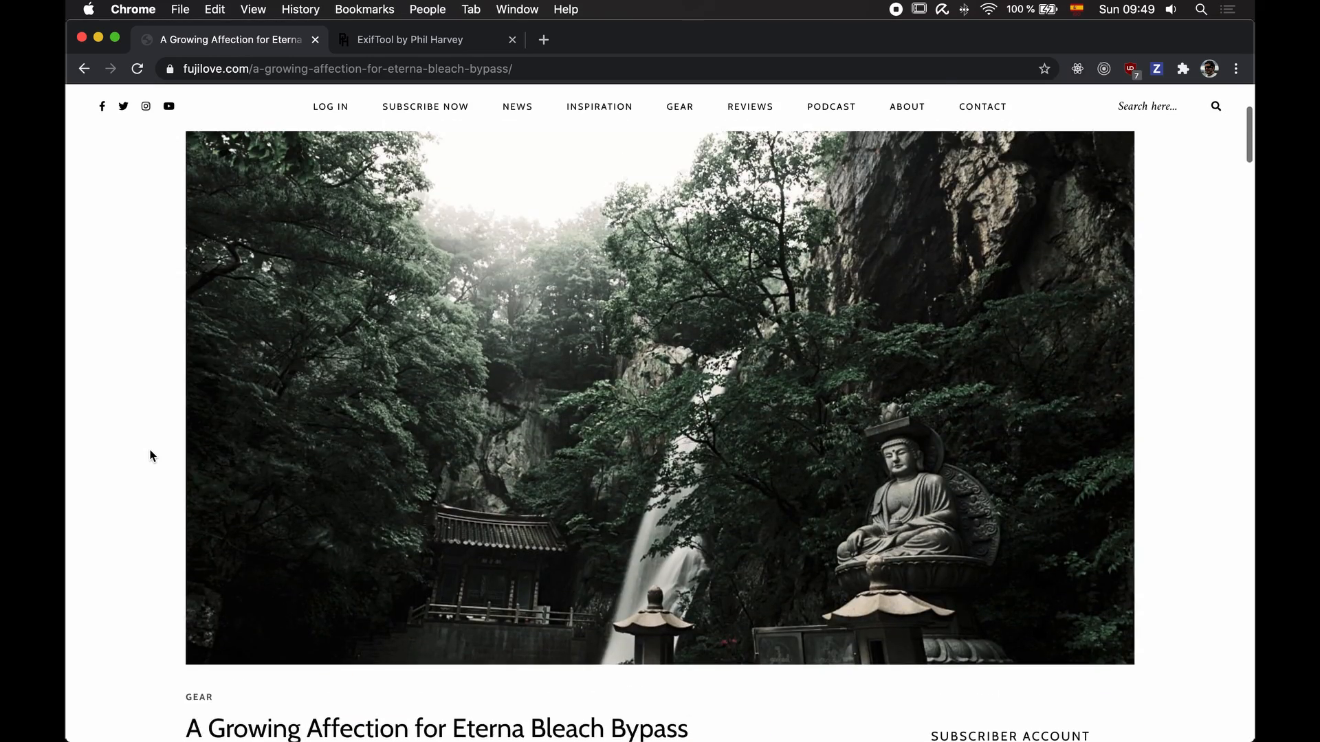
pyautogui.moveTo(1088, 720)
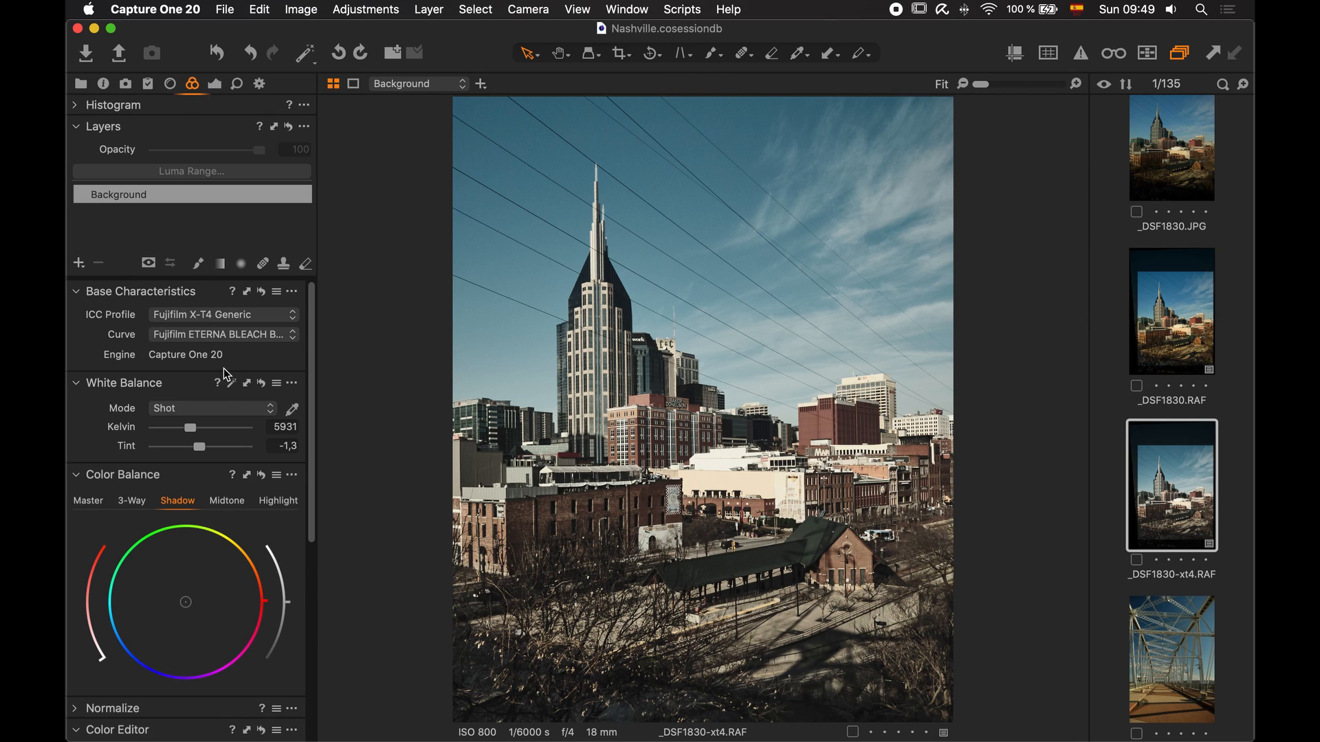
pyautogui.moveTo(242, 323)
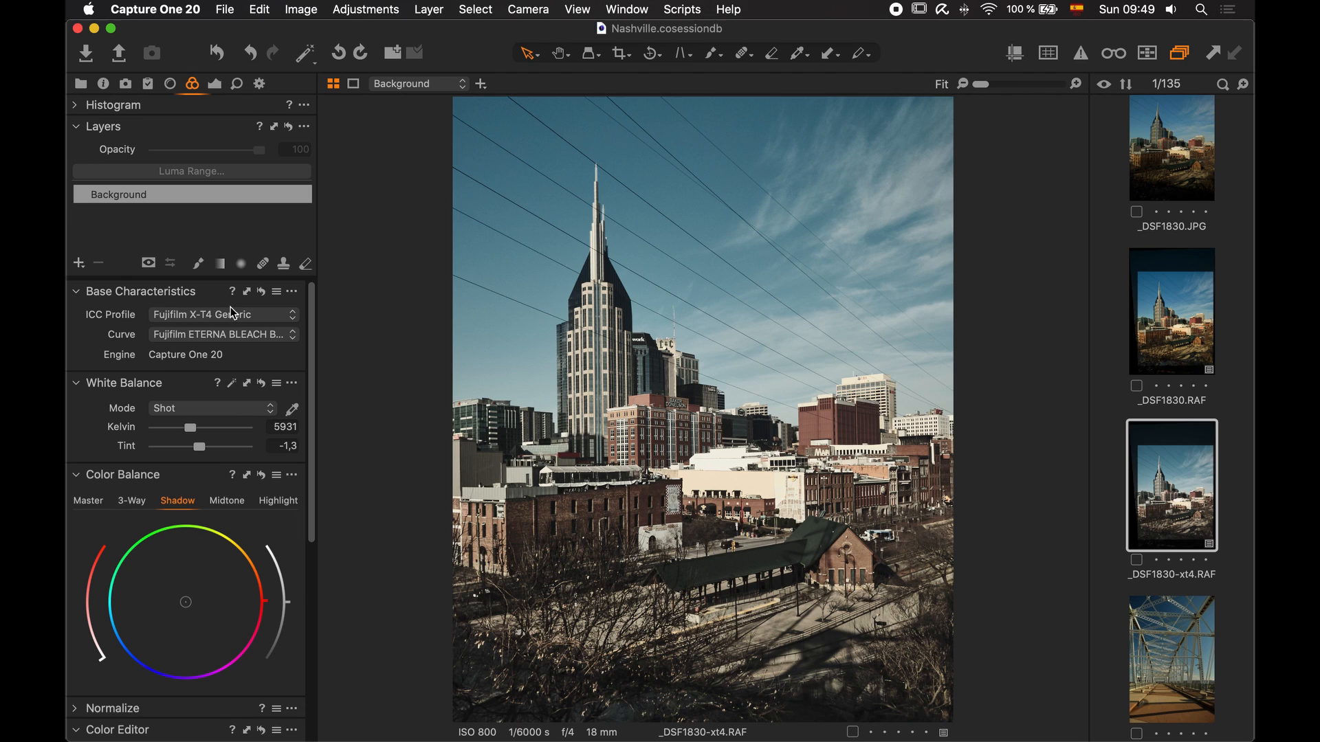
pyautogui.moveTo(108, 90)
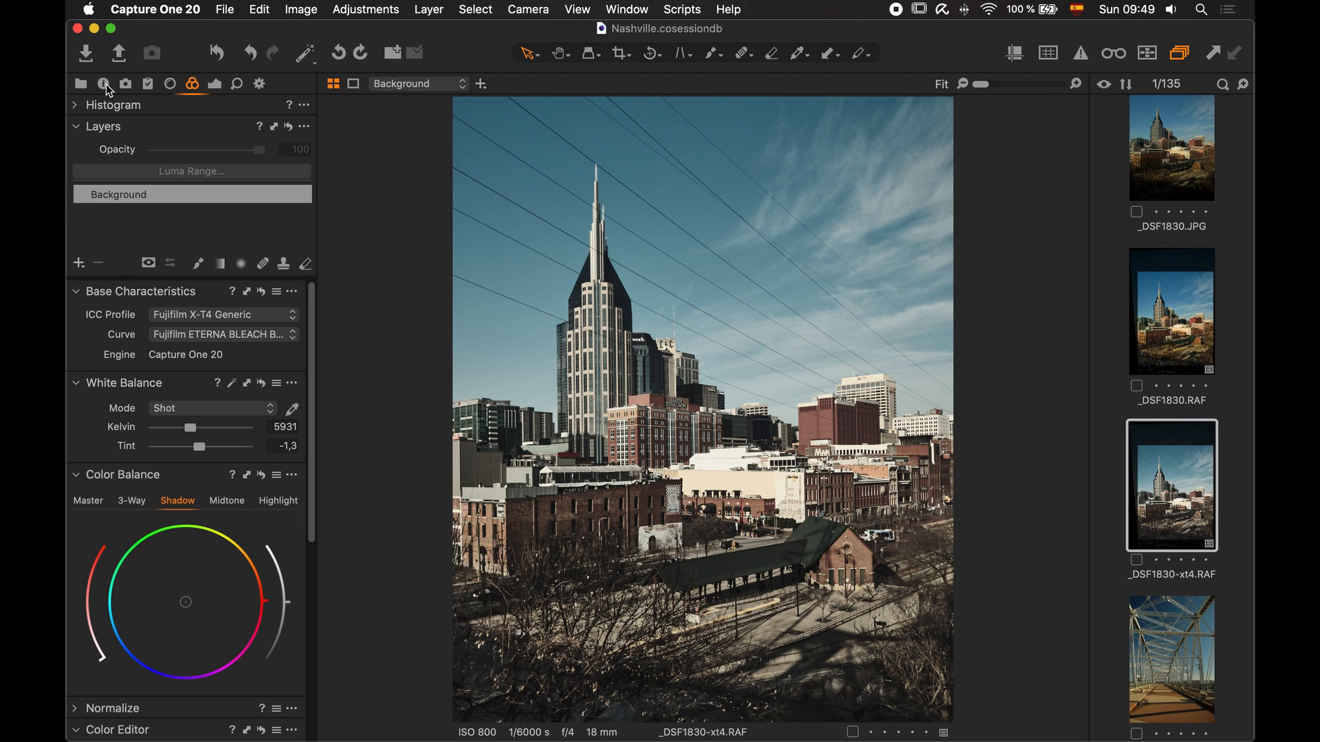
pyautogui.moveTo(107, 82)
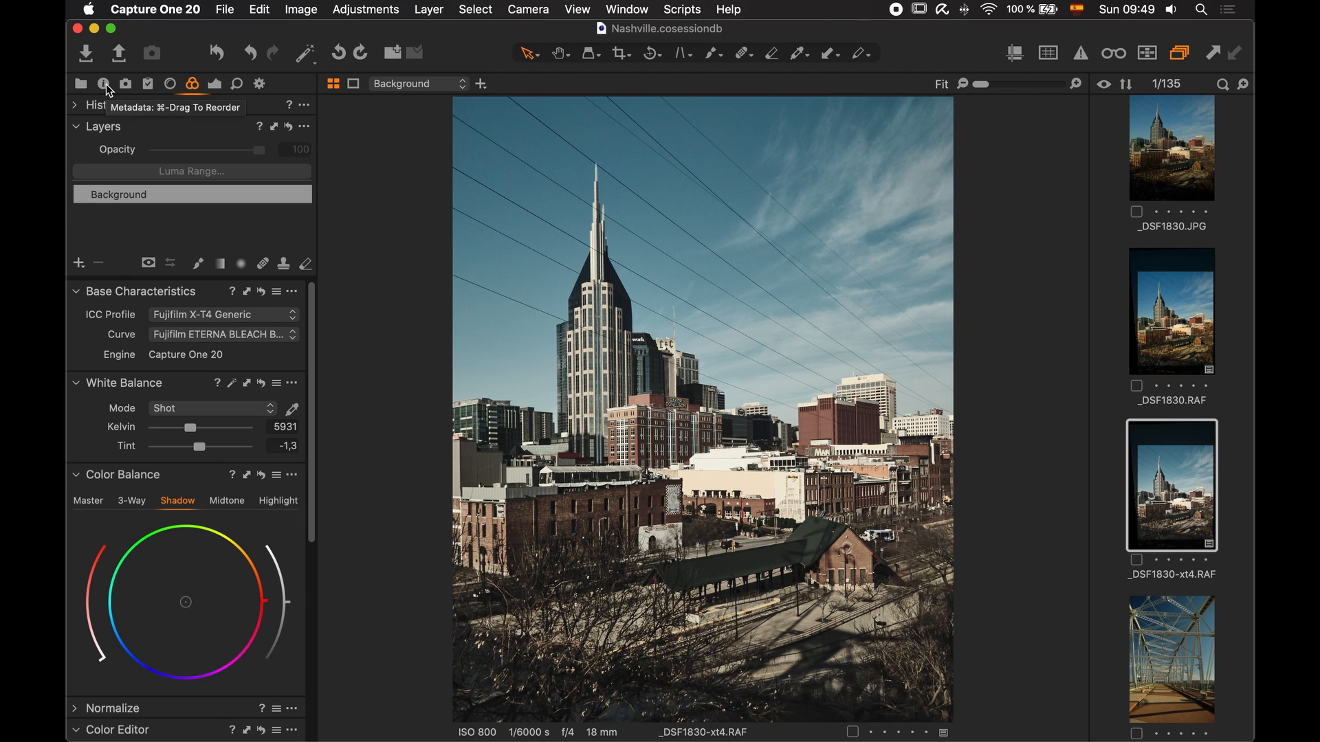
pyautogui.click(104, 83)
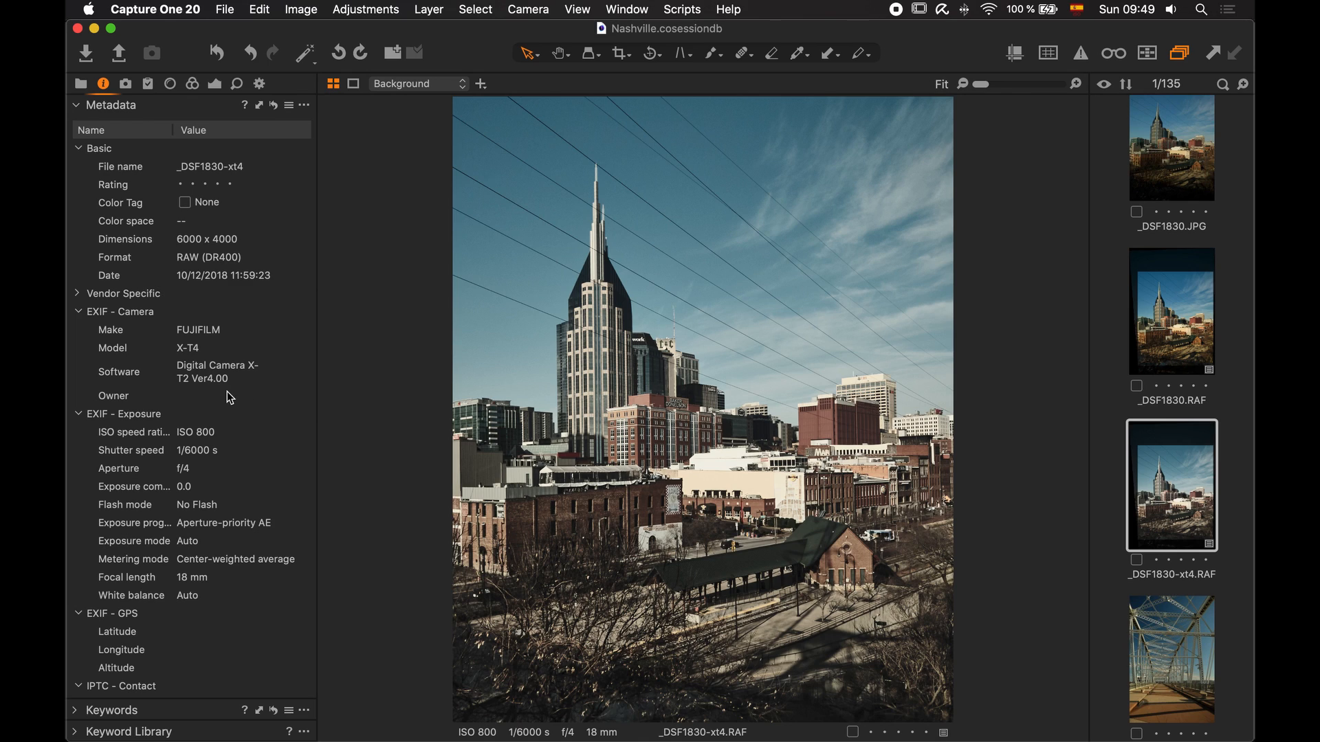
pyautogui.click(192, 348)
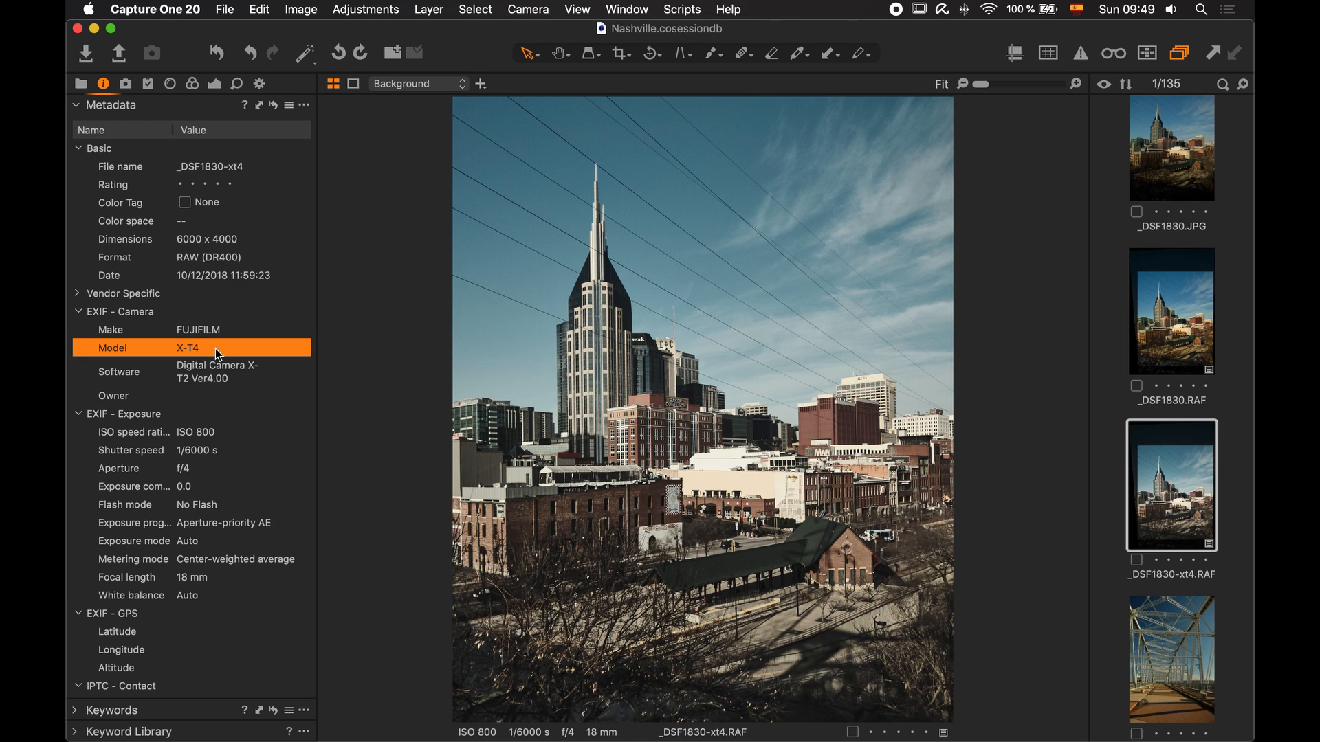
pyautogui.moveTo(220, 380)
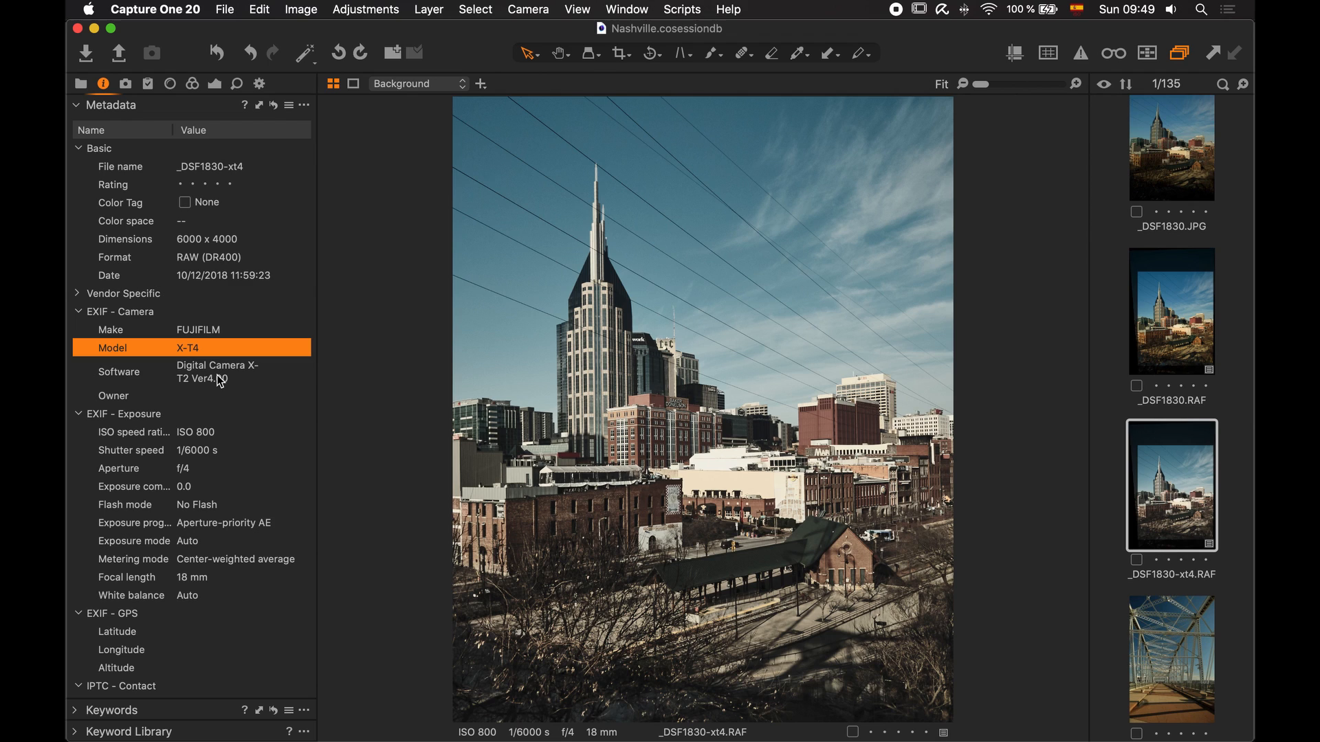
pyautogui.click(192, 371)
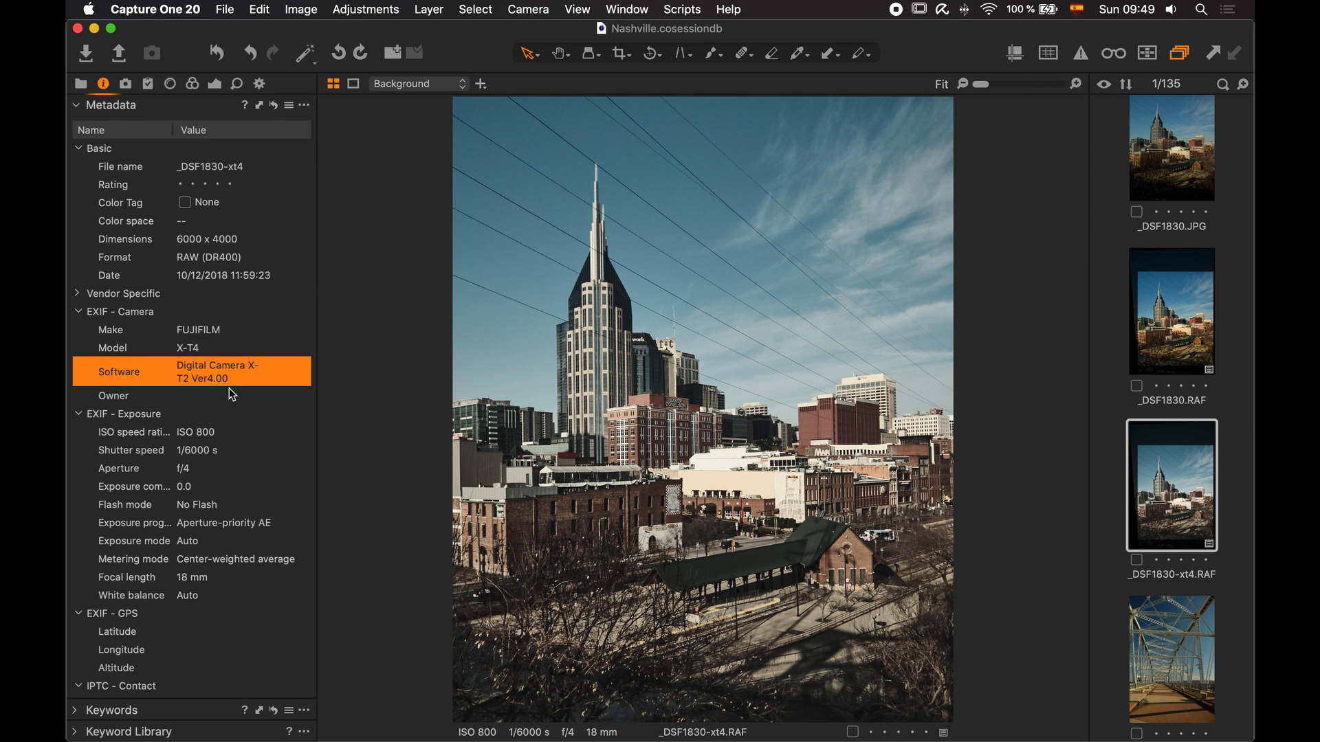
pyautogui.click(1170, 310)
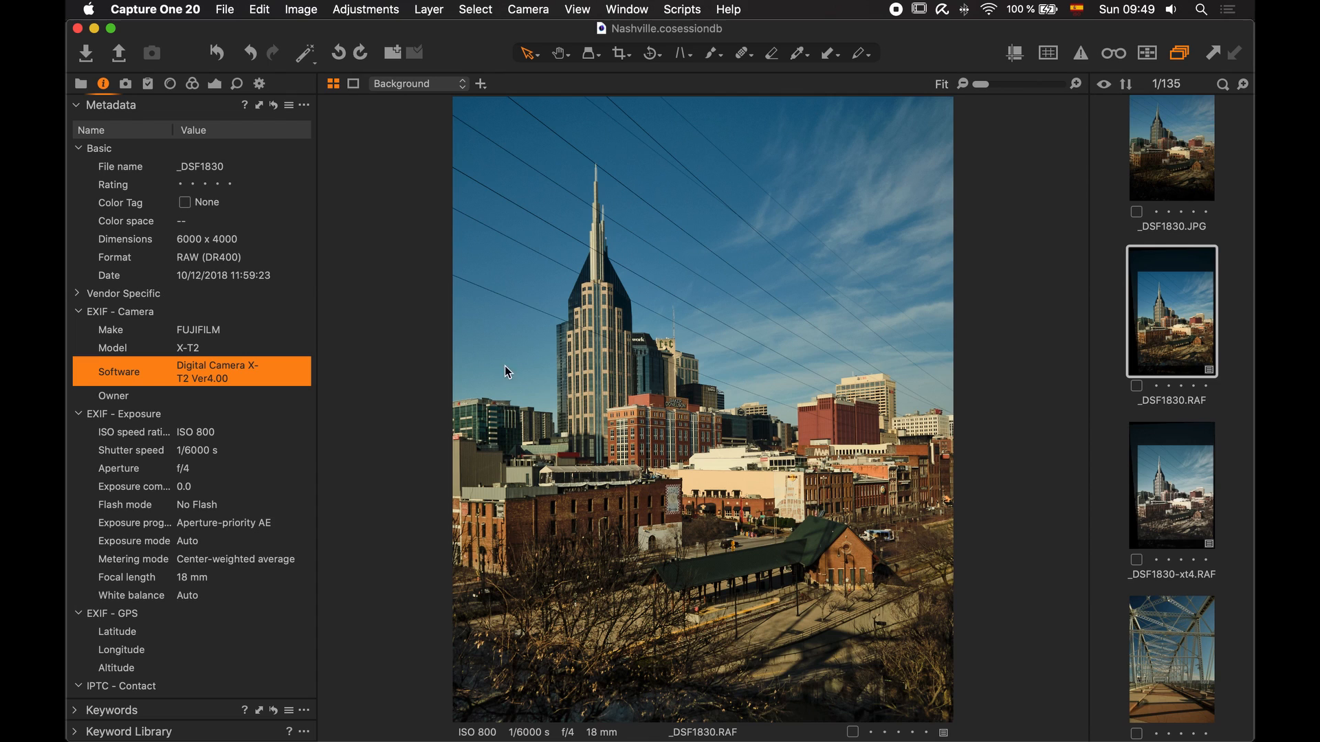
pyautogui.click(1170, 484)
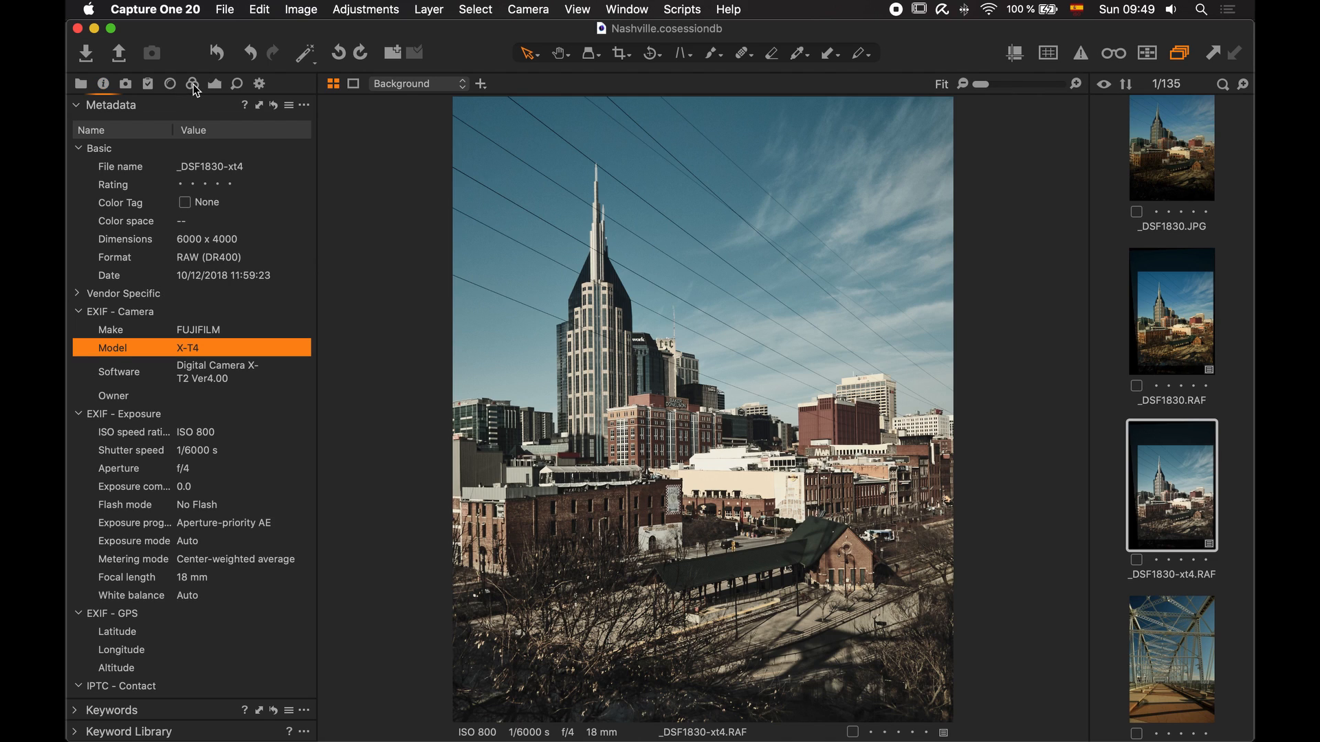
pyautogui.click(193, 83)
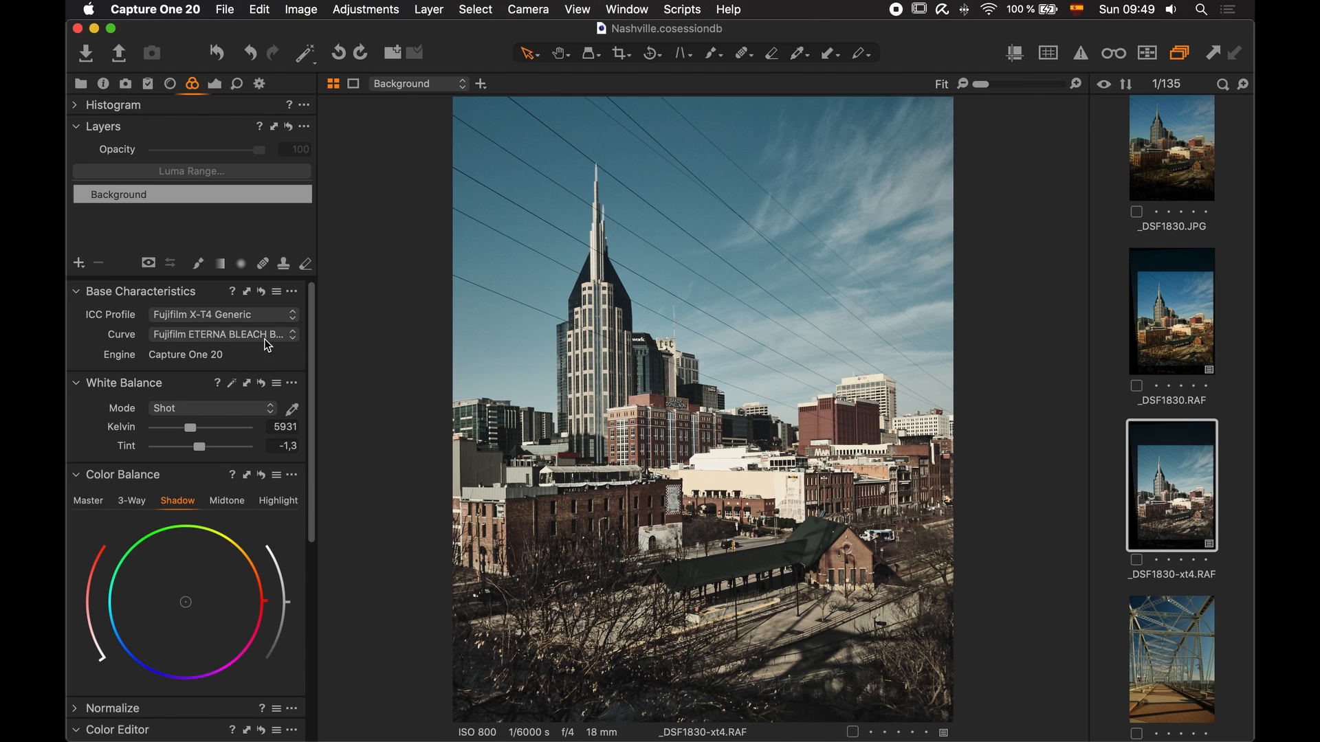
pyautogui.moveTo(573, 409)
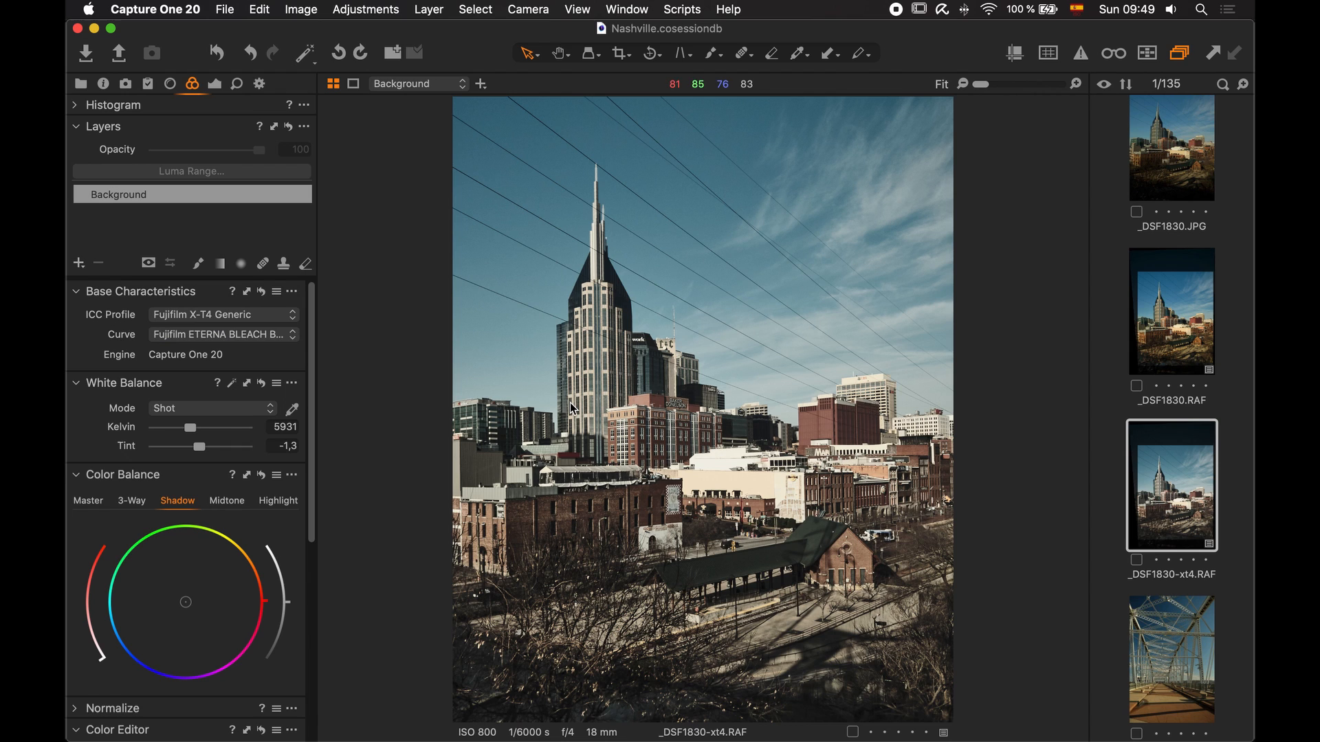
pyautogui.moveTo(409, 705)
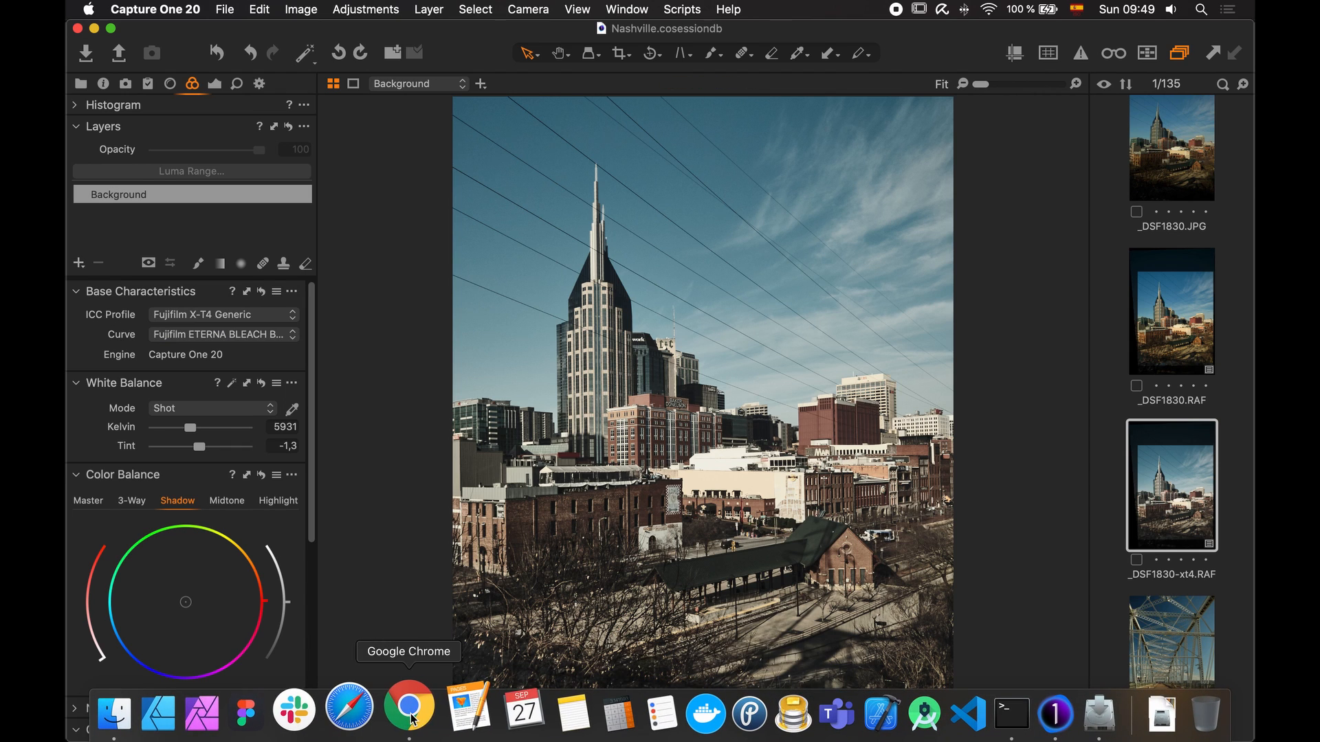
# Switch to Chrome to view the exiftool.org download page
pyautogui.click(409, 706)
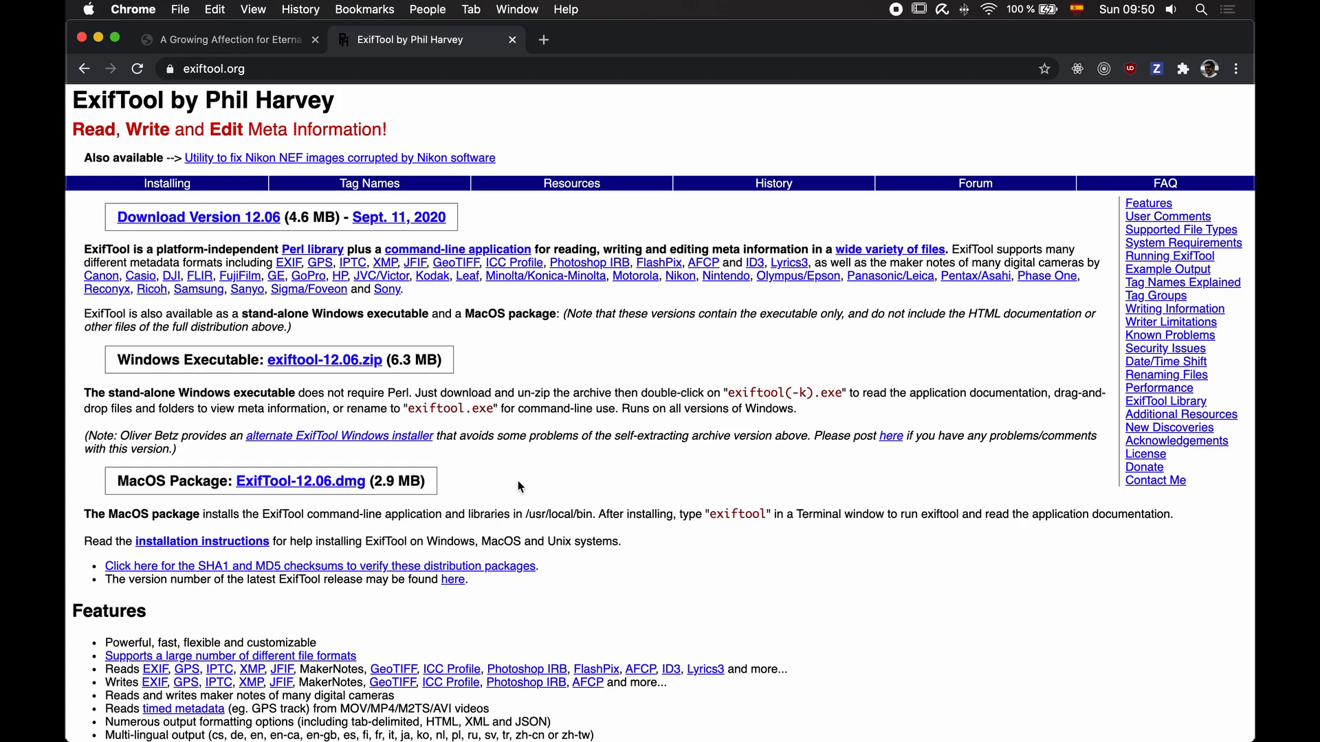
pyautogui.moveTo(586, 490)
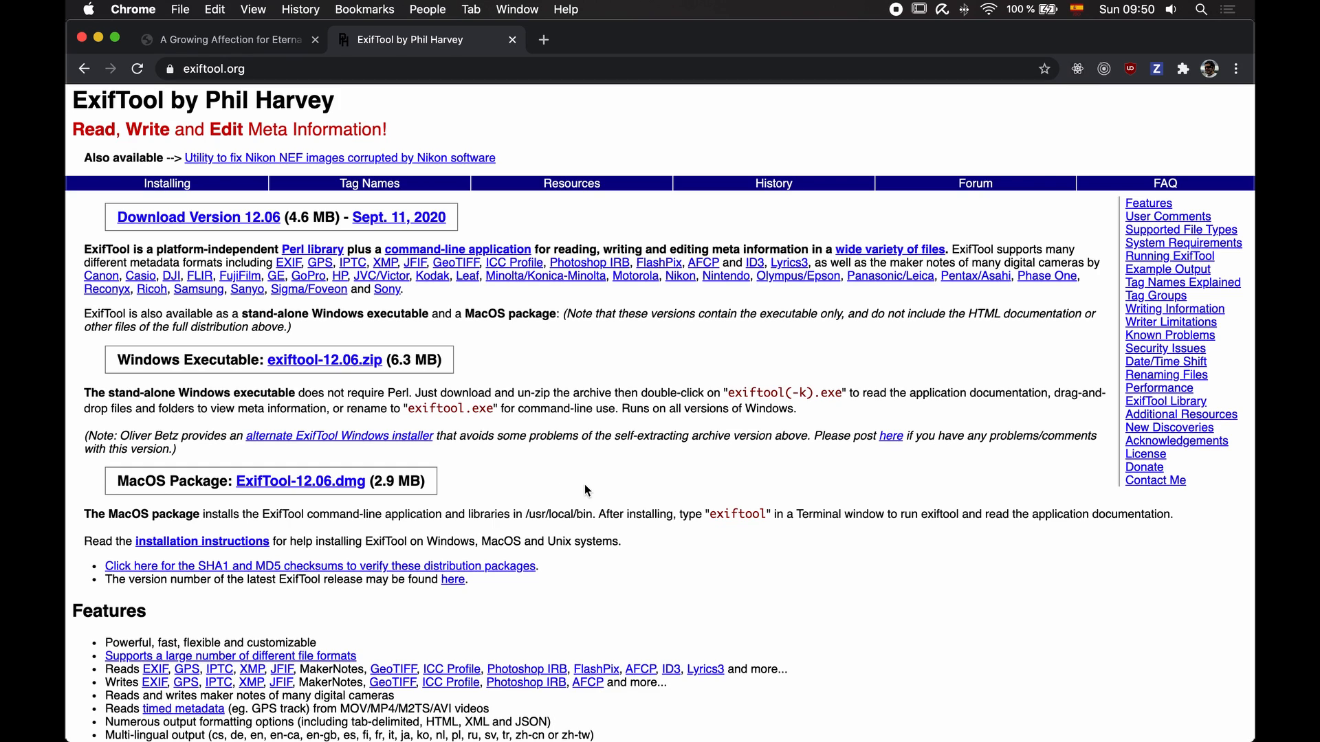
pyautogui.moveTo(604, 479)
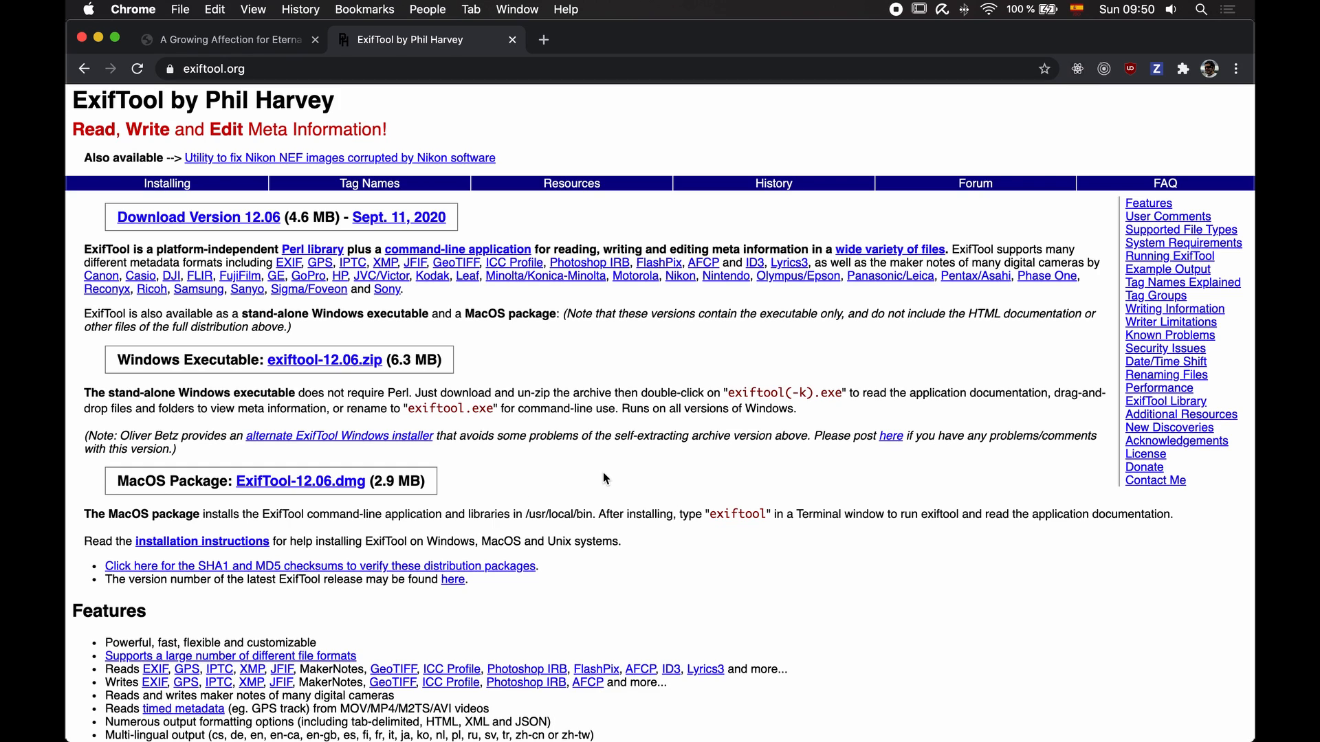
pyautogui.moveTo(486, 483)
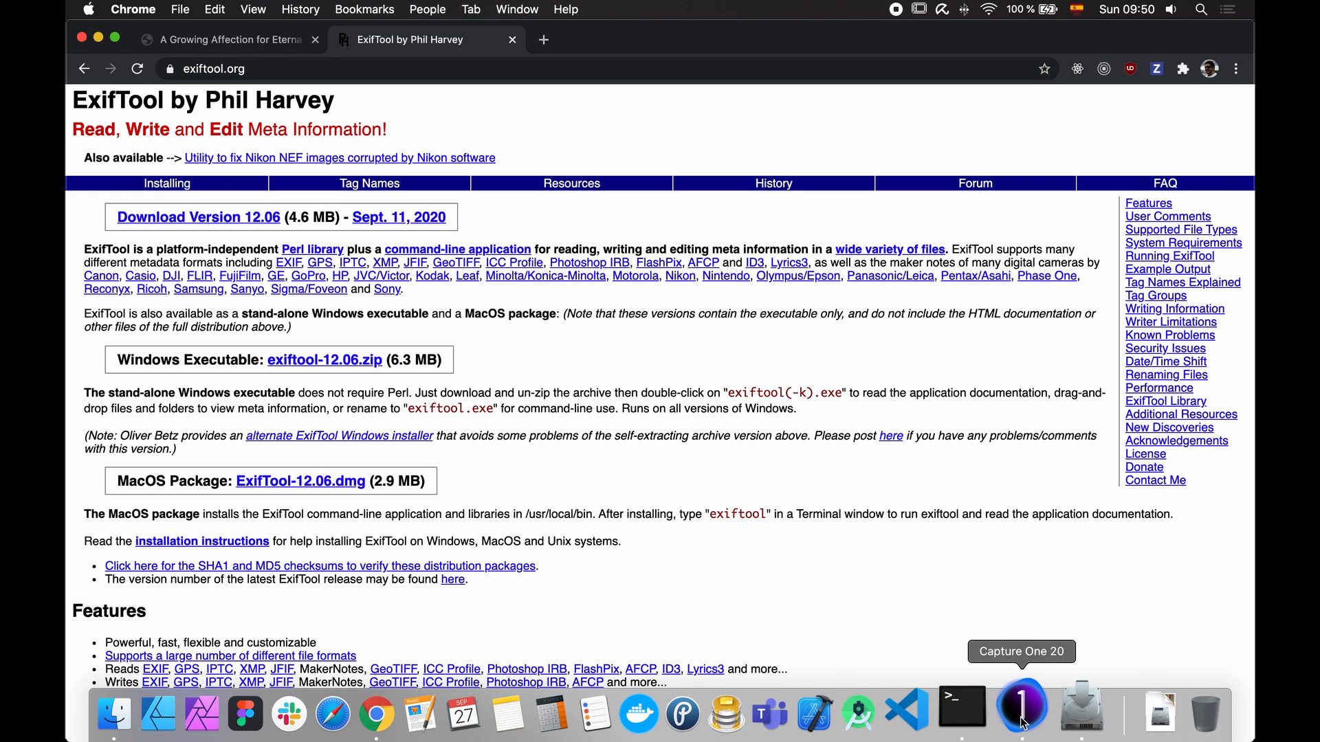
# Back in Capture One, preview CLASSIC NEGATIVE, then restore the ETERNA BLEACH BYPASS curve
pyautogui.click(1021, 707)
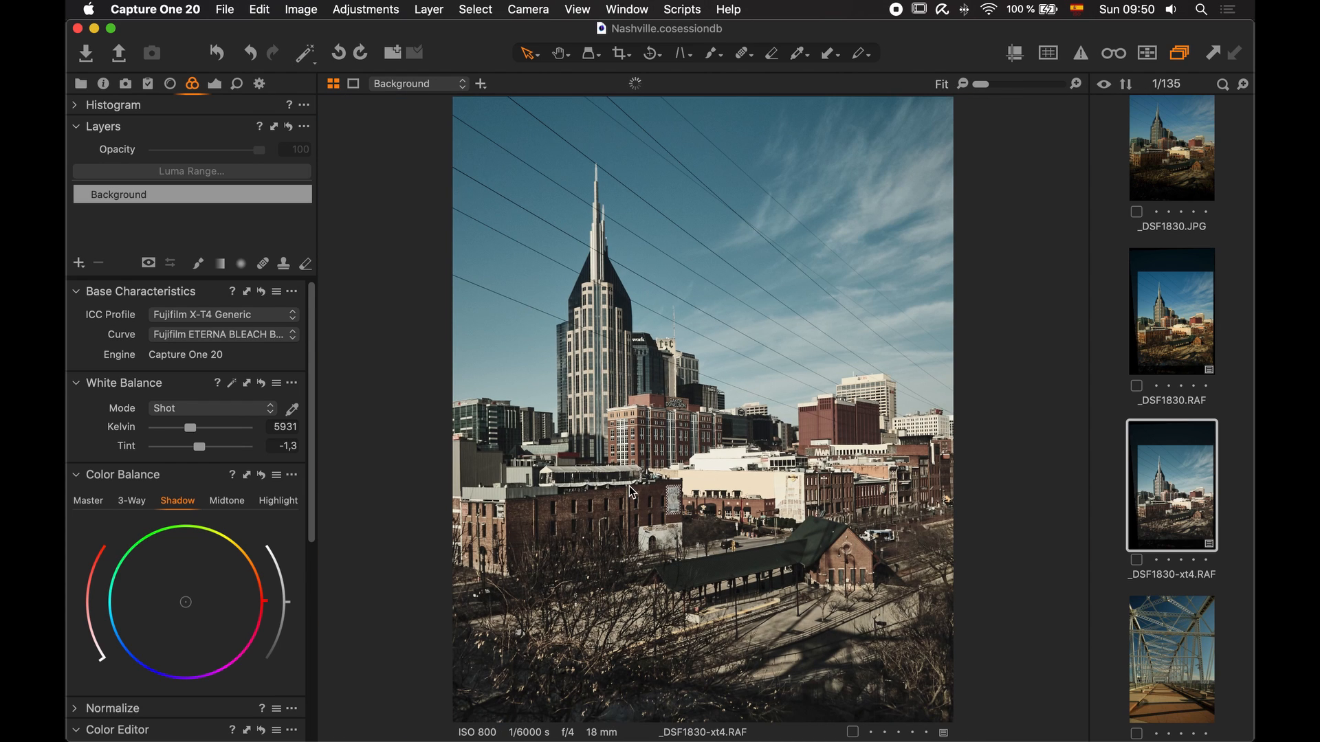
pyautogui.moveTo(491, 391)
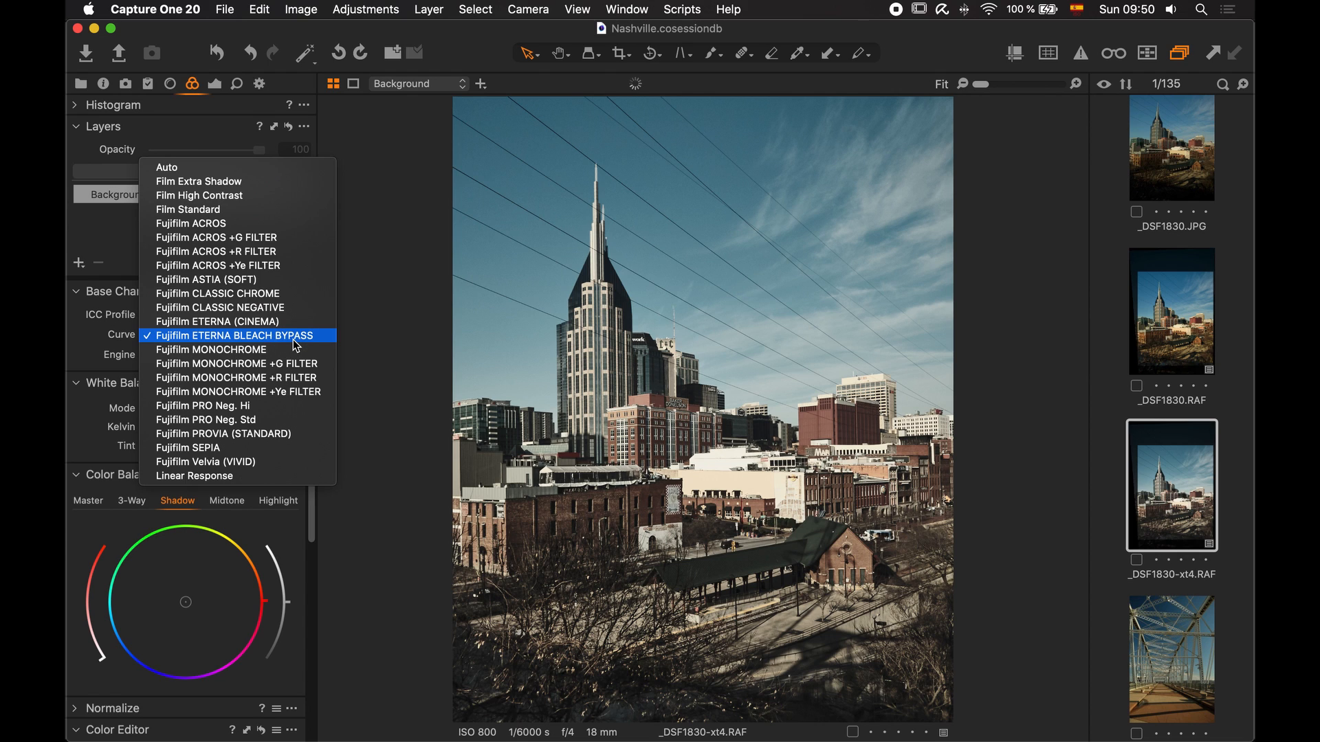
pyautogui.click(219, 308)
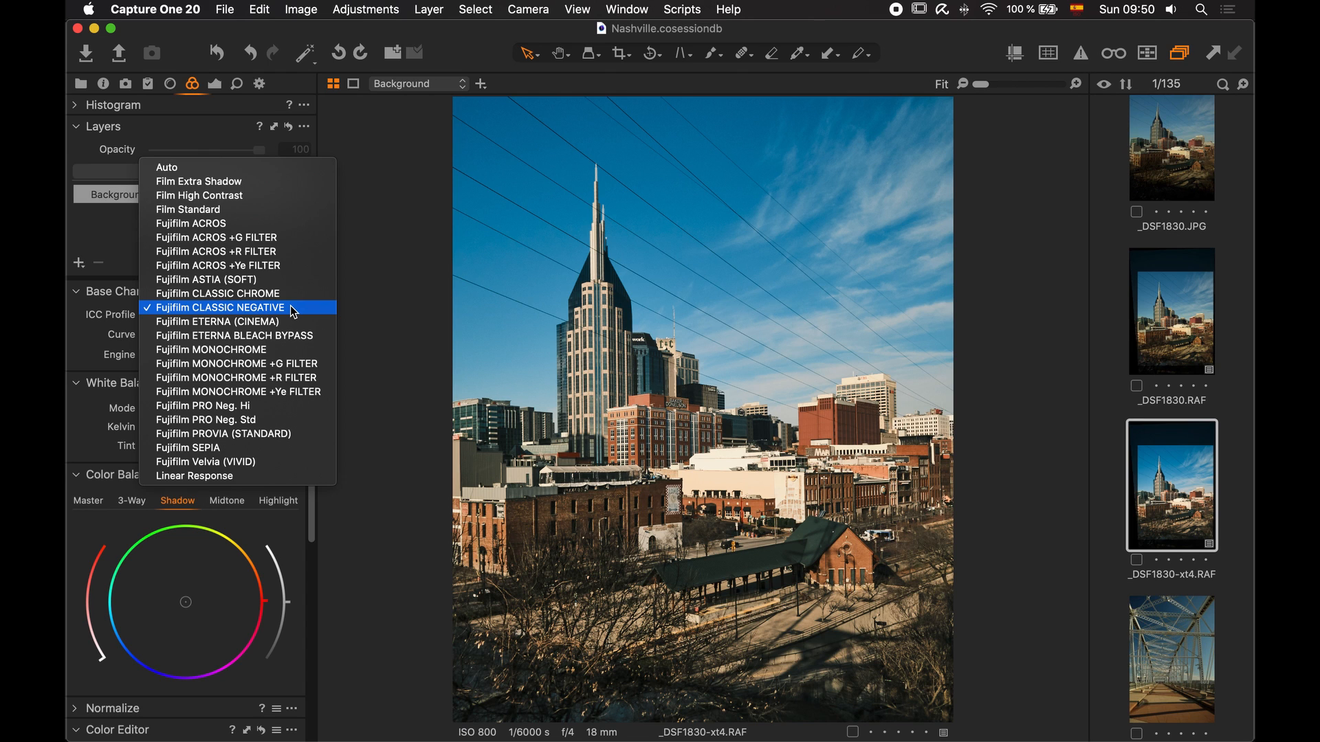
pyautogui.click(239, 307)
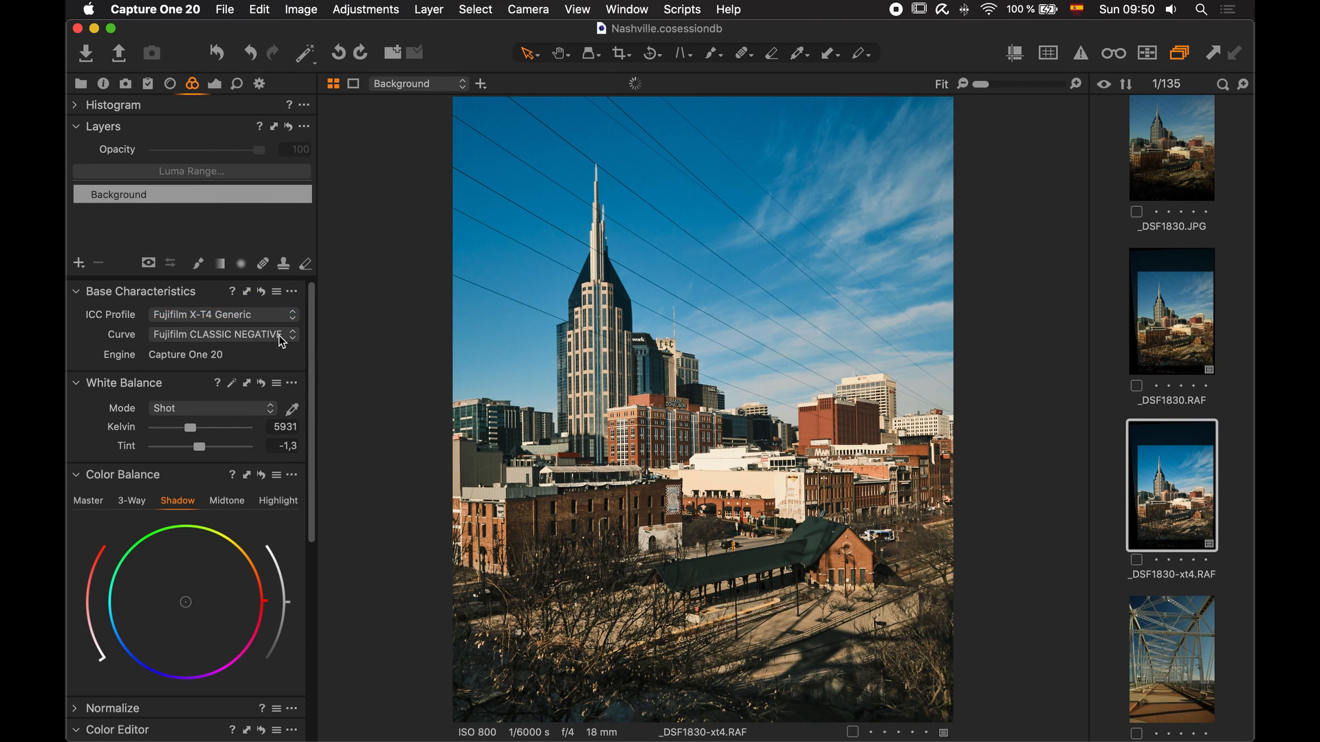
pyautogui.click(217, 334)
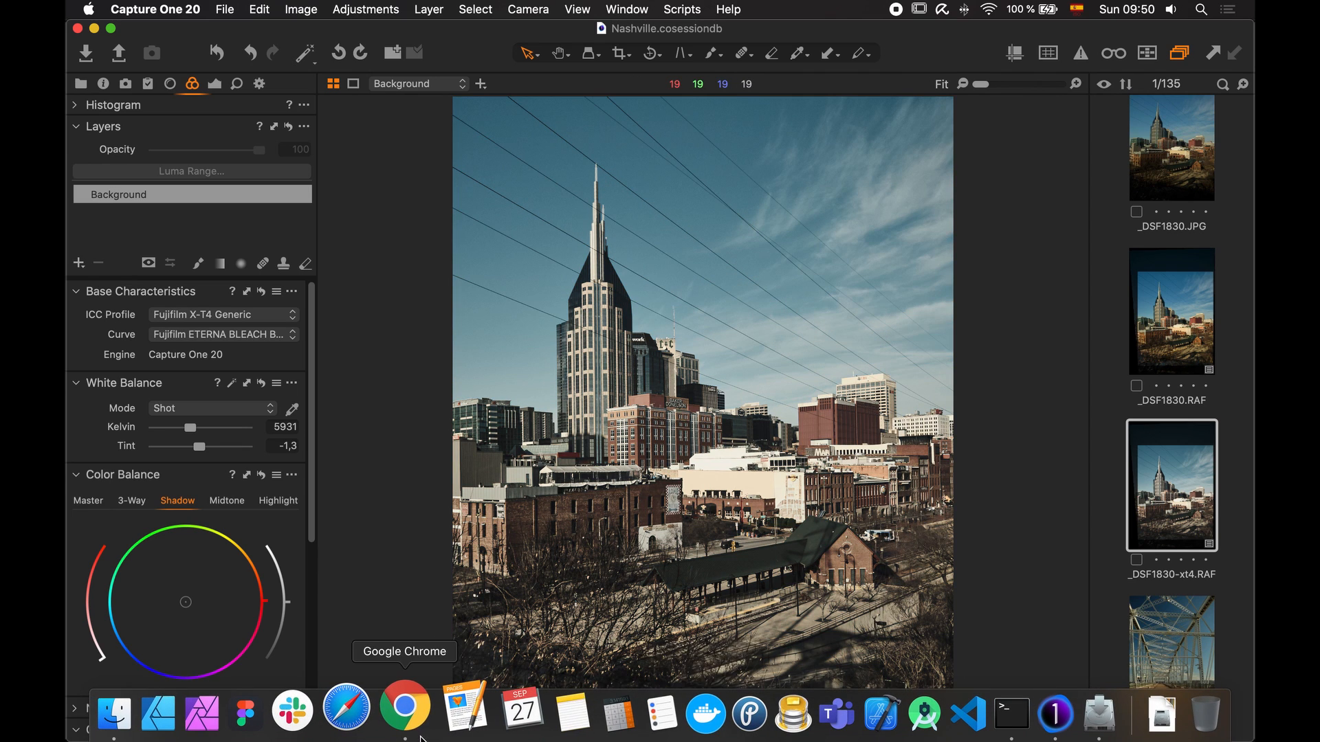
# Advance the ExifTool 12.06 installer past its introduction and Read Me
pyautogui.click(405, 707)
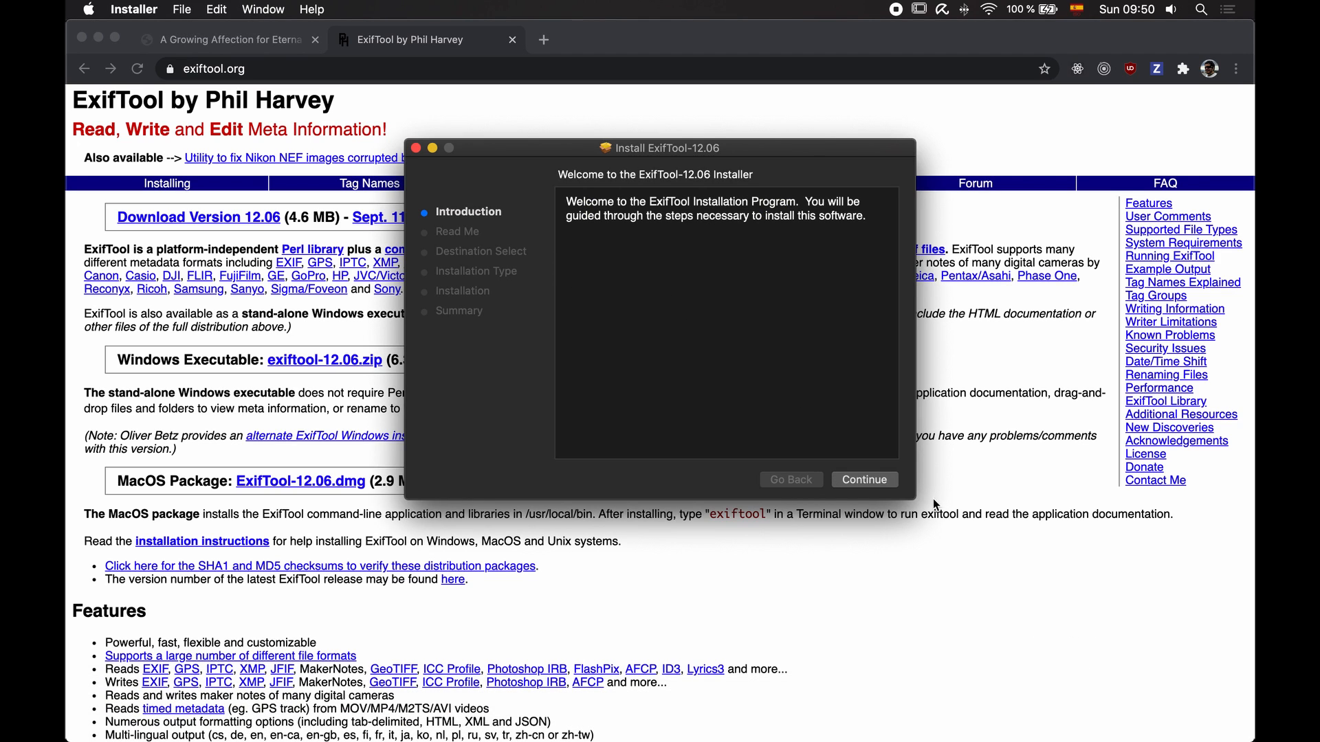
pyautogui.click(864, 479)
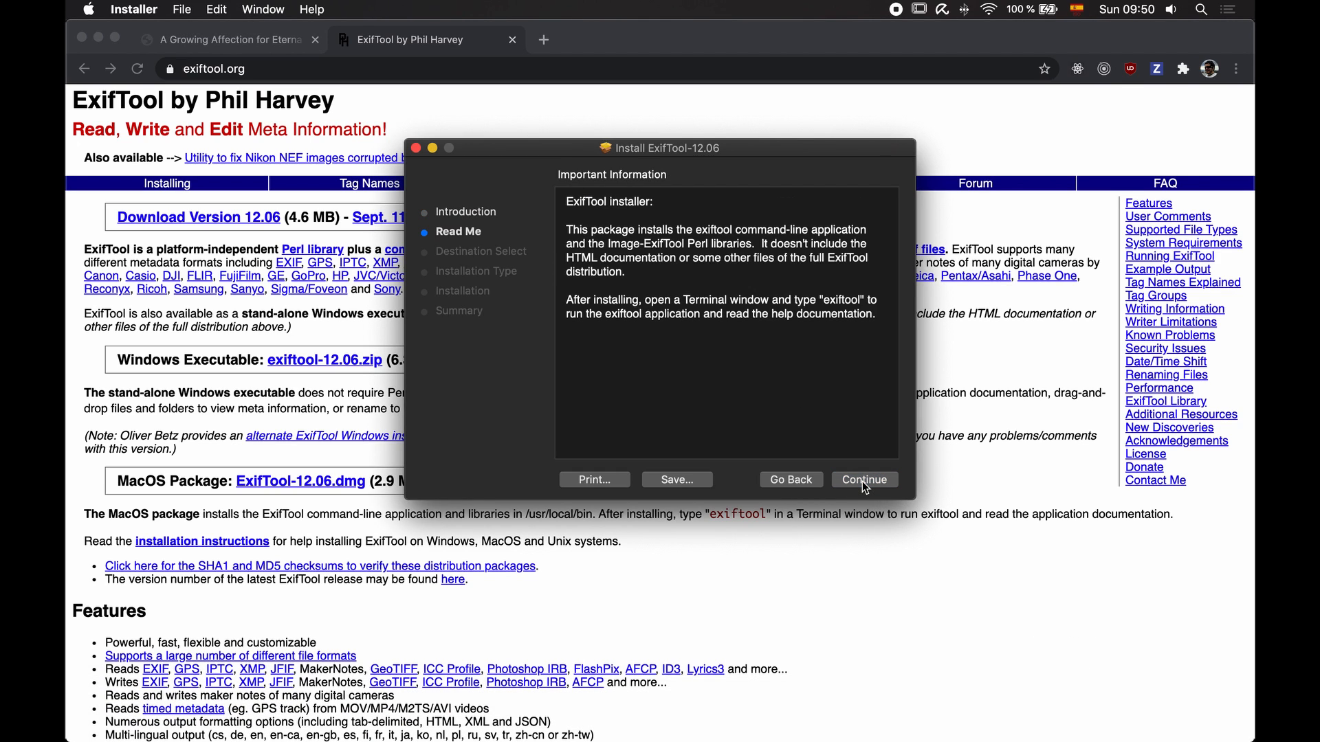
pyautogui.click(863, 480)
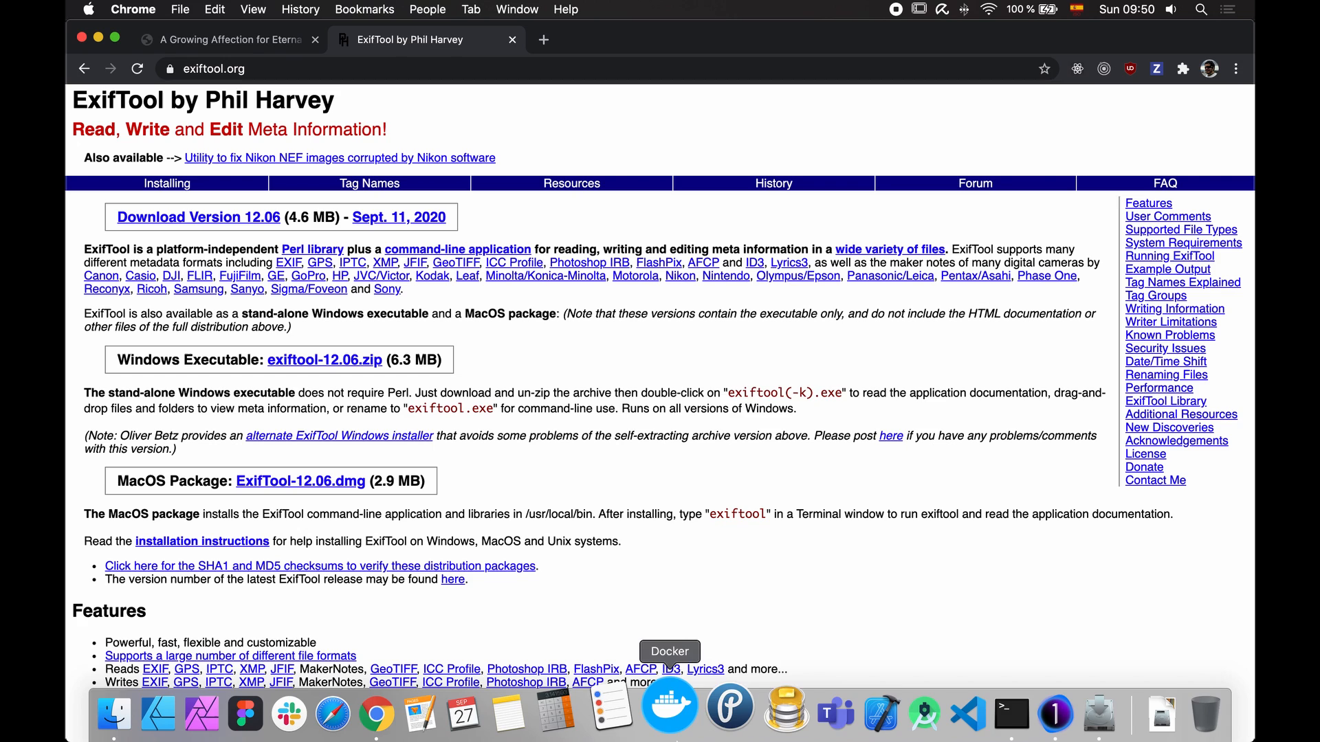
# Open Terminal and type cd ~/Pictures/USA/Nashville/CaptureNashville
pyautogui.click(974, 713)
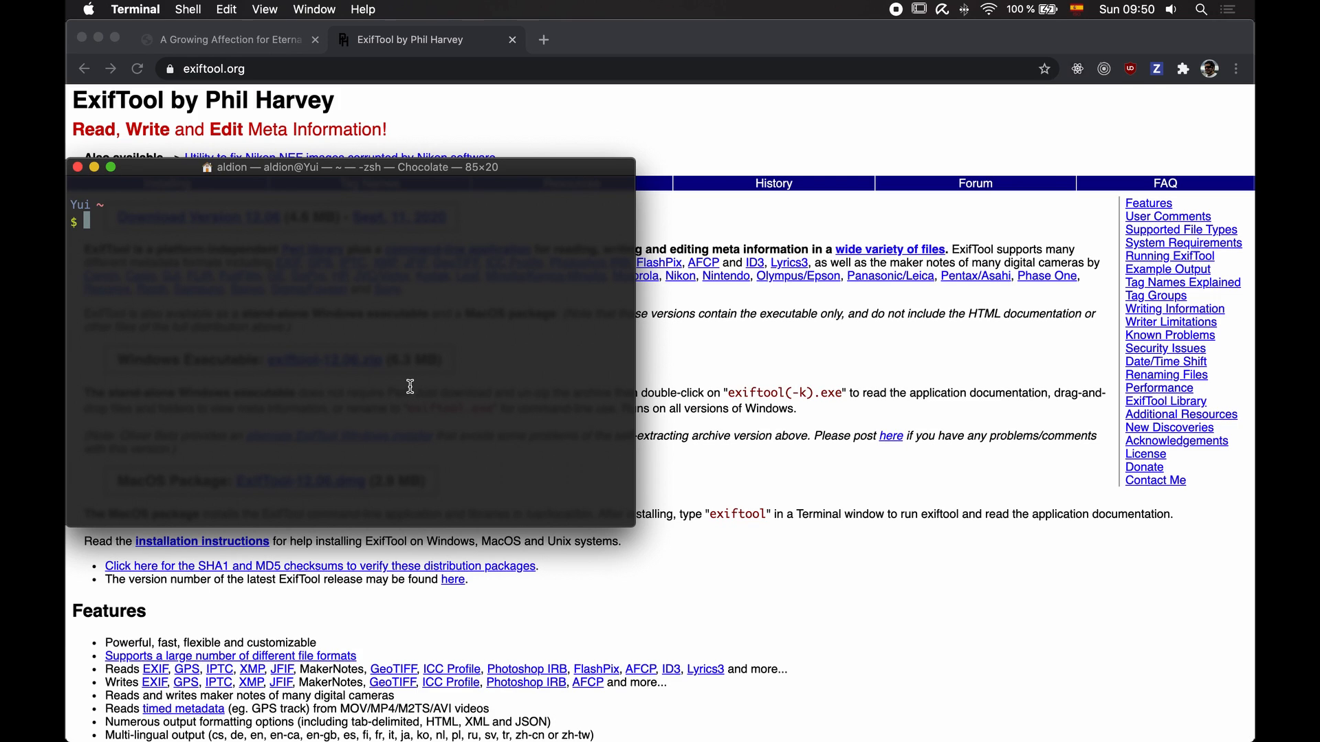
pyautogui.write('cd ~')
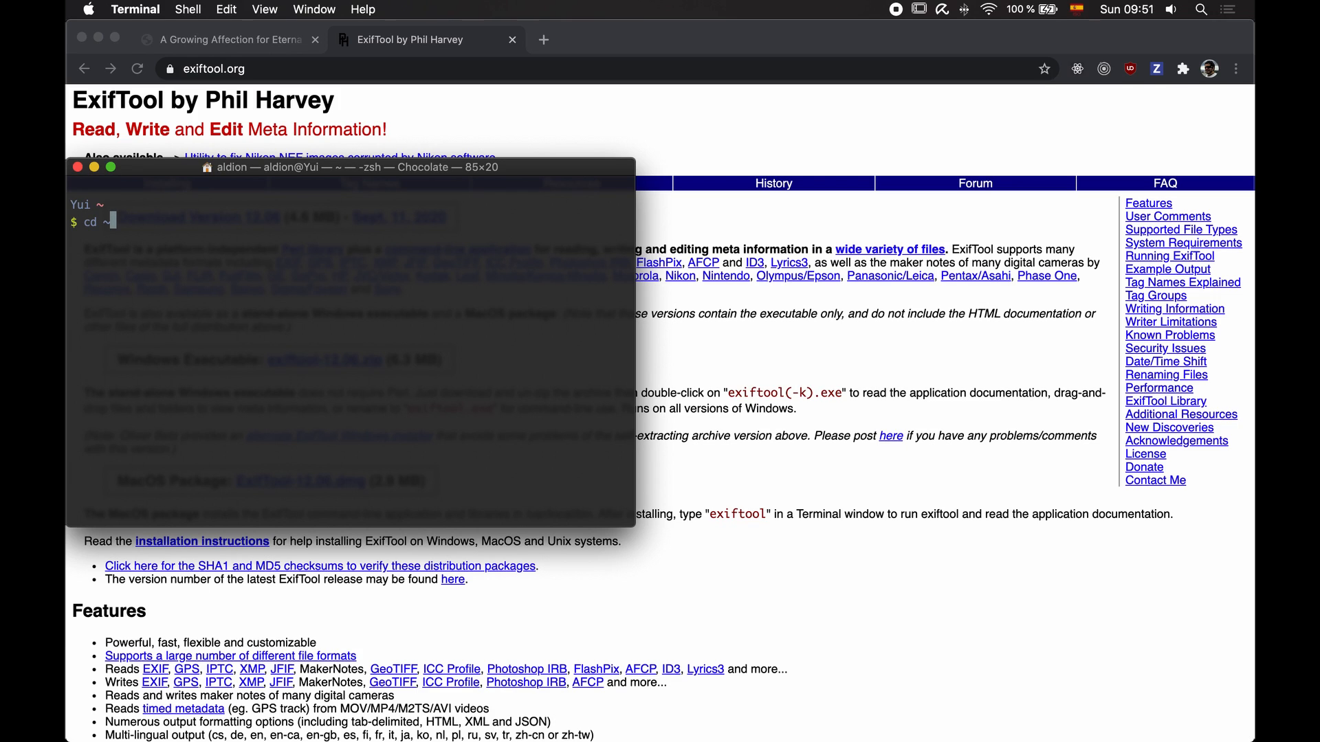
pyautogui.write('/Pictures/USA/Nashville/CaptureNashville')
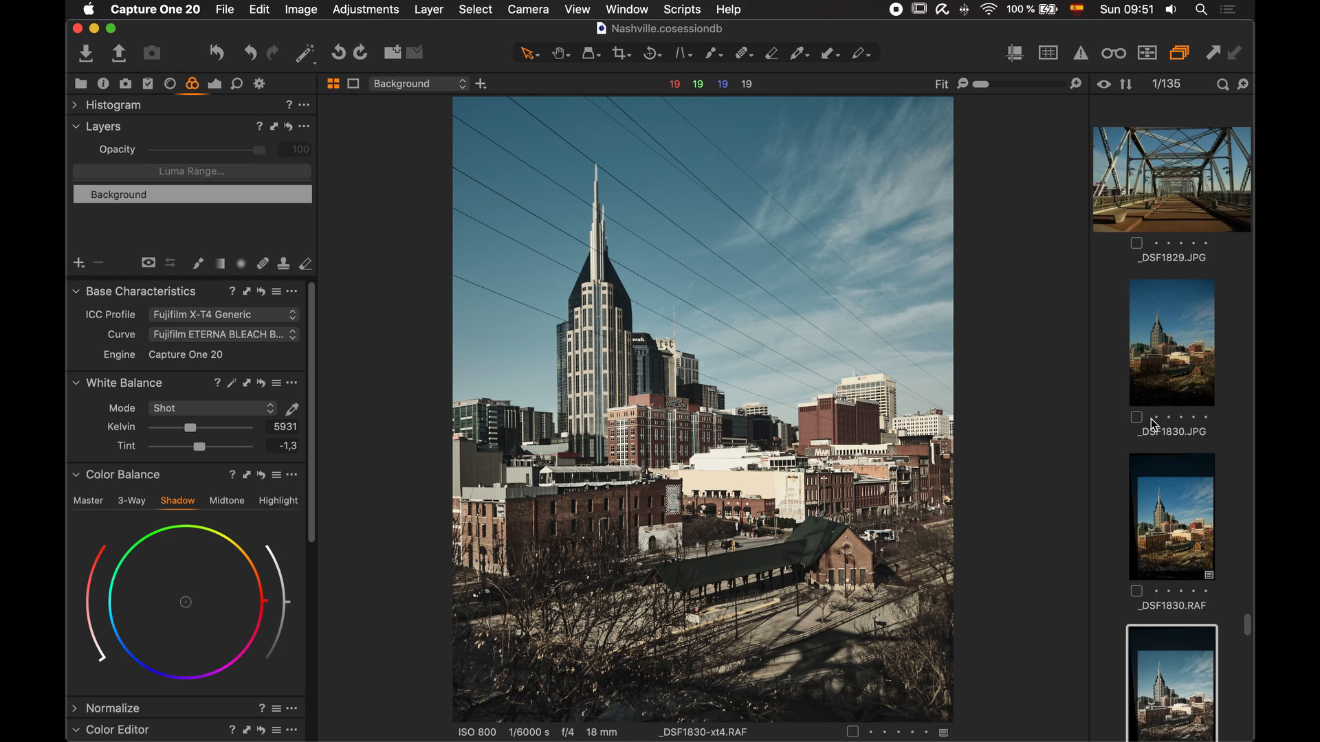
# Compare _DSF1830-xt4 with the original _DSF1830.RAF, showing X-T2 Generic profile and PROVIA curve
pyautogui.scroll(-3)
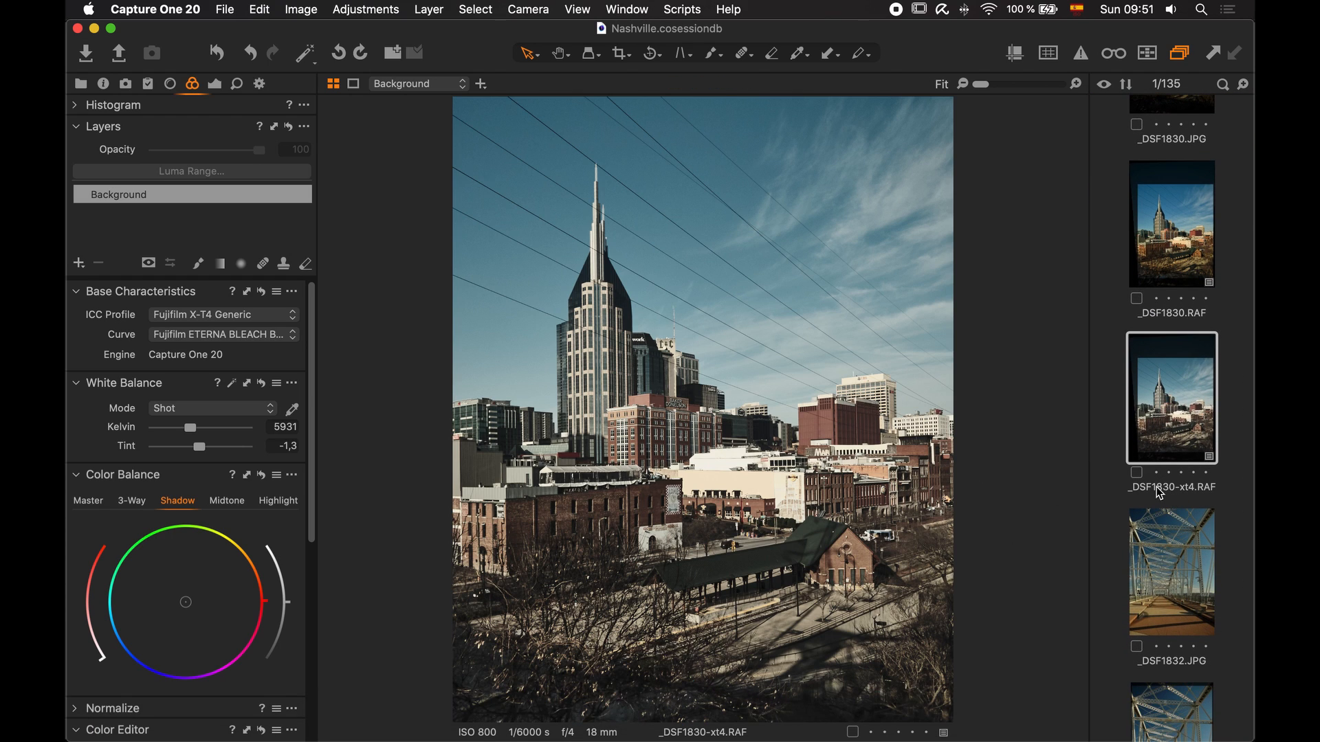
pyautogui.doubleClick(1171, 486)
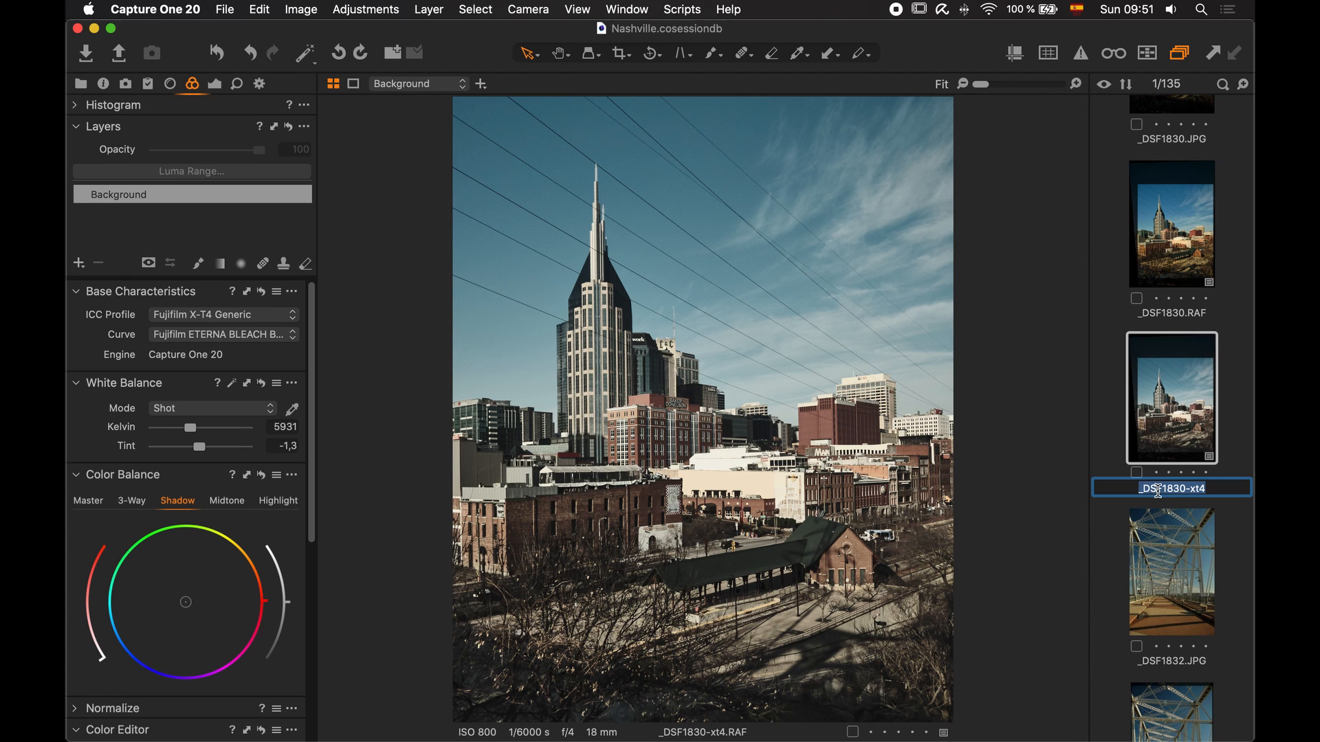
pyautogui.click(1170, 222)
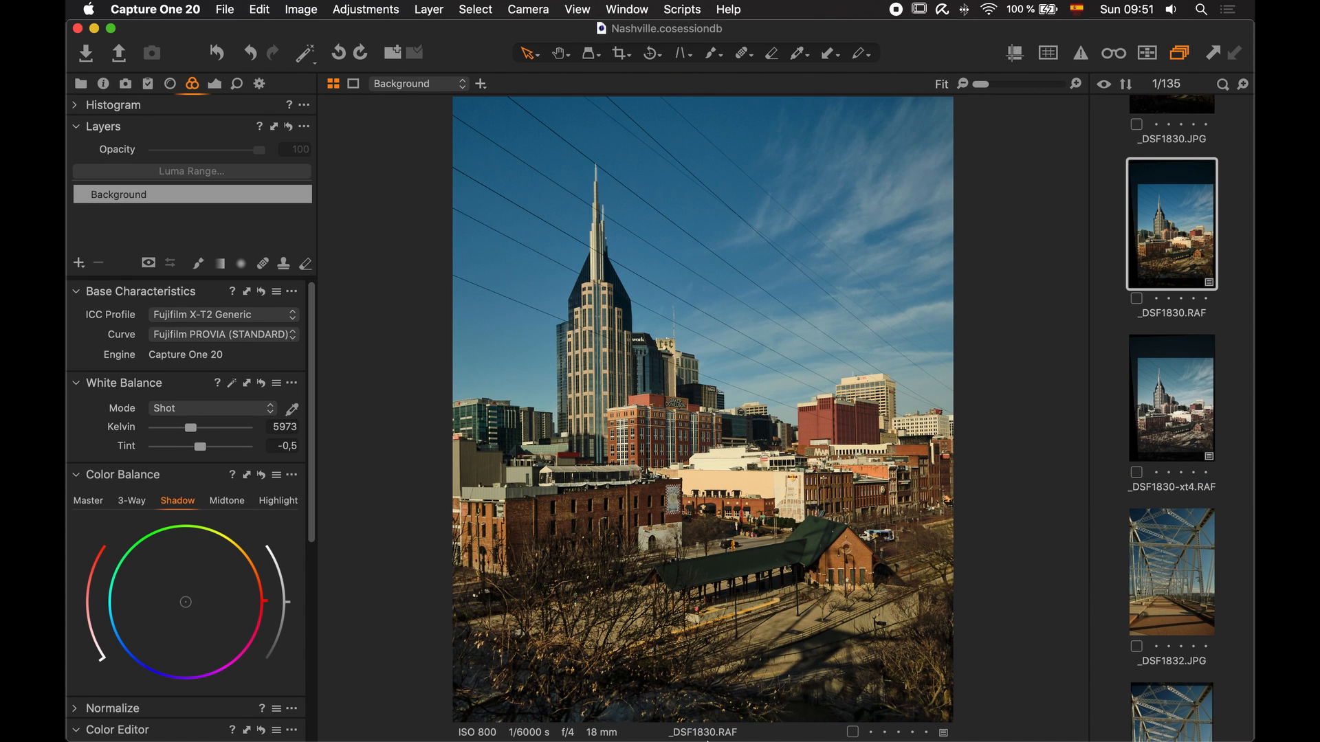
pyautogui.scroll(-3)
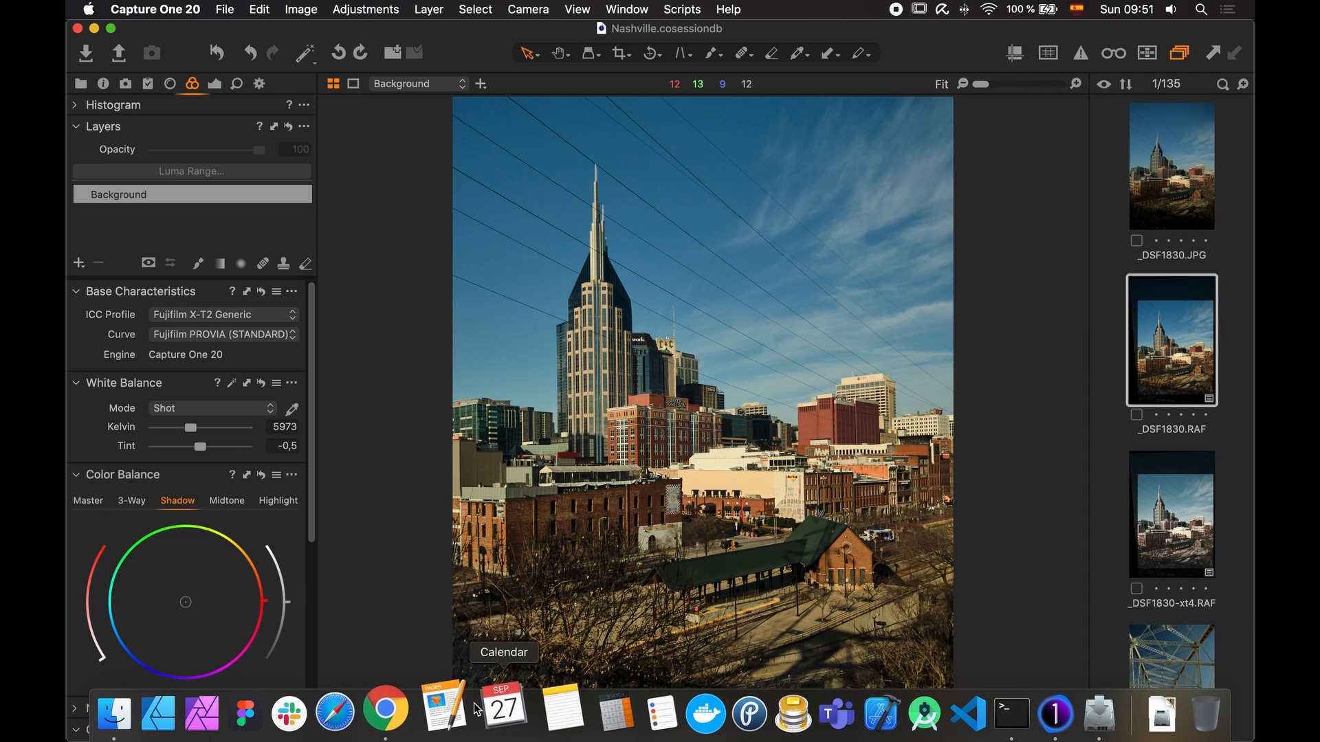
pyautogui.click(385, 715)
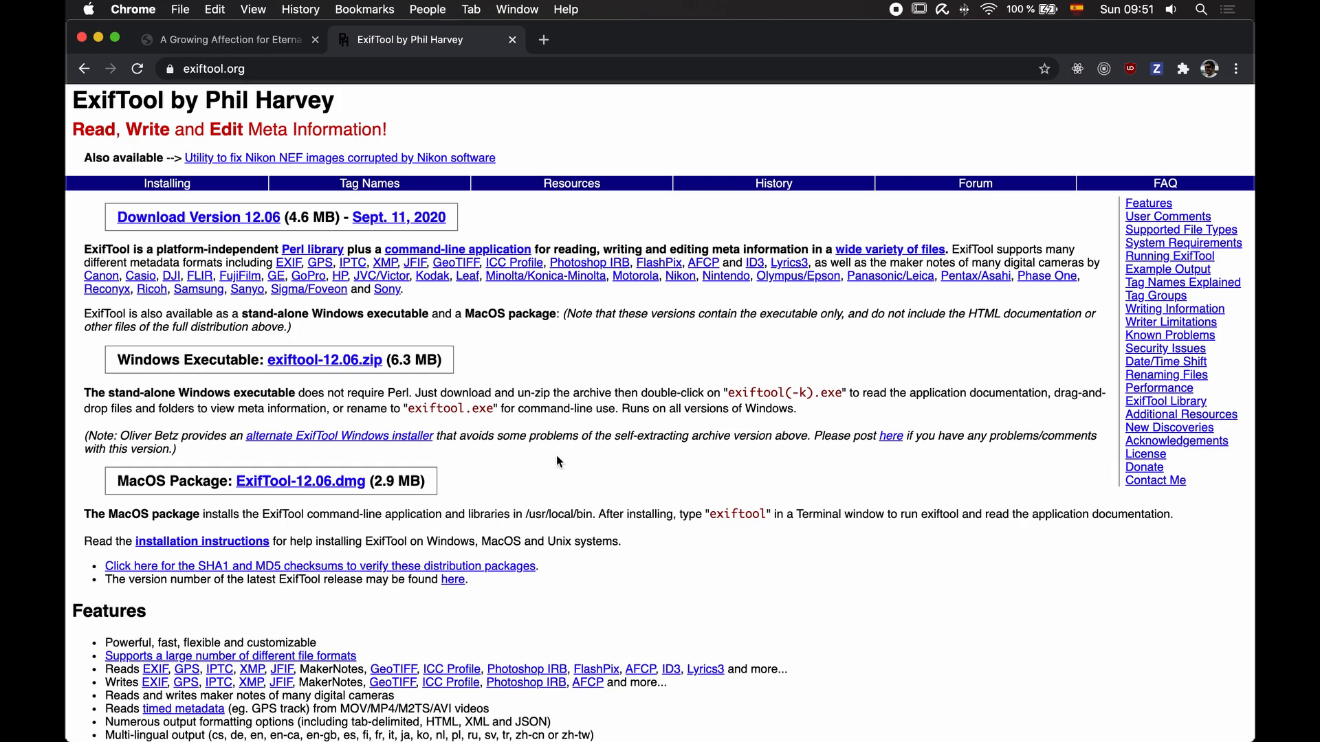
pyautogui.moveTo(603, 466)
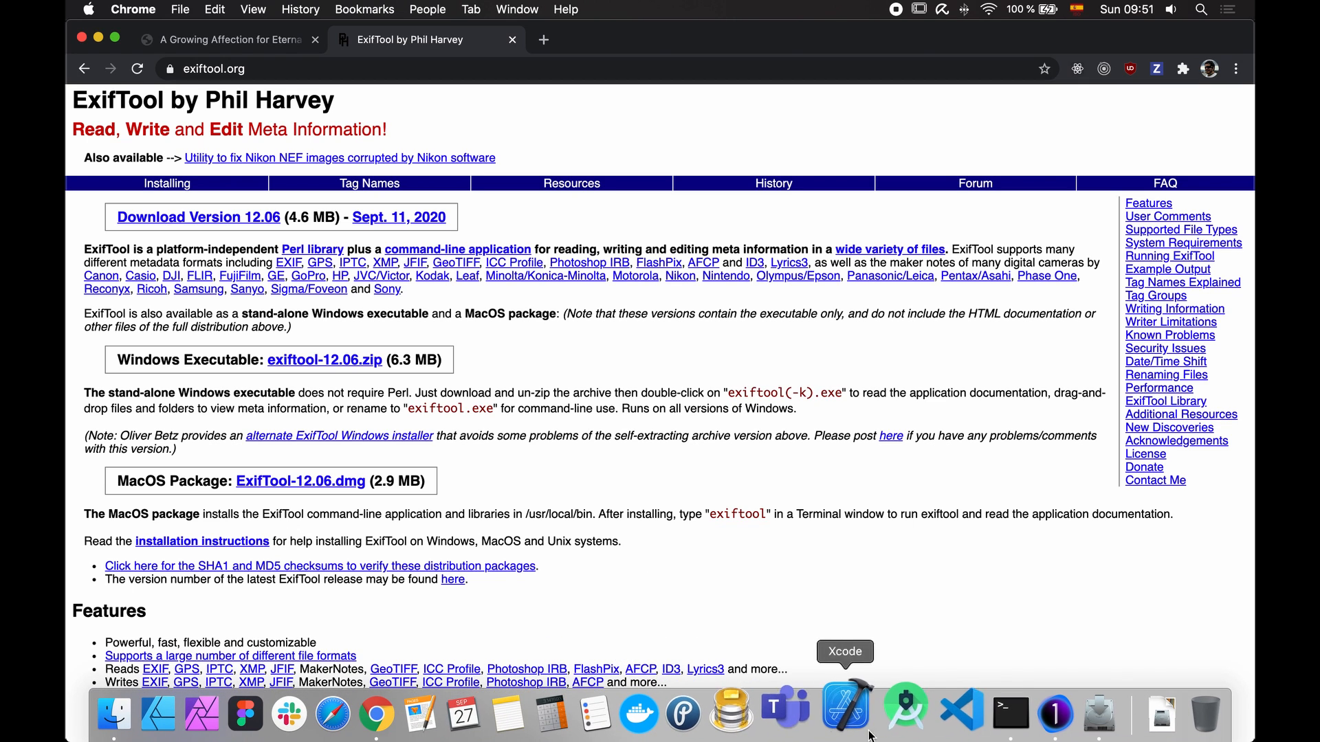
pyautogui.click(974, 715)
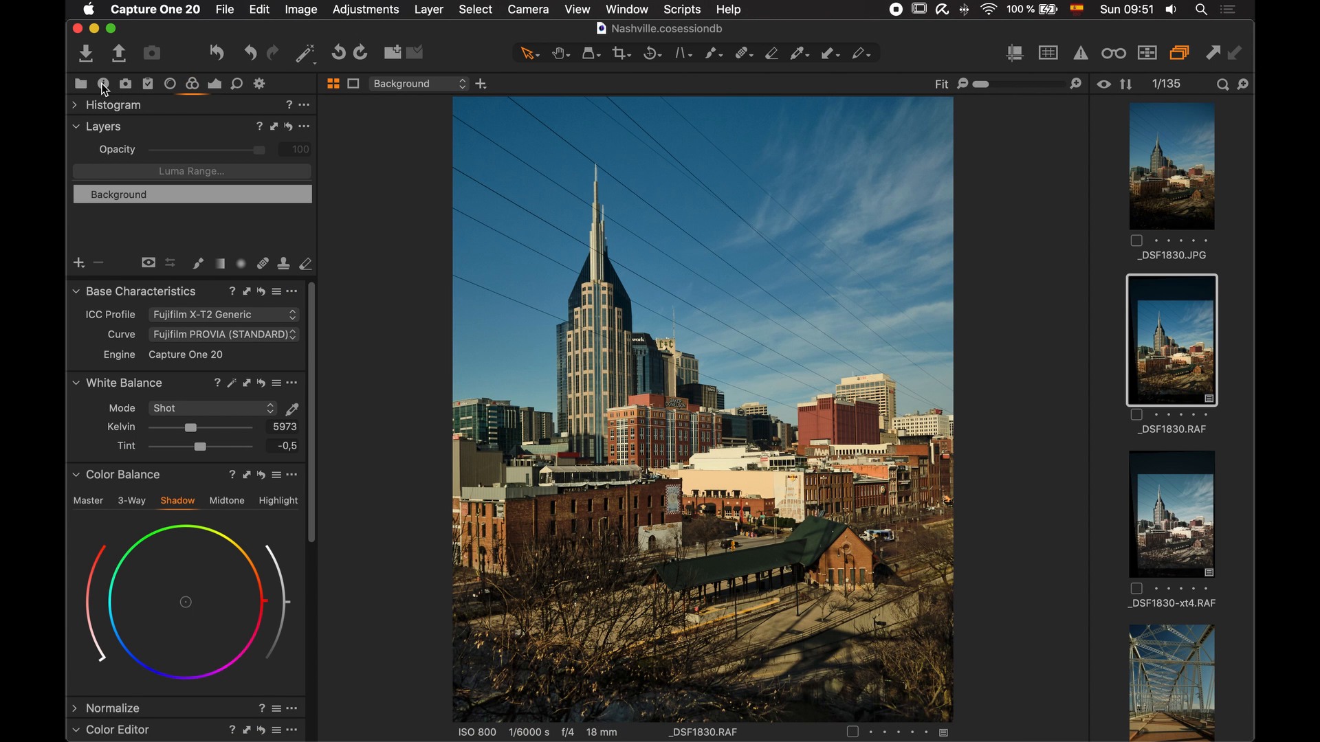
# In the Metadata tab, confirm the xt4 copy reads X-T4 and _DSF1837.RAF reads X-T2
pyautogui.click(103, 83)
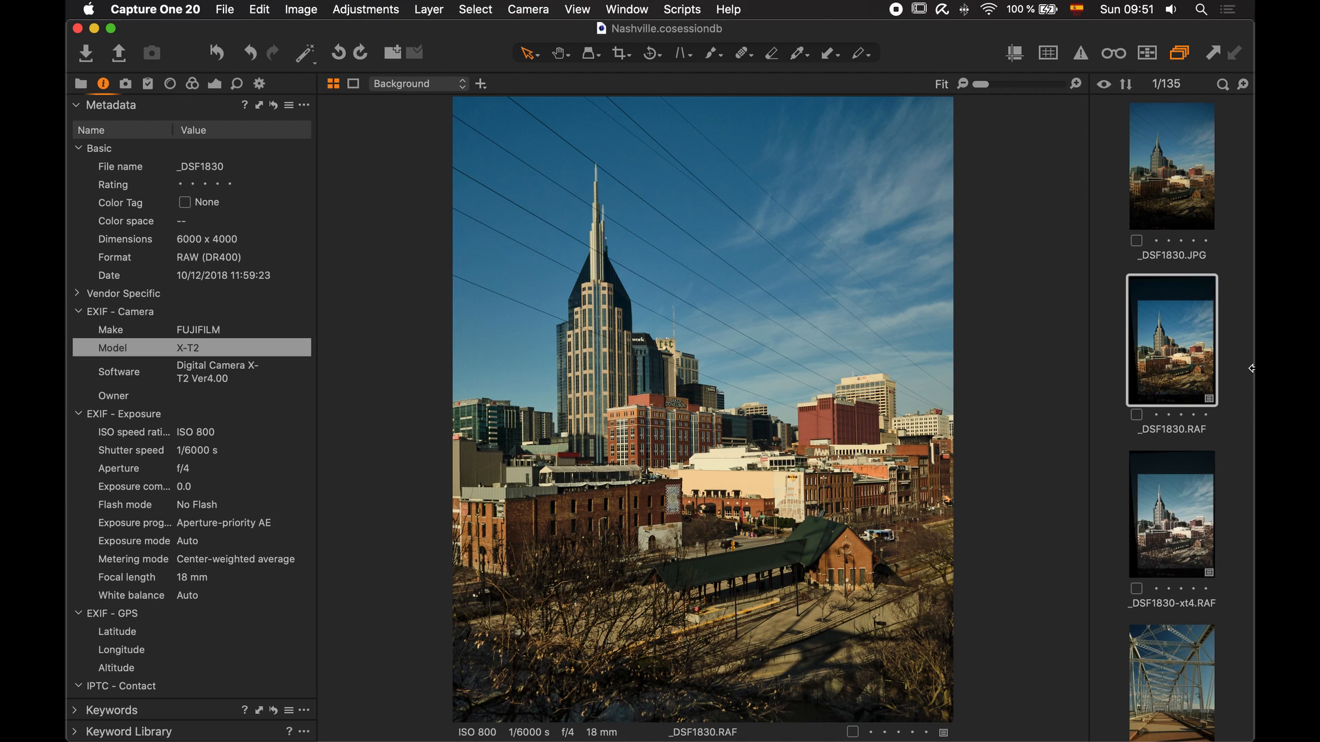
pyautogui.click(1170, 513)
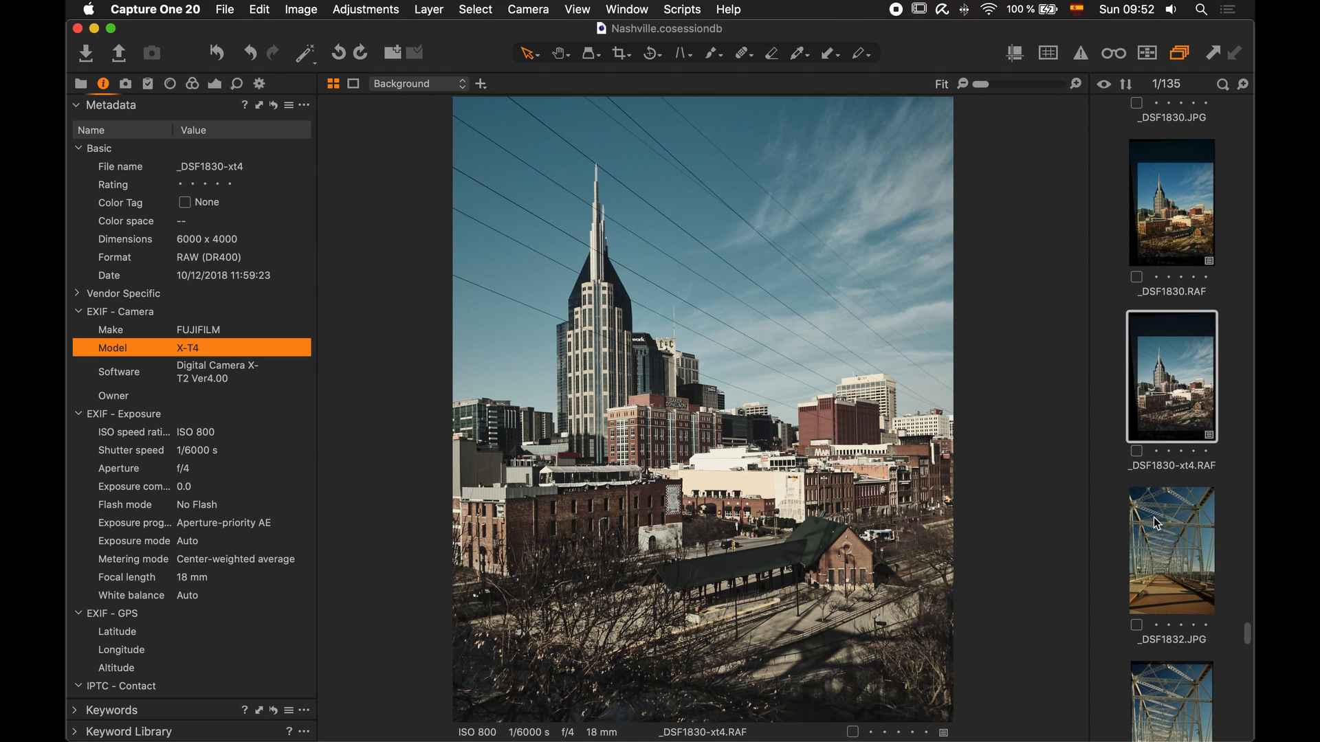
pyautogui.scroll(-3)
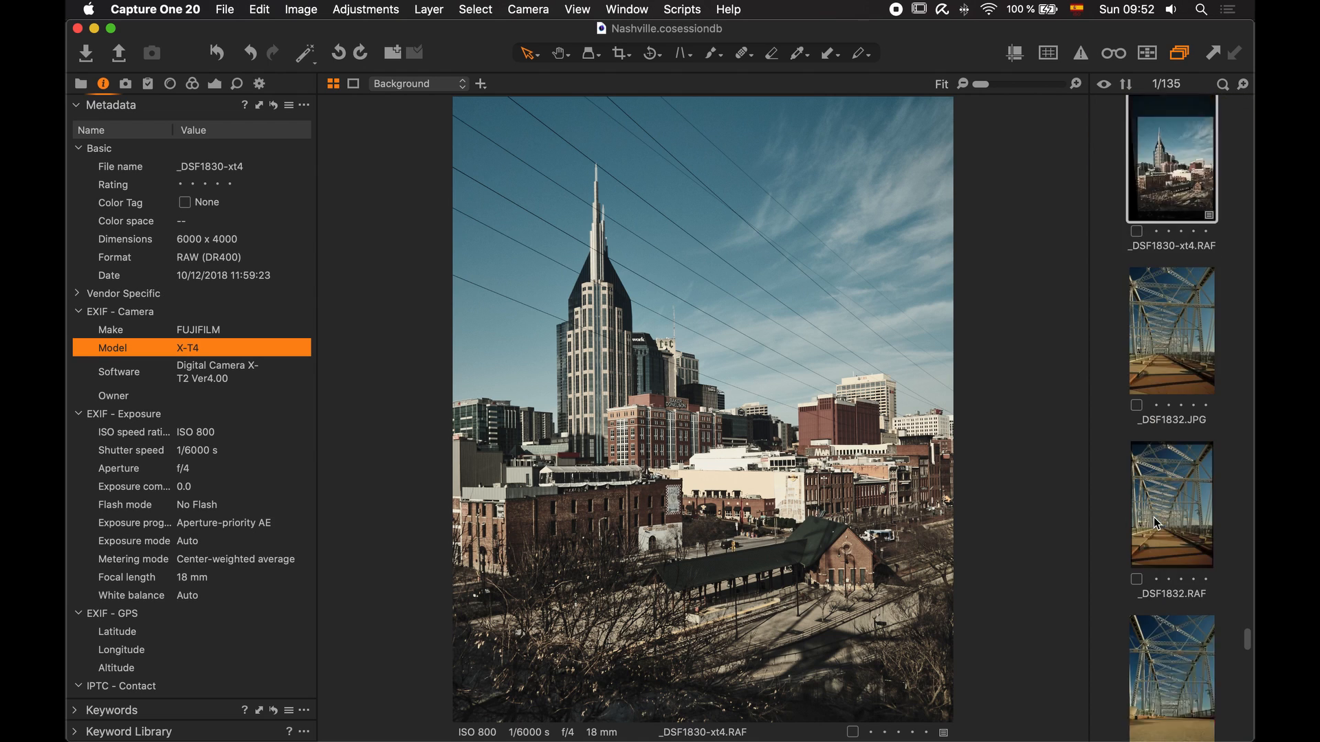
pyautogui.scroll(-3)
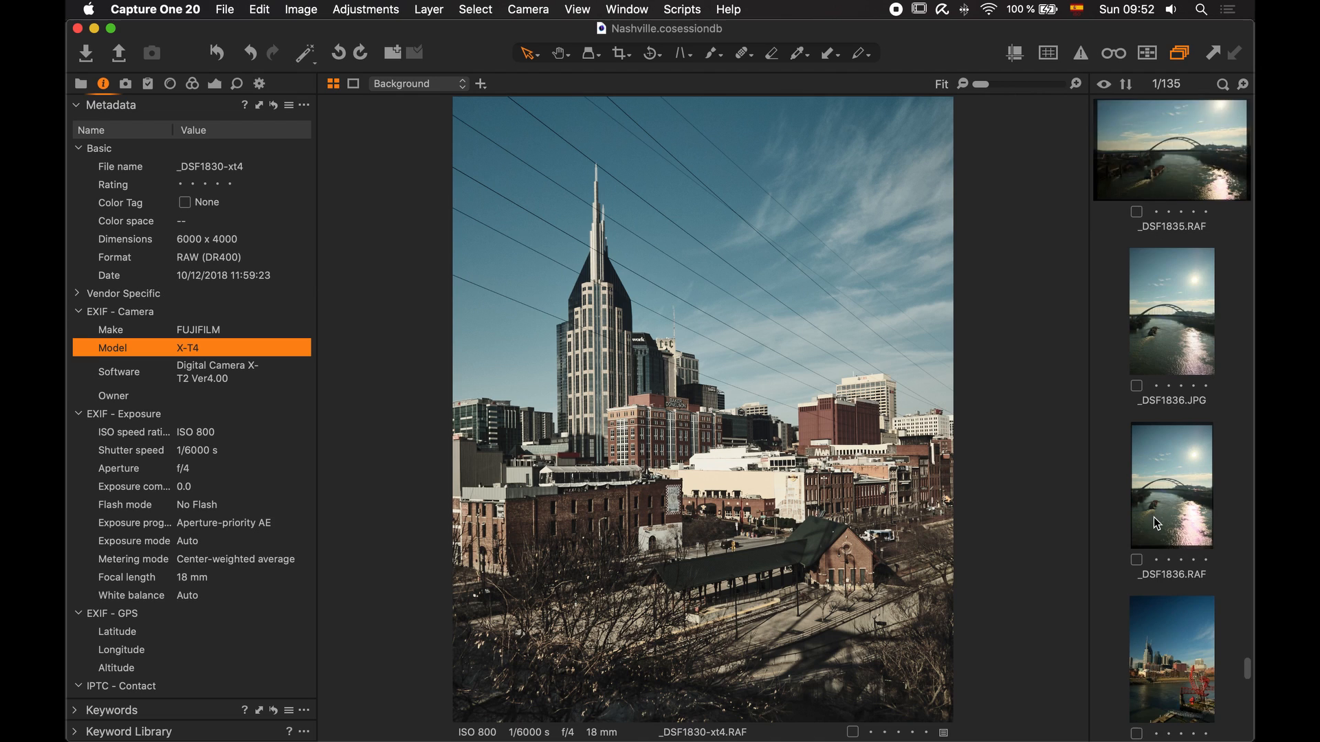
pyautogui.click(1170, 547)
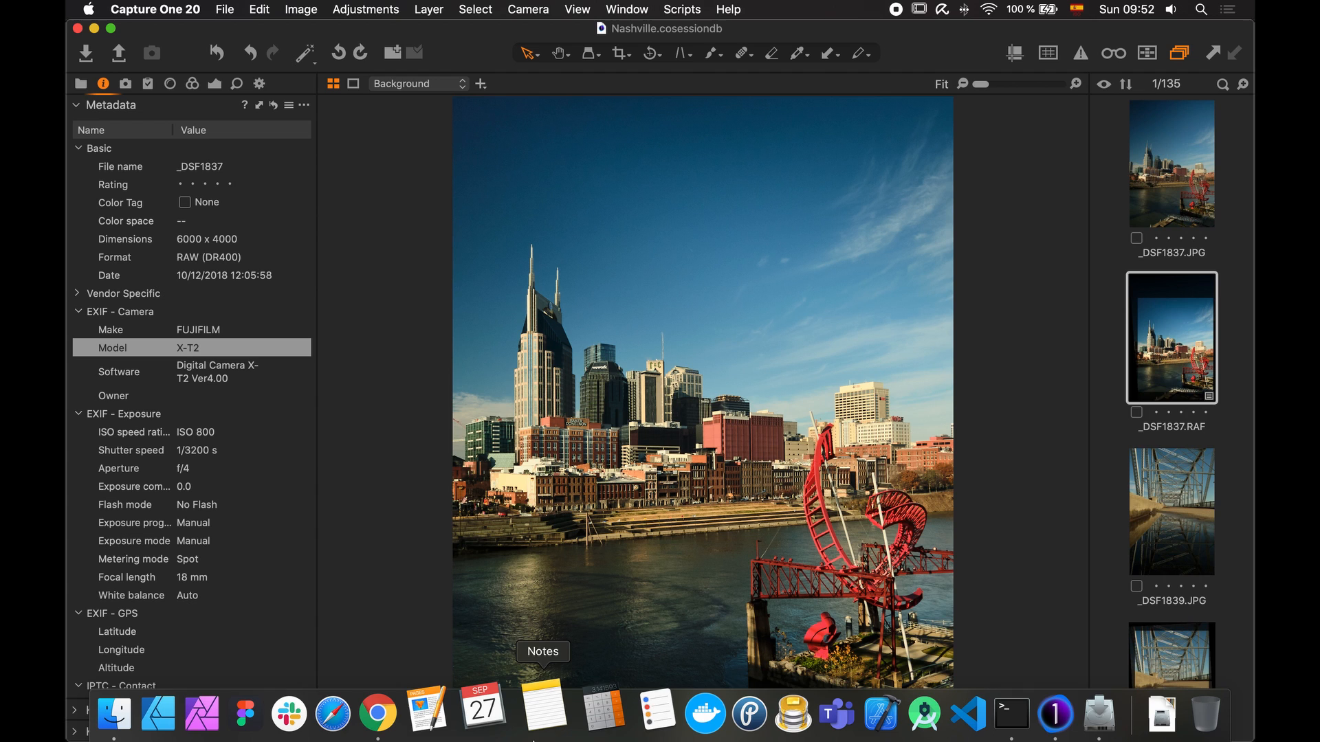
pyautogui.doubleClick(1171, 427)
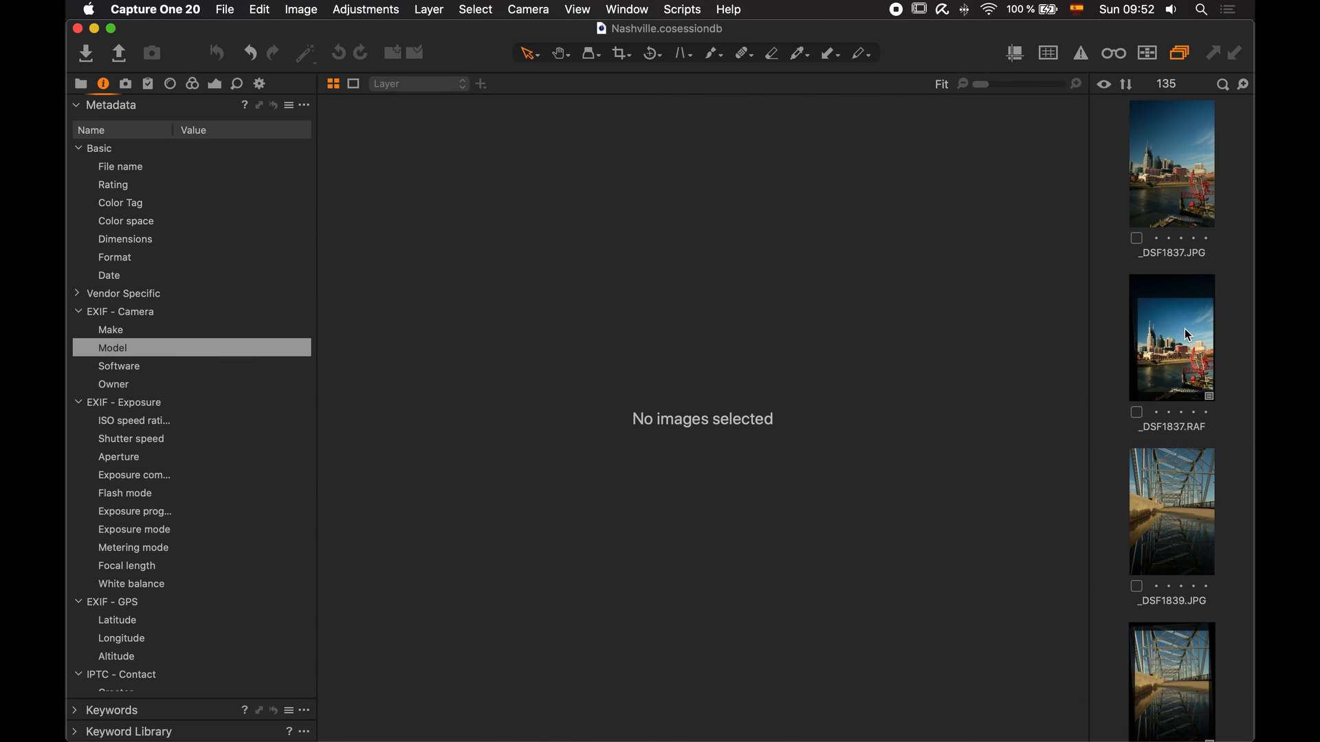
pyautogui.click(1170, 337)
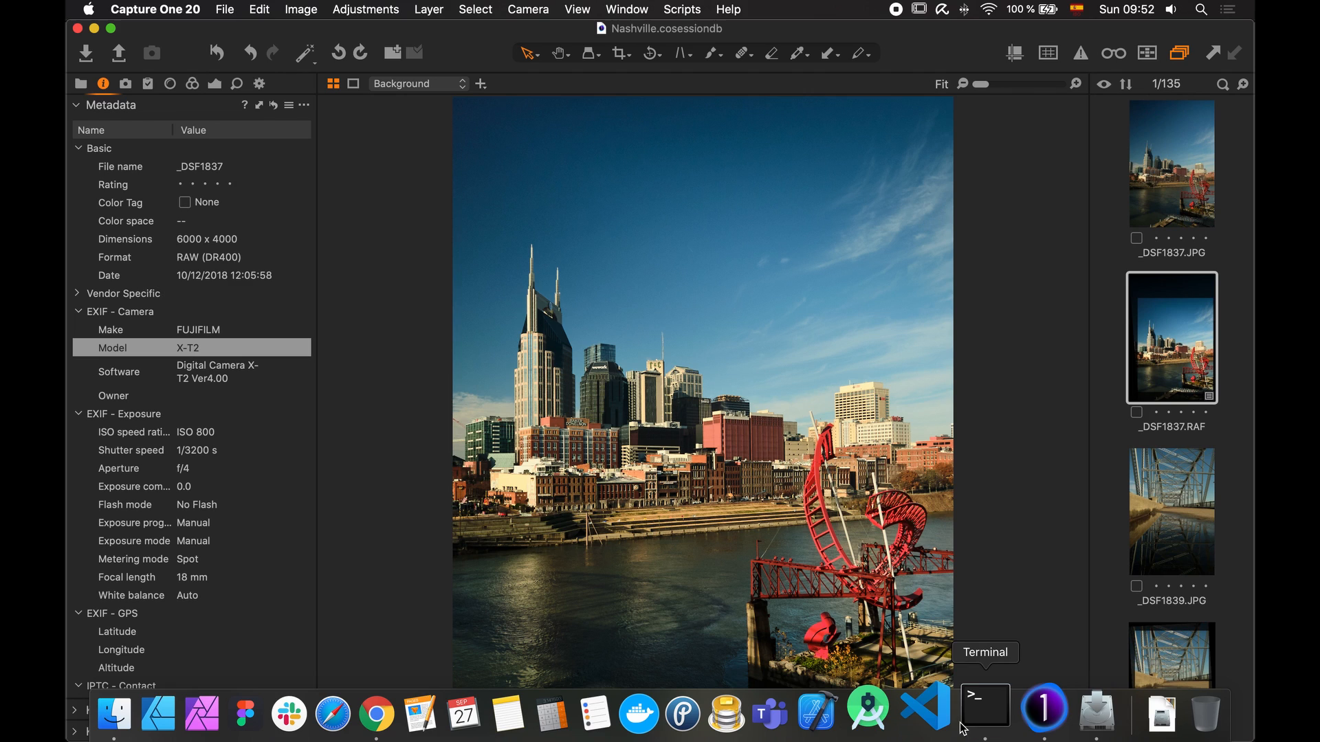
pyautogui.click(984, 705)
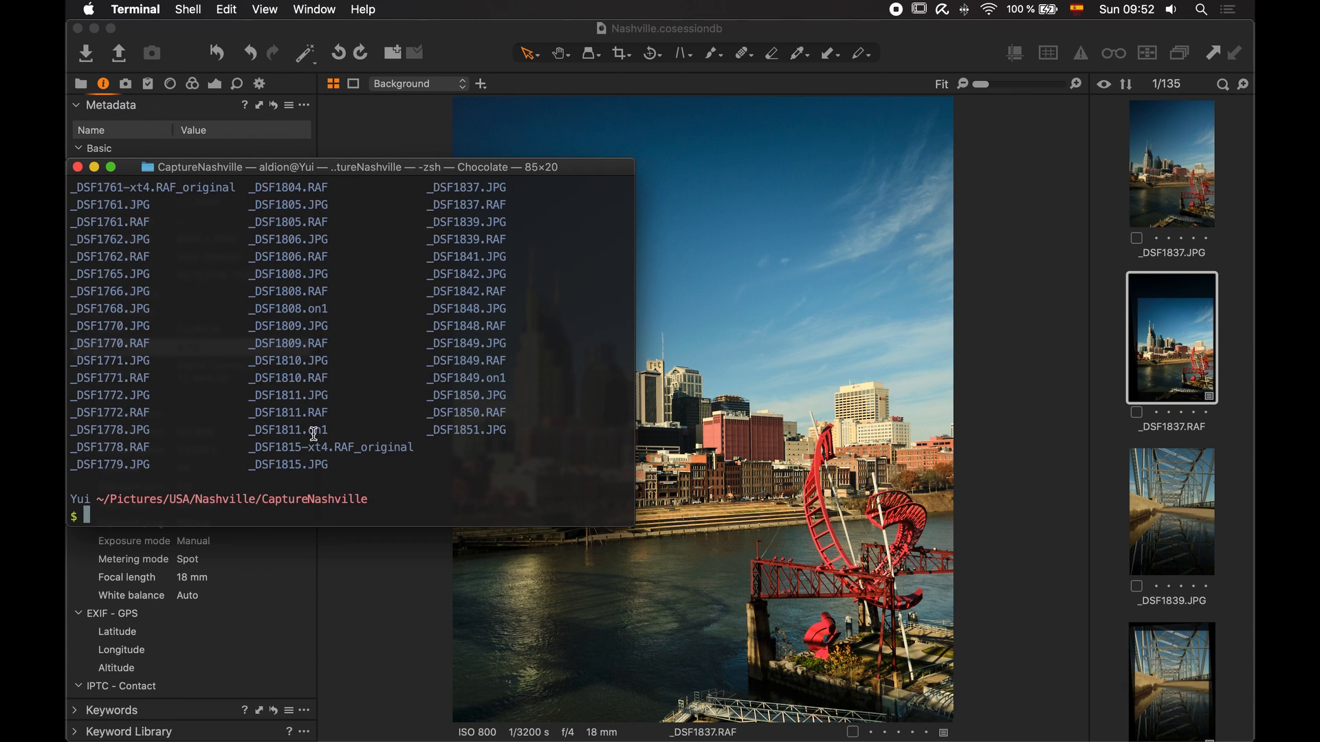
pyautogui.moveTo(445, 509)
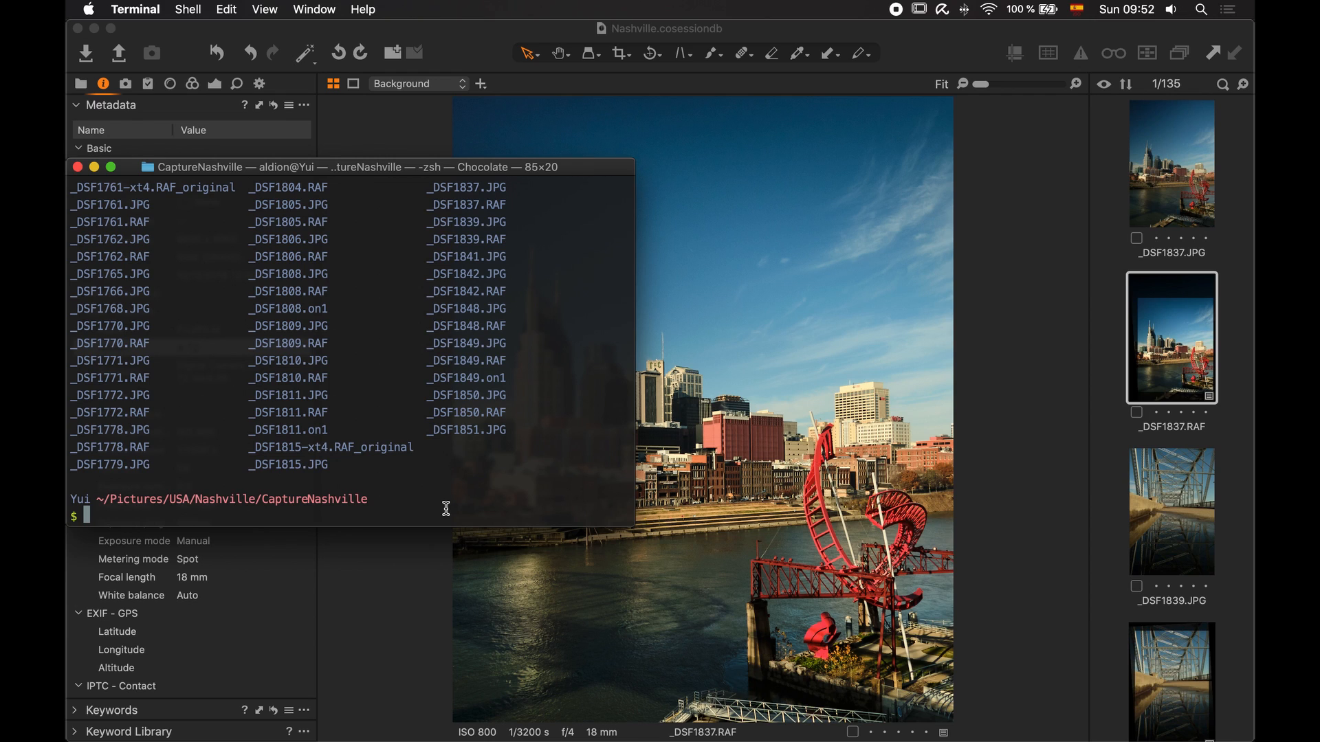
# Type and edit cp _DSF1837.RAF _DSF1837-xt4.RAF && exiftool _DSF1837-xt4.RAF -model=X-T4
pyautogui.write('c')
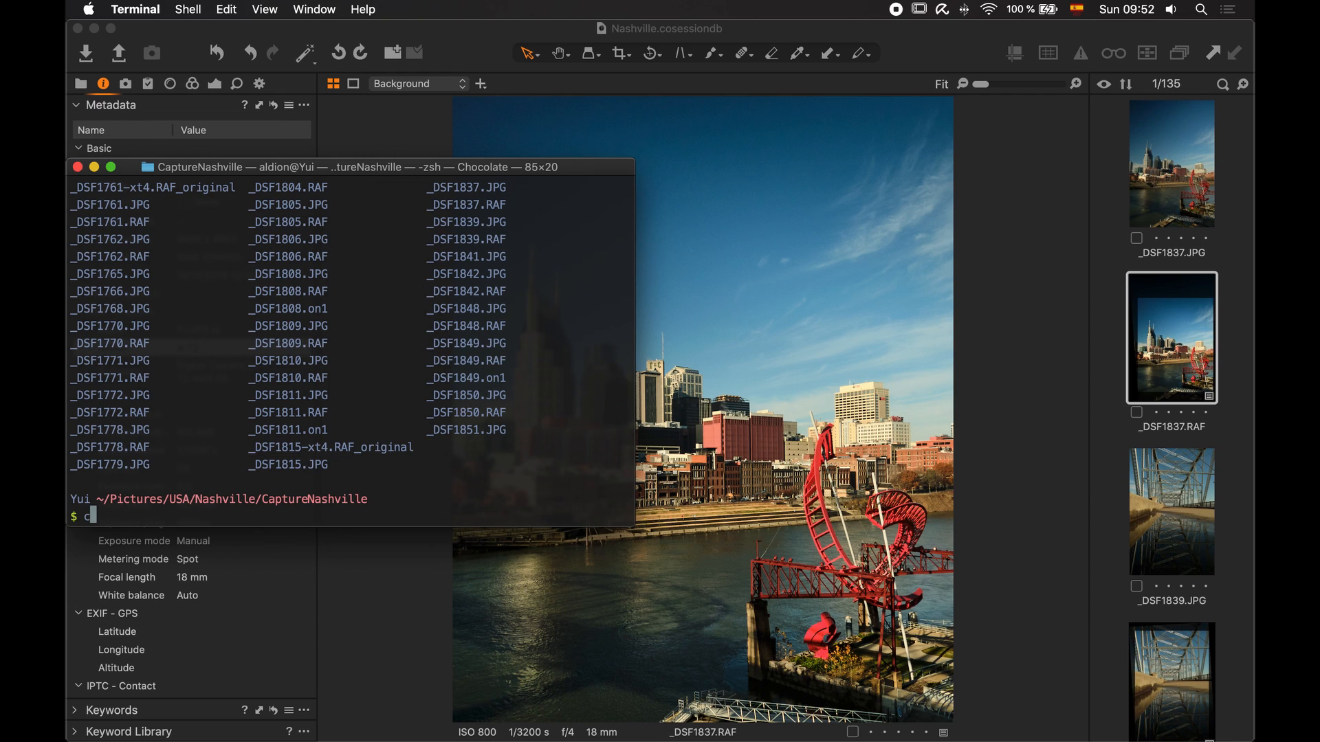
pyautogui.write('p')
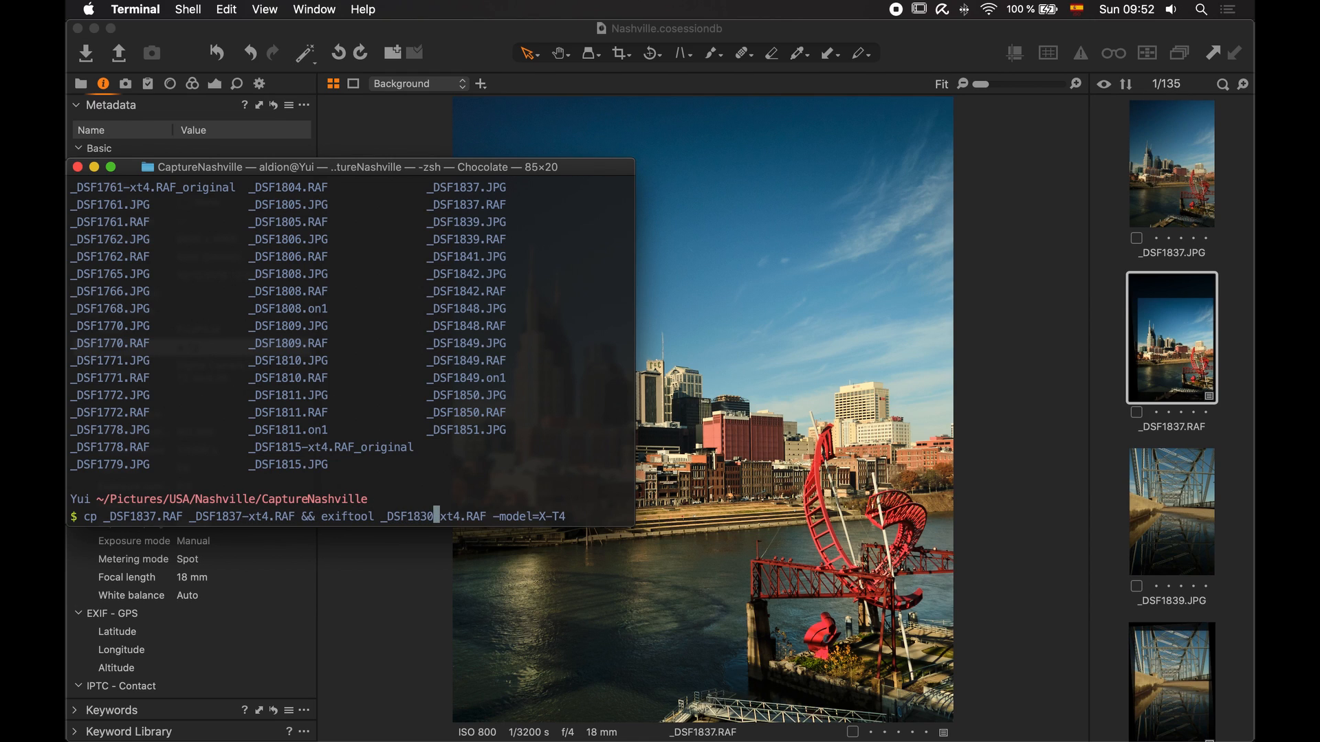
pyautogui.moveTo(352, 484)
pyautogui.write('7')
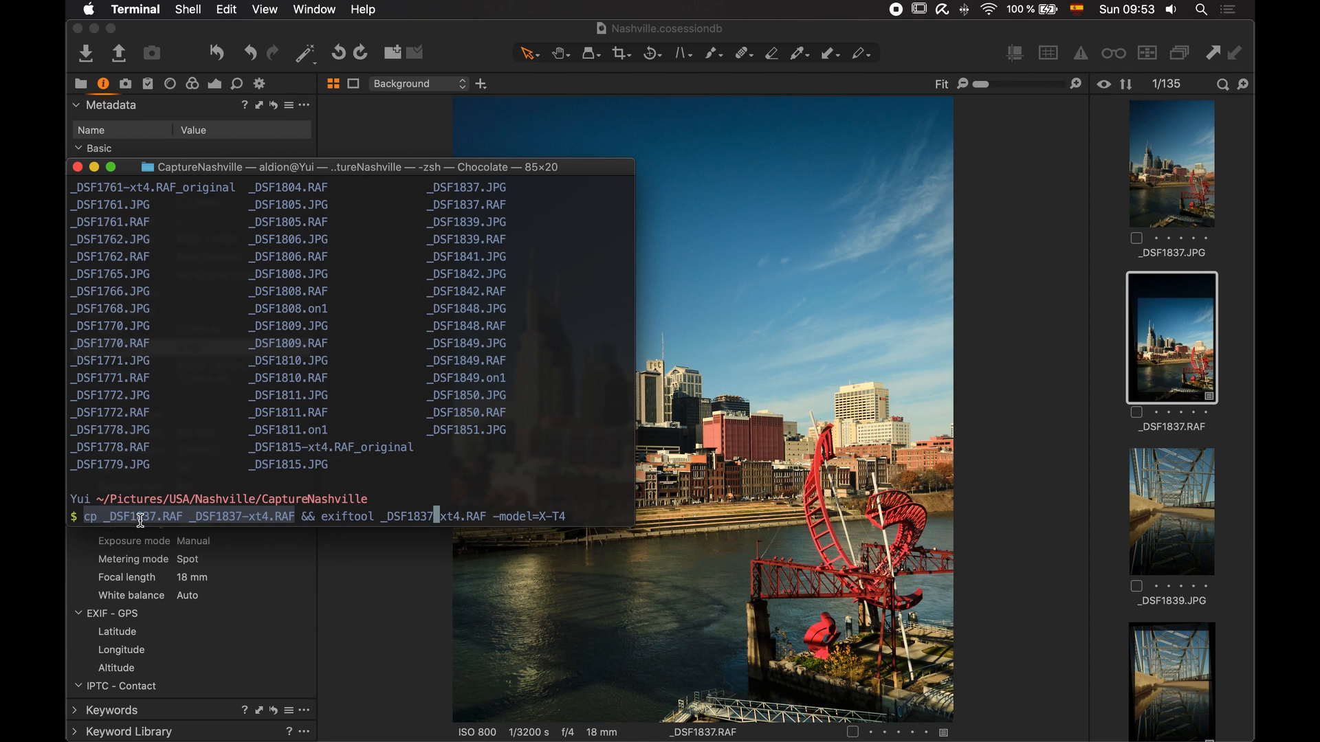
pyautogui.moveTo(1170, 375)
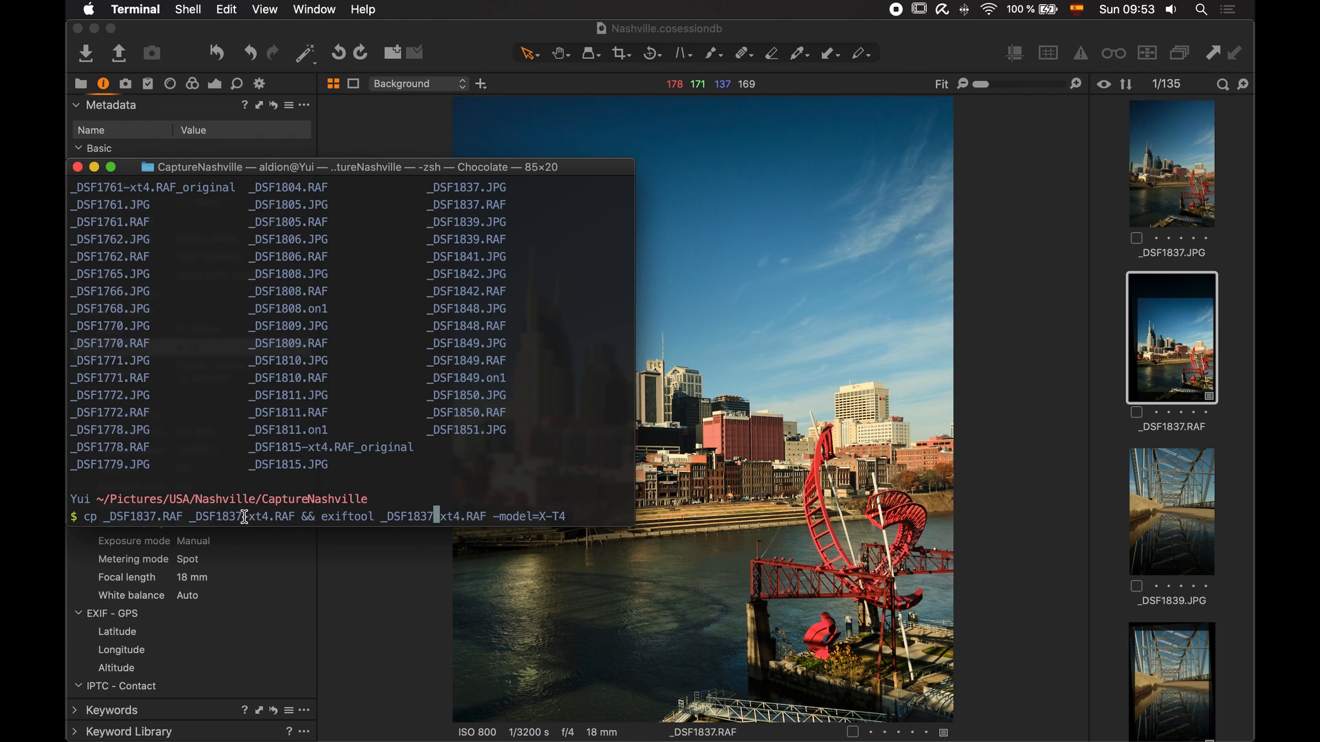
pyautogui.doubleClick(254, 516)
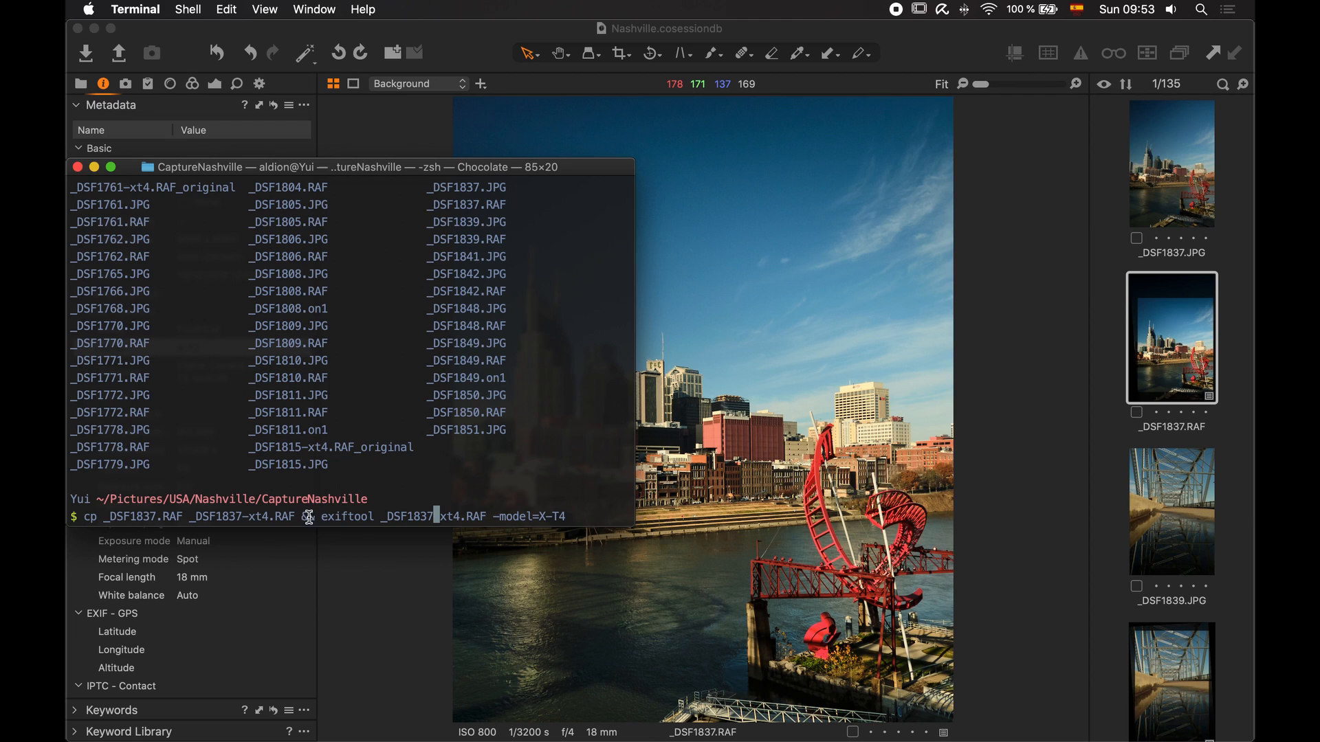
pyautogui.doubleClick(338, 516)
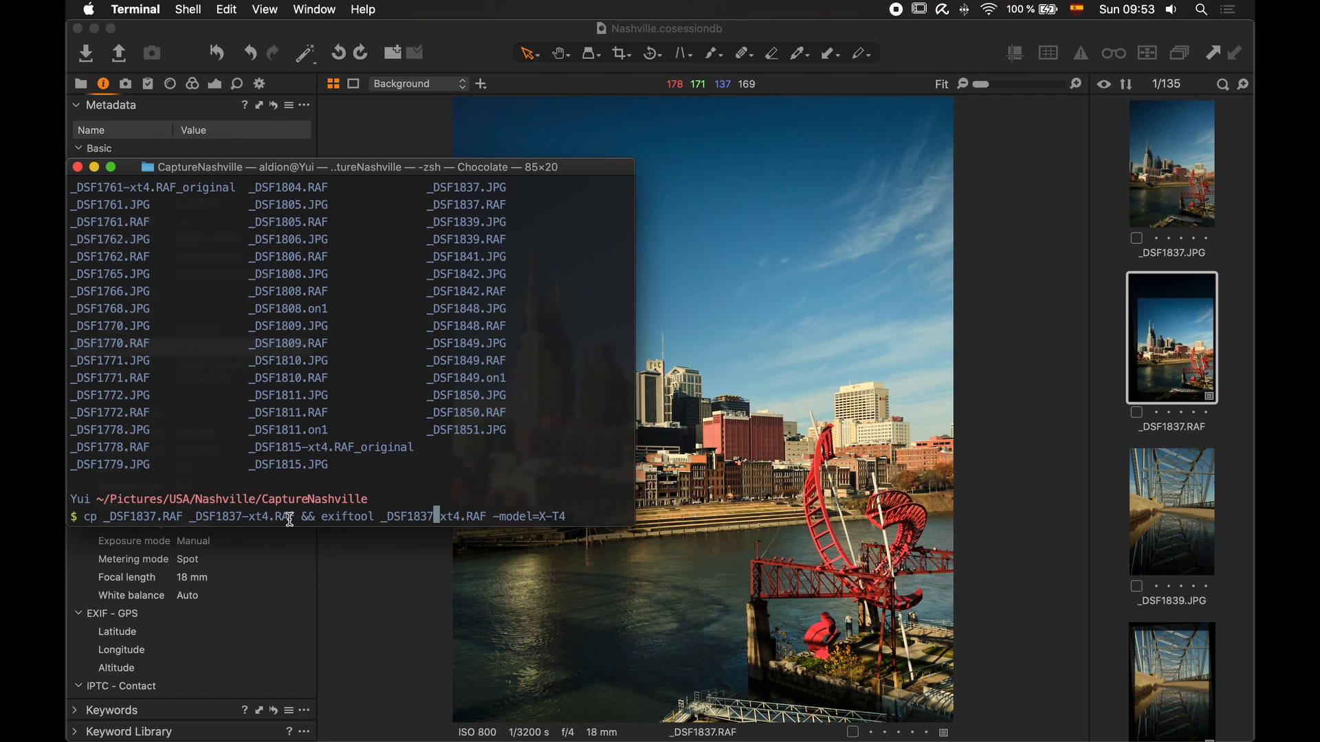
pyautogui.moveTo(319, 516); pyautogui.dragTo(581, 517)
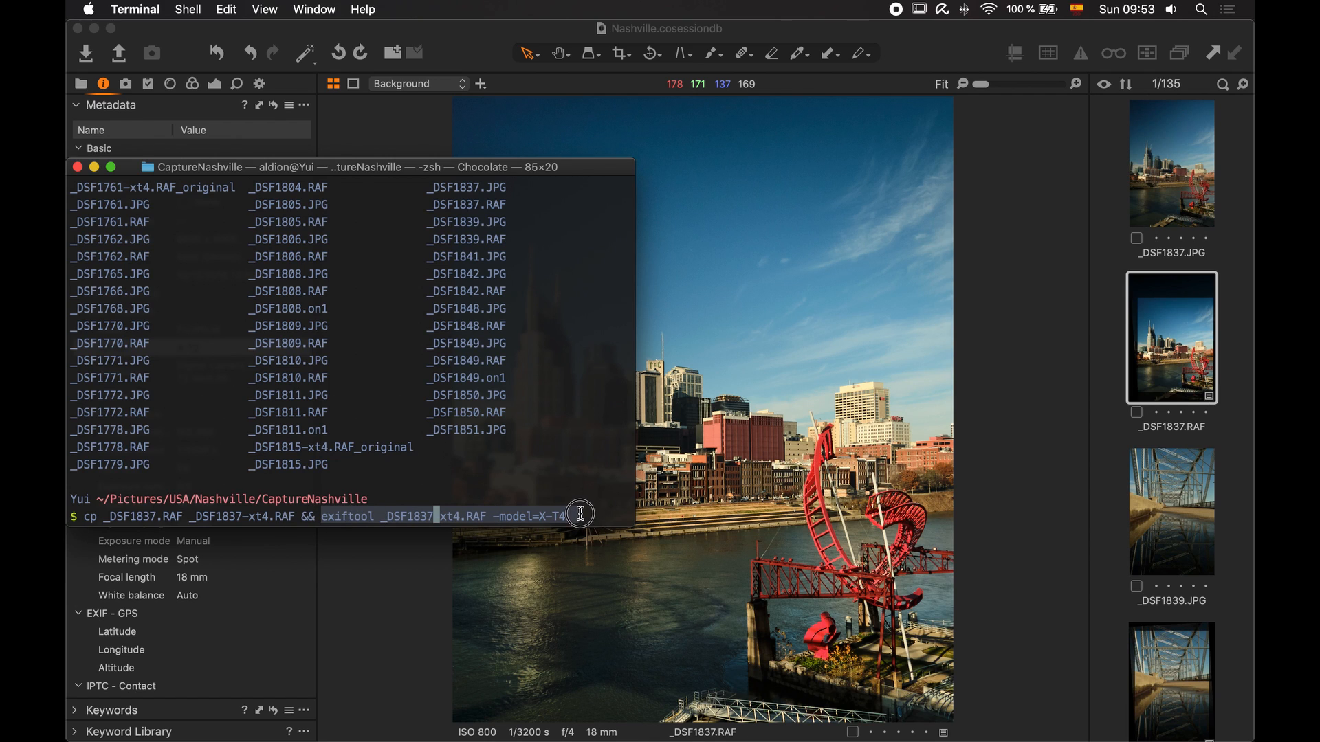
pyautogui.click(154, 519)
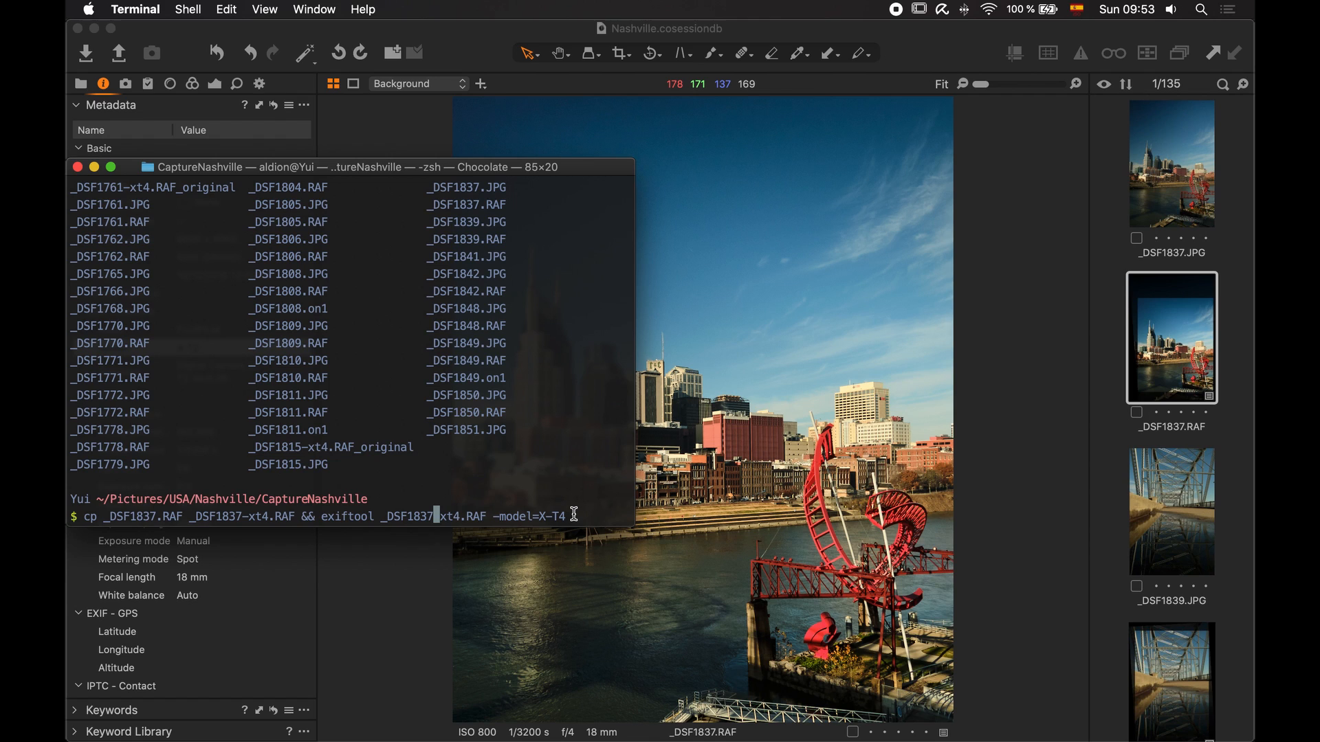
pyautogui.moveTo(446, 514)
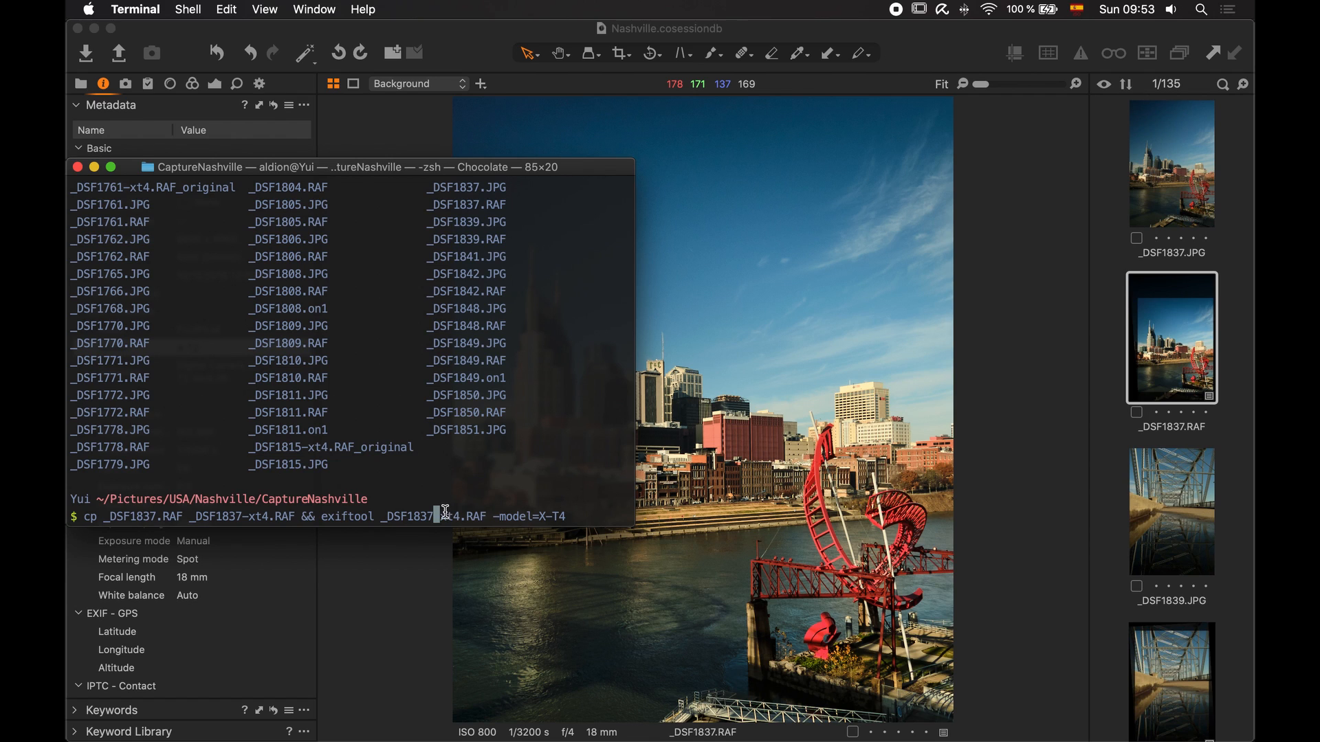
pyautogui.doubleClick(244, 517)
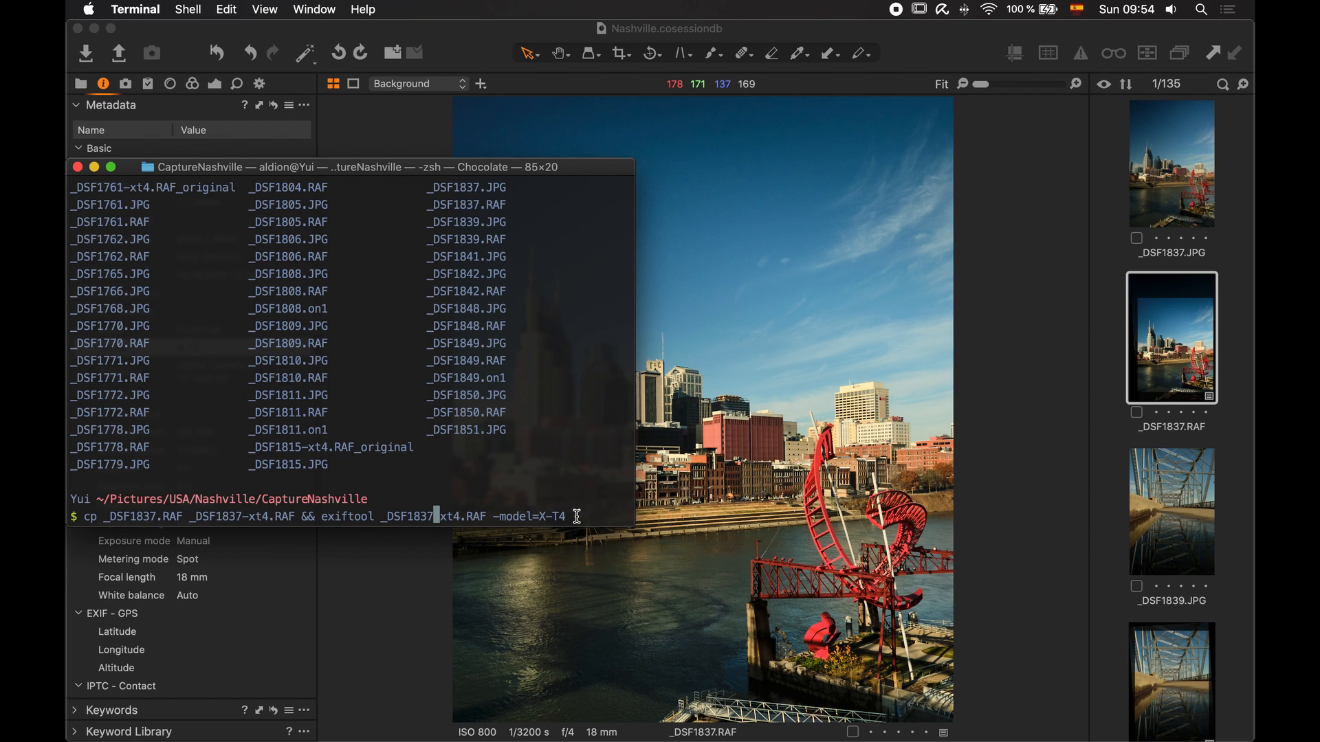
pyautogui.moveTo(297, 517)
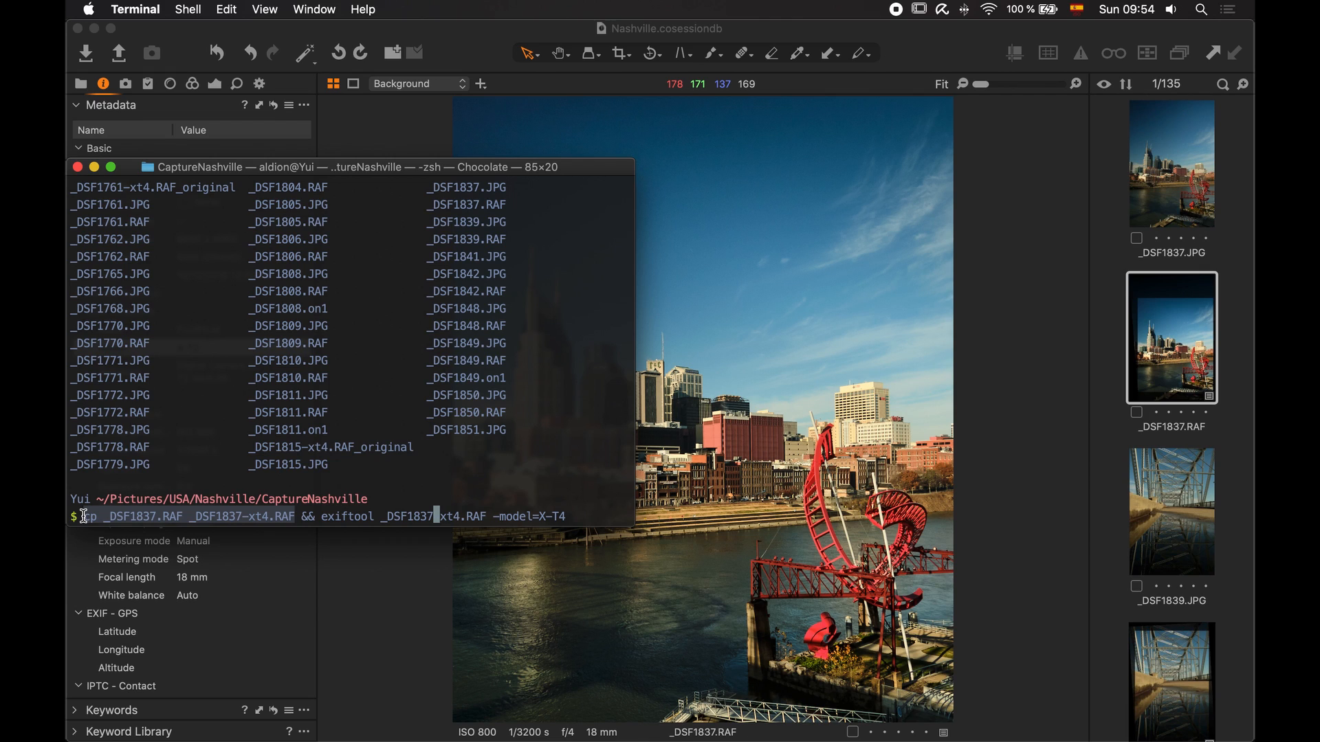
pyautogui.moveTo(80, 516); pyautogui.dragTo(559, 517)
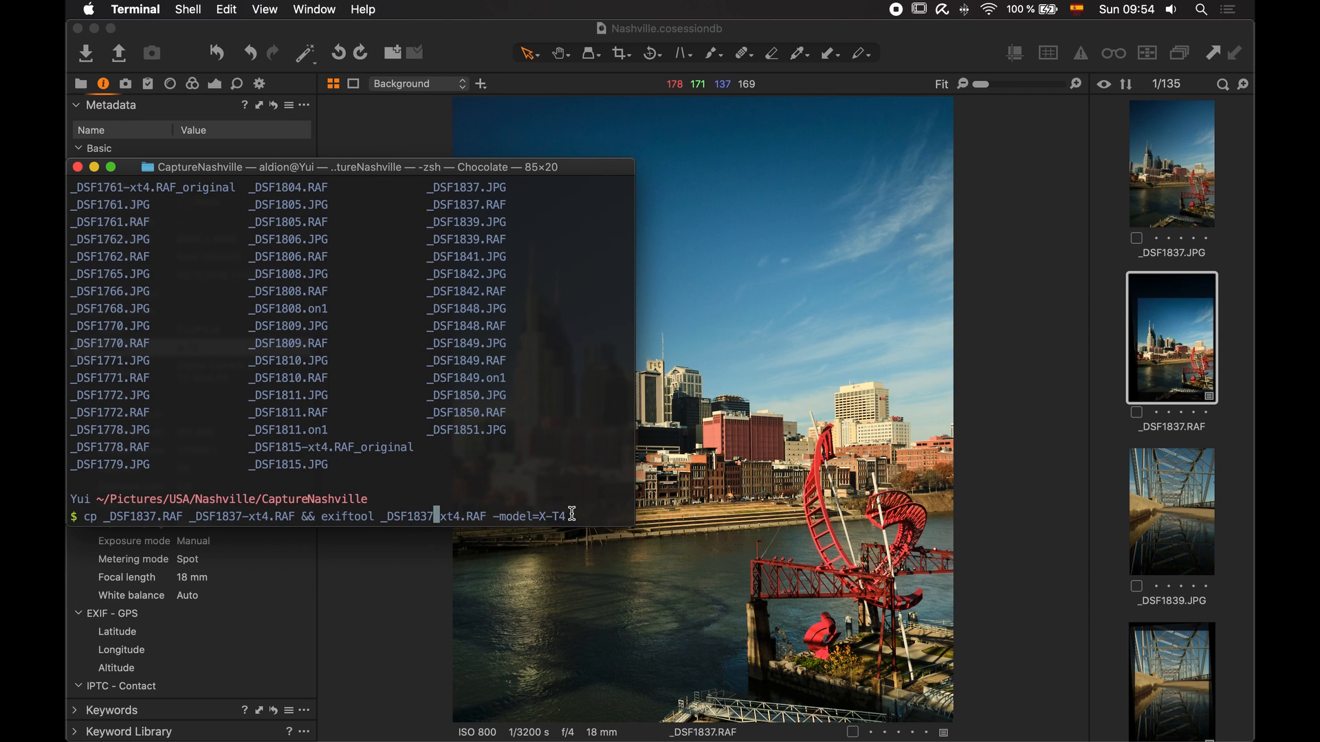
# Fix the command's ending to -model=X-T4 and check the new copy's Model field
pyautogui.press('Backspace')
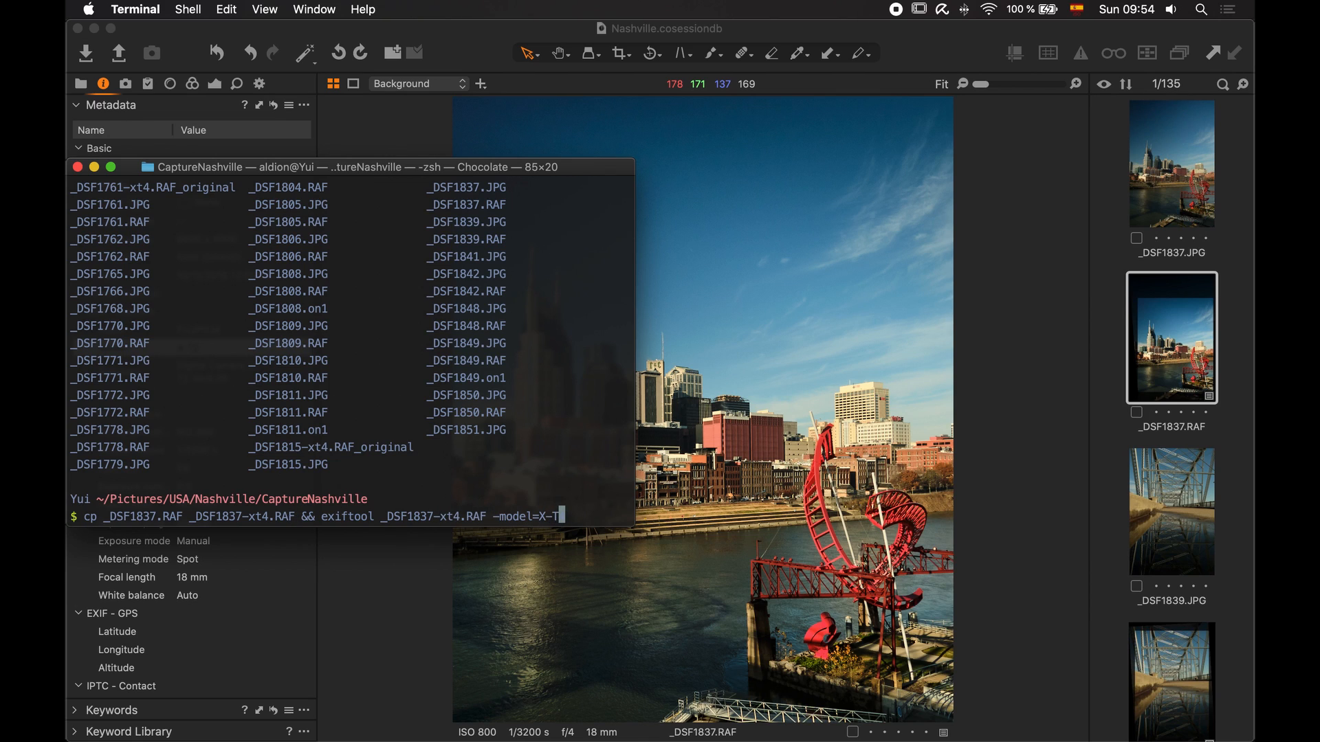
pyautogui.write('4')
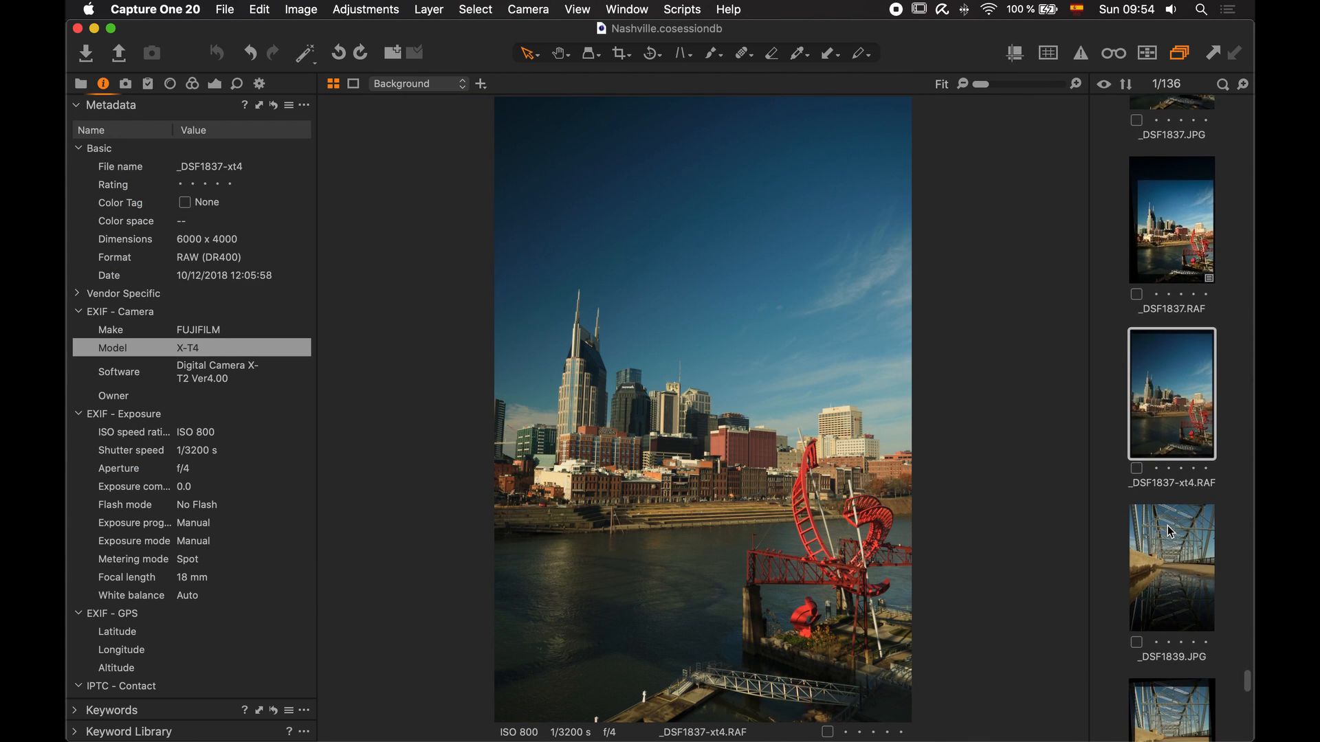
pyautogui.scroll(-3)
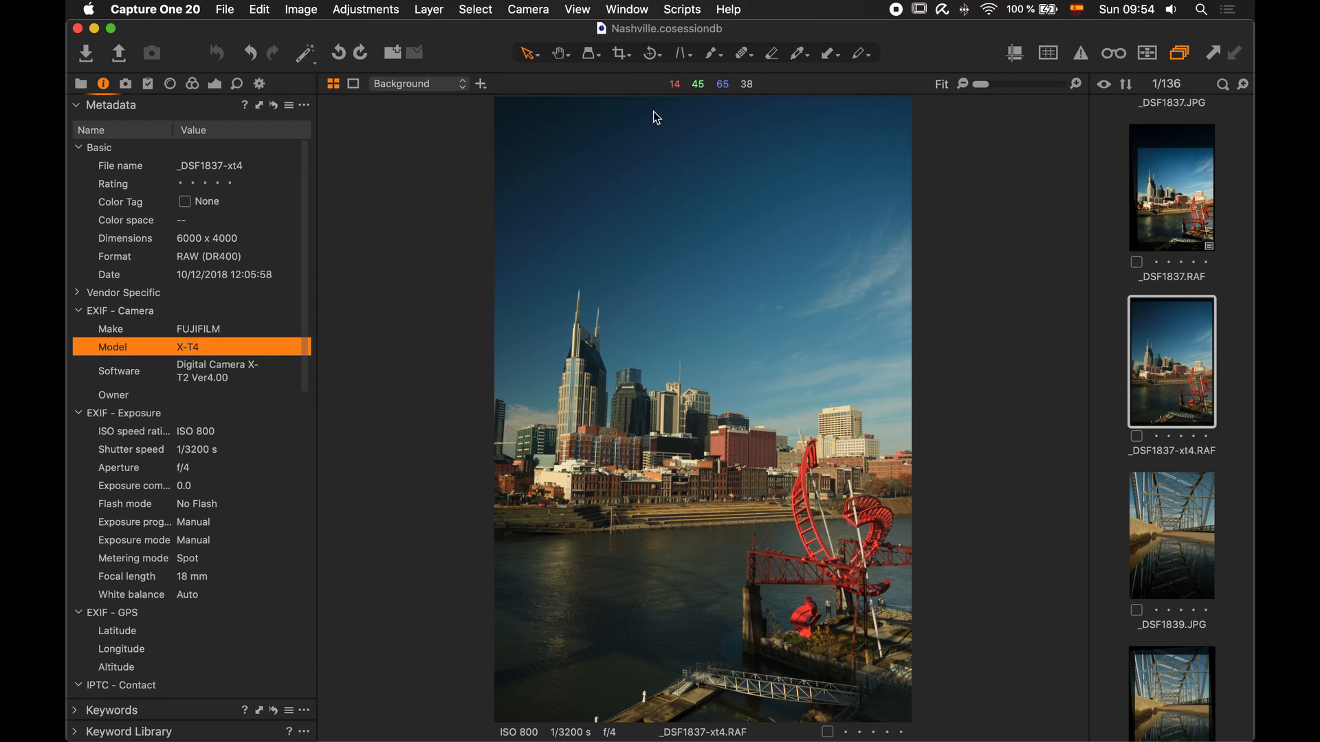
pyautogui.moveTo(278, 166)
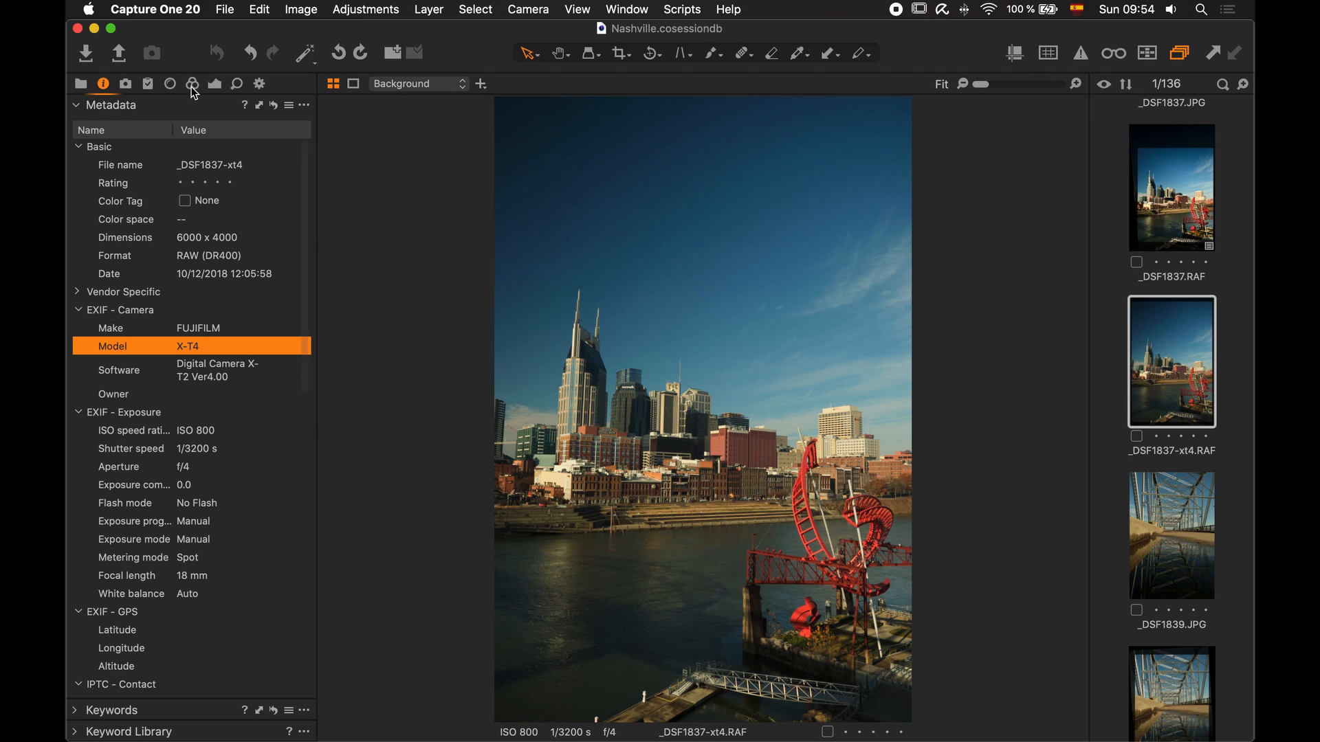
# In the Color tab, set the Base Characteristics Curve to Fujifilm ETERNA BLEACH BYPASS
pyautogui.click(192, 83)
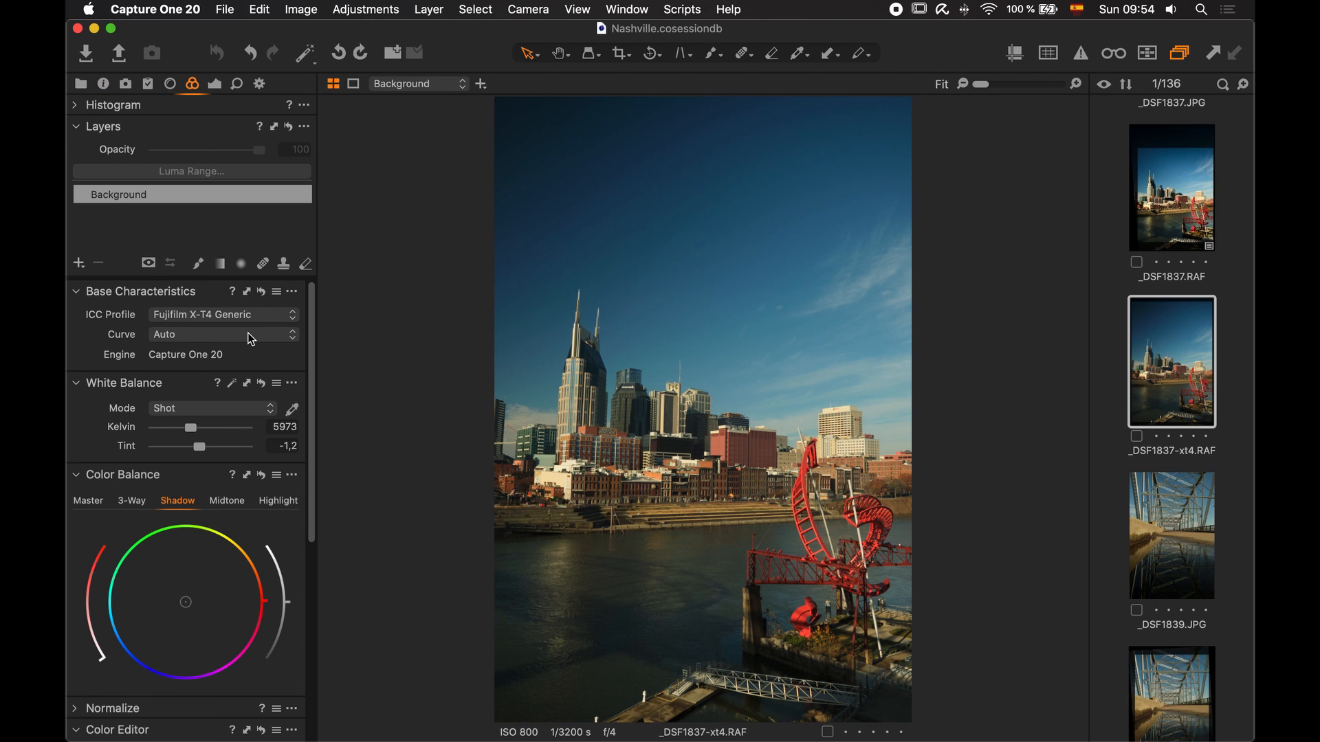
pyautogui.click(222, 334)
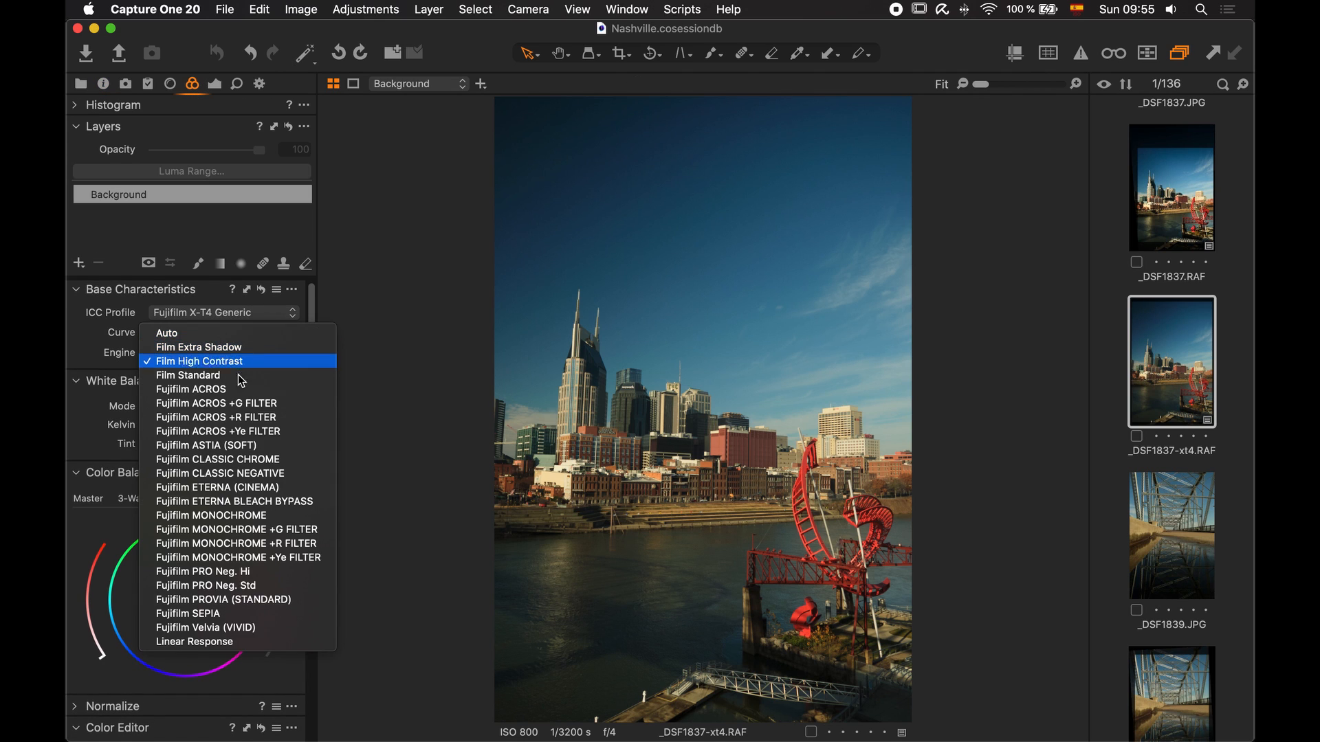
pyautogui.click(234, 502)
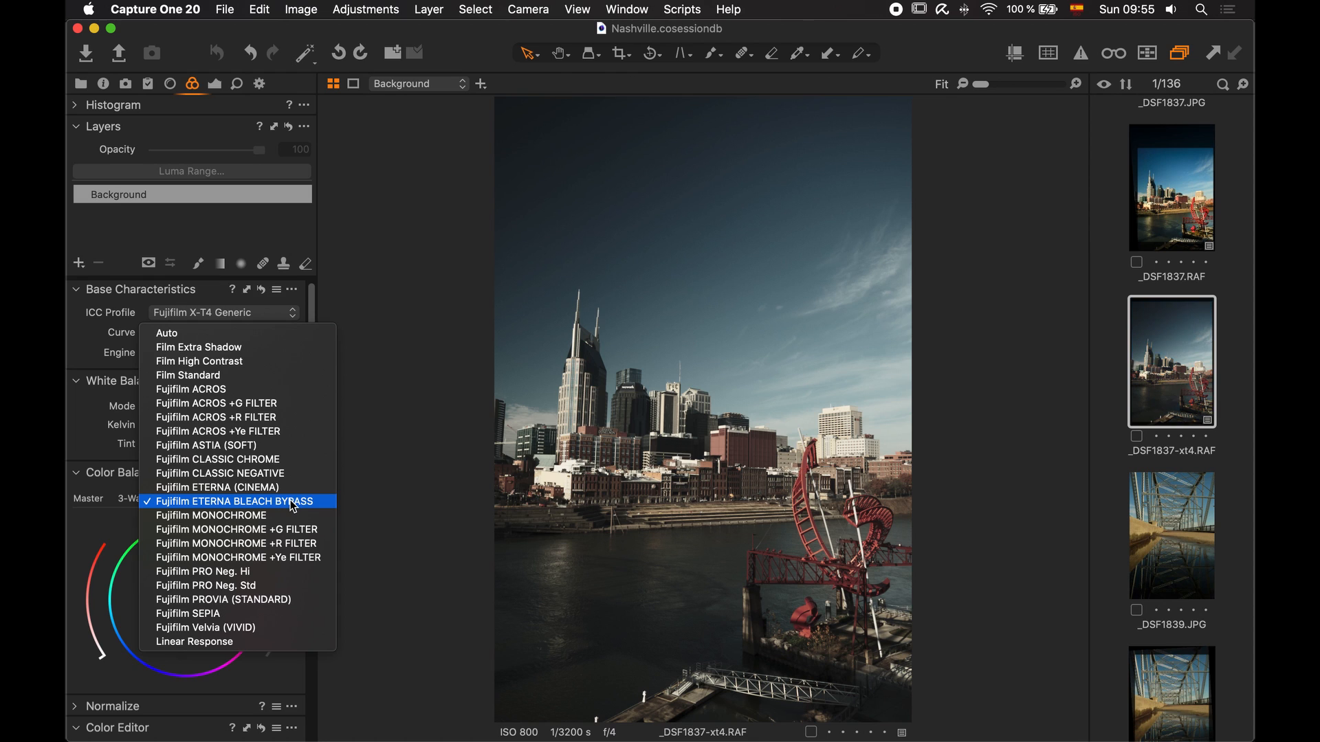
pyautogui.click(236, 501)
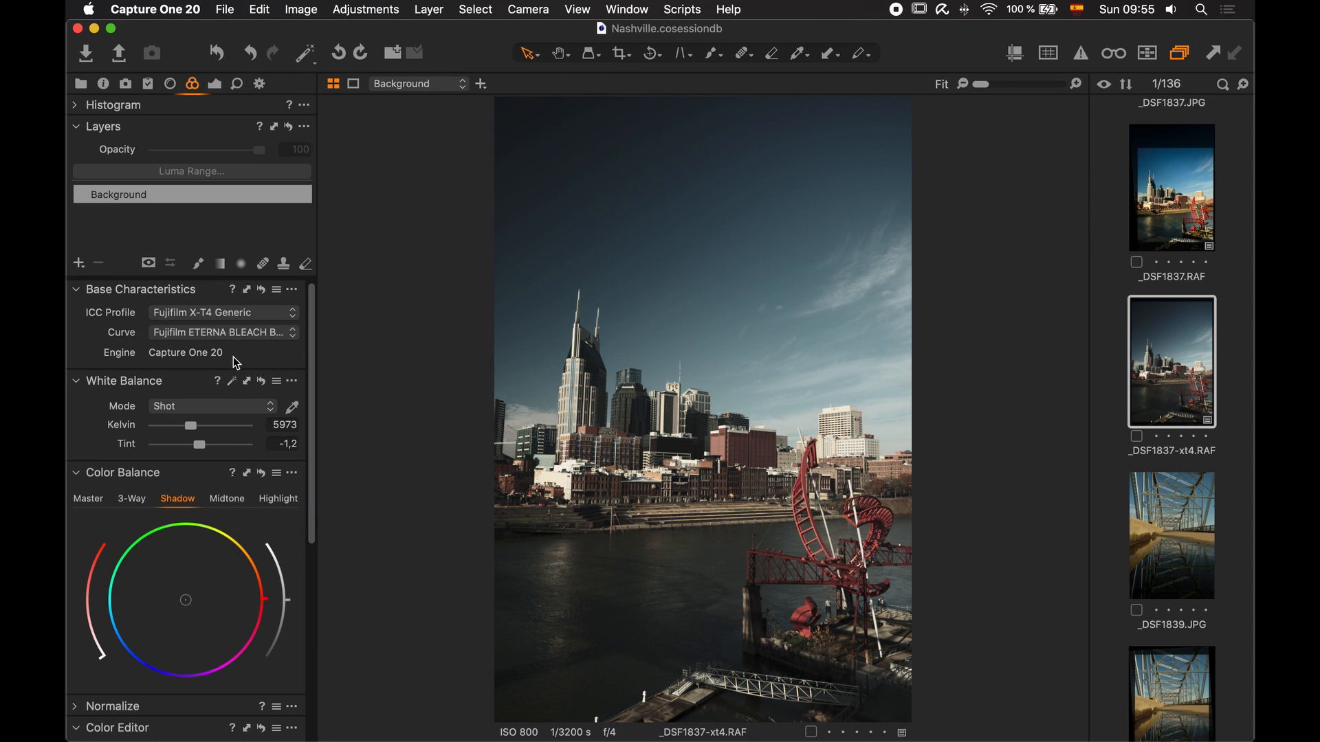
pyautogui.click(221, 332)
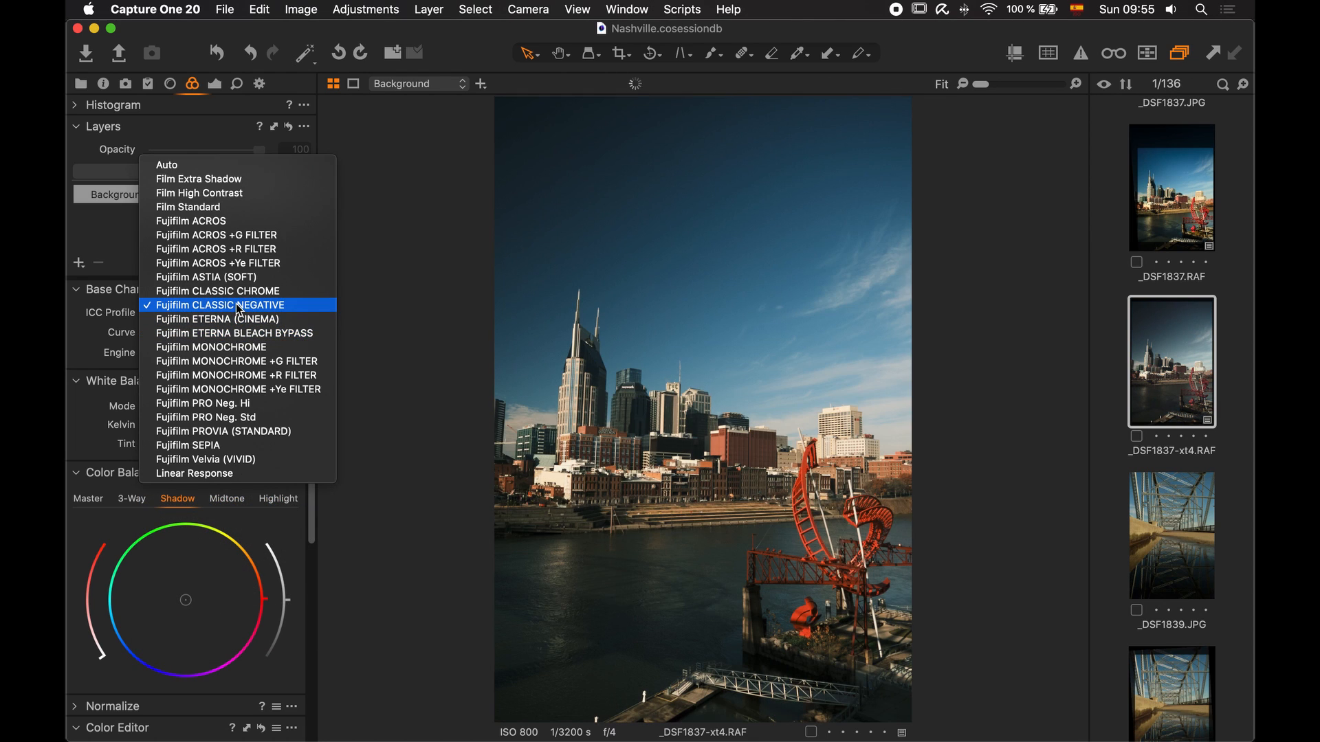
pyautogui.click(233, 332)
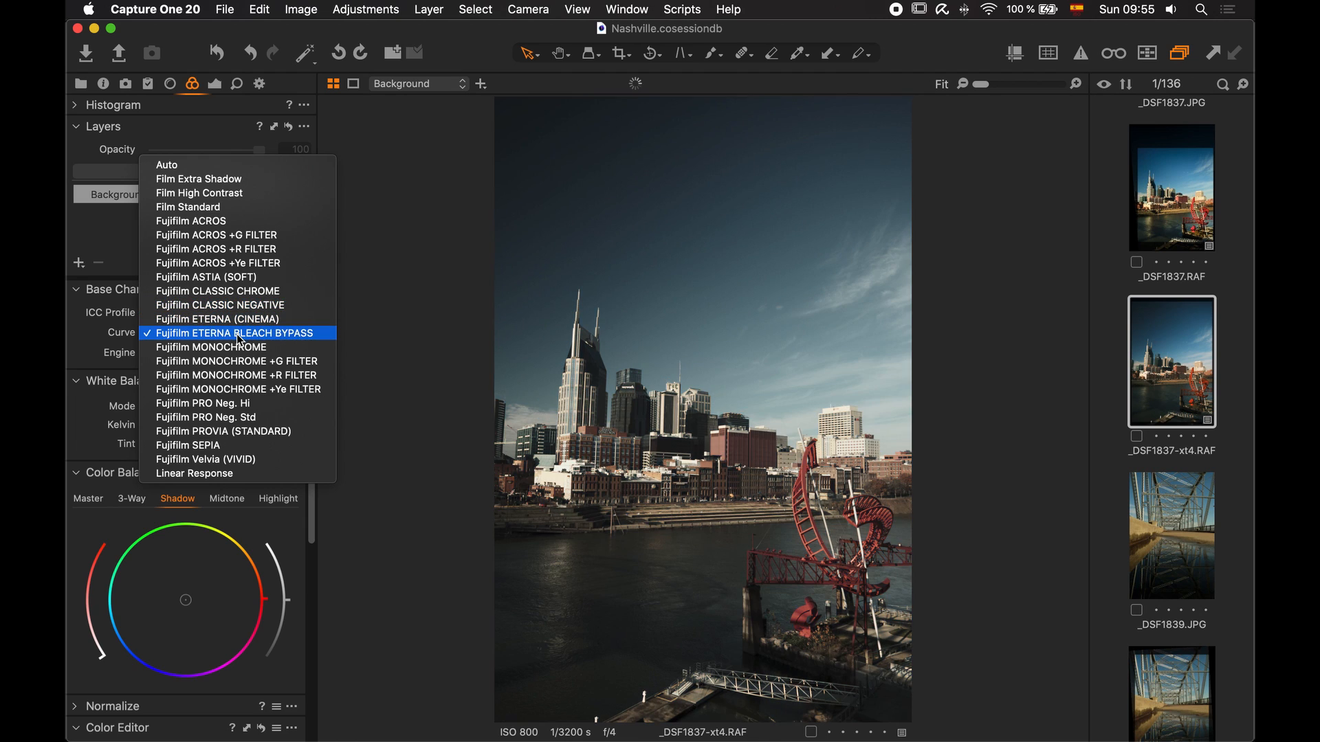
pyautogui.click(232, 334)
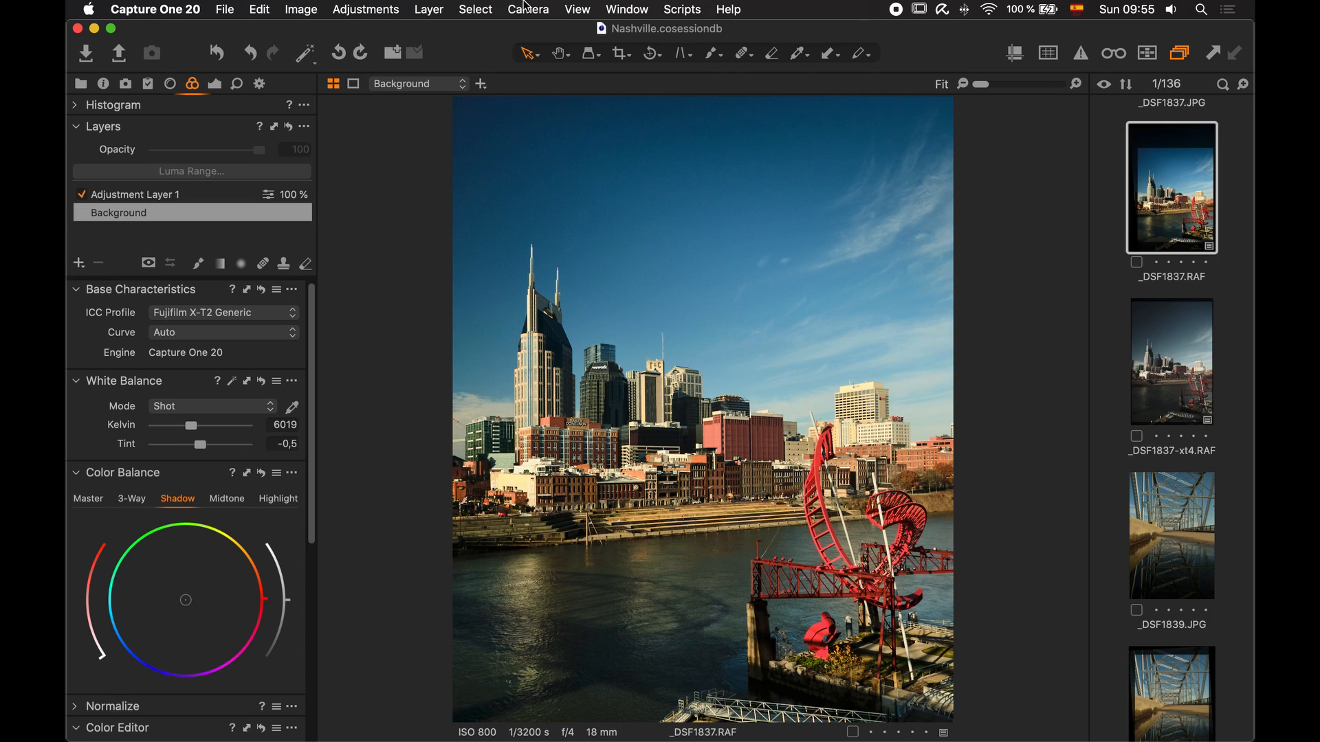
pyautogui.moveTo(1163, 368)
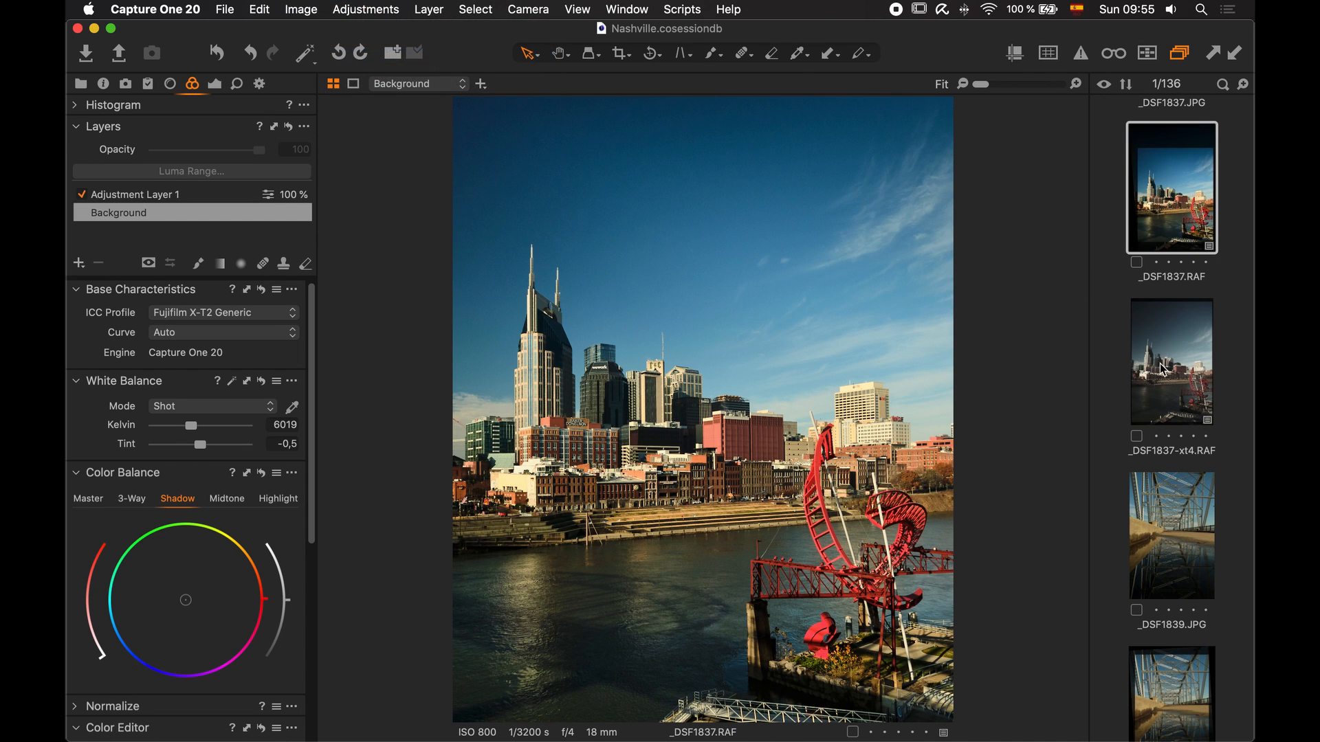
# Apply the original's adjustments to _DSF1837-xt4, then compare it against the X-T2 original
pyautogui.click(1169, 361)
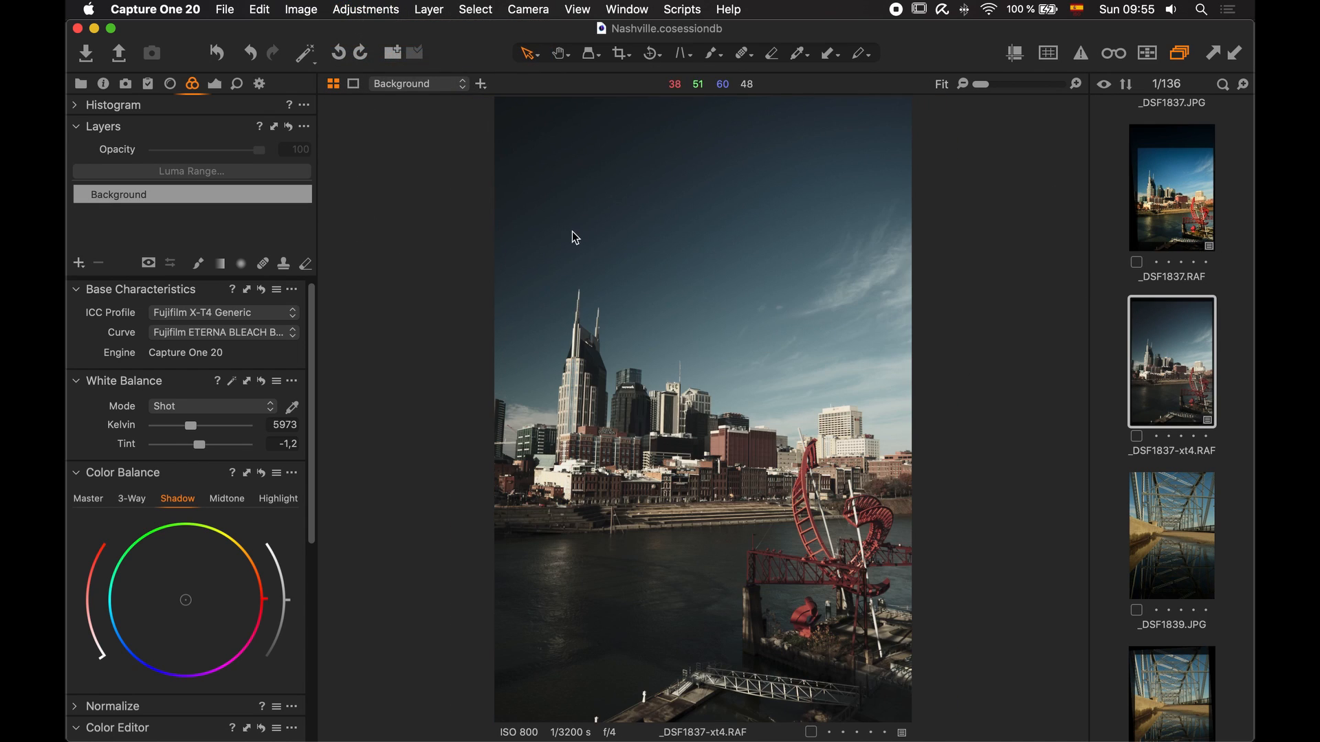
pyautogui.click(365, 8)
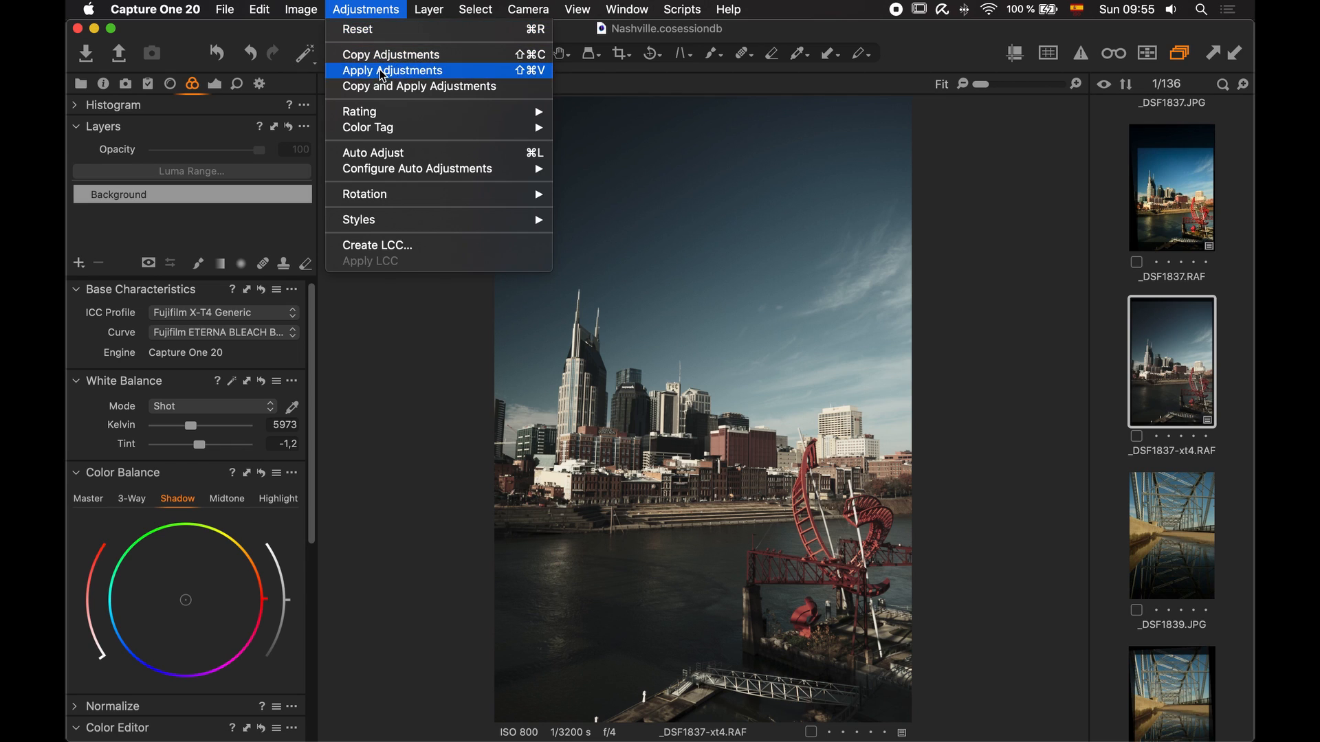
pyautogui.click(391, 70)
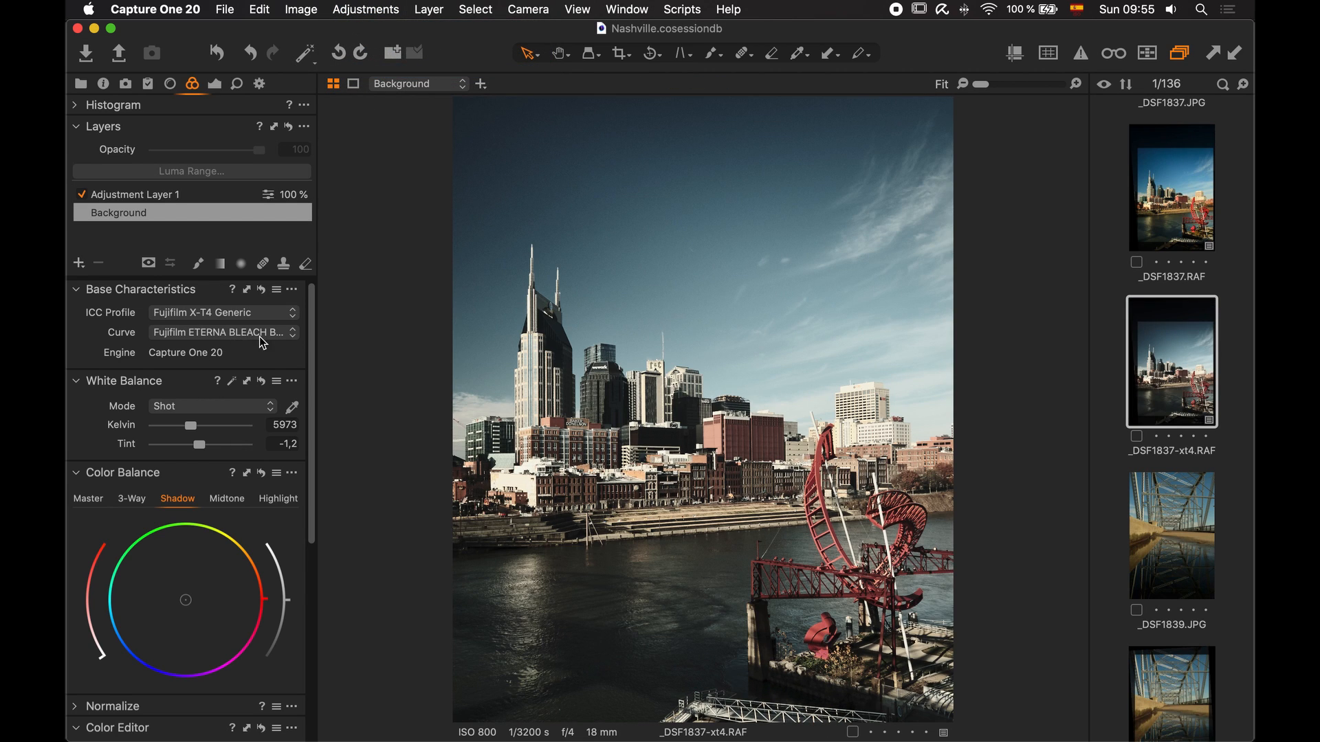
pyautogui.click(1170, 187)
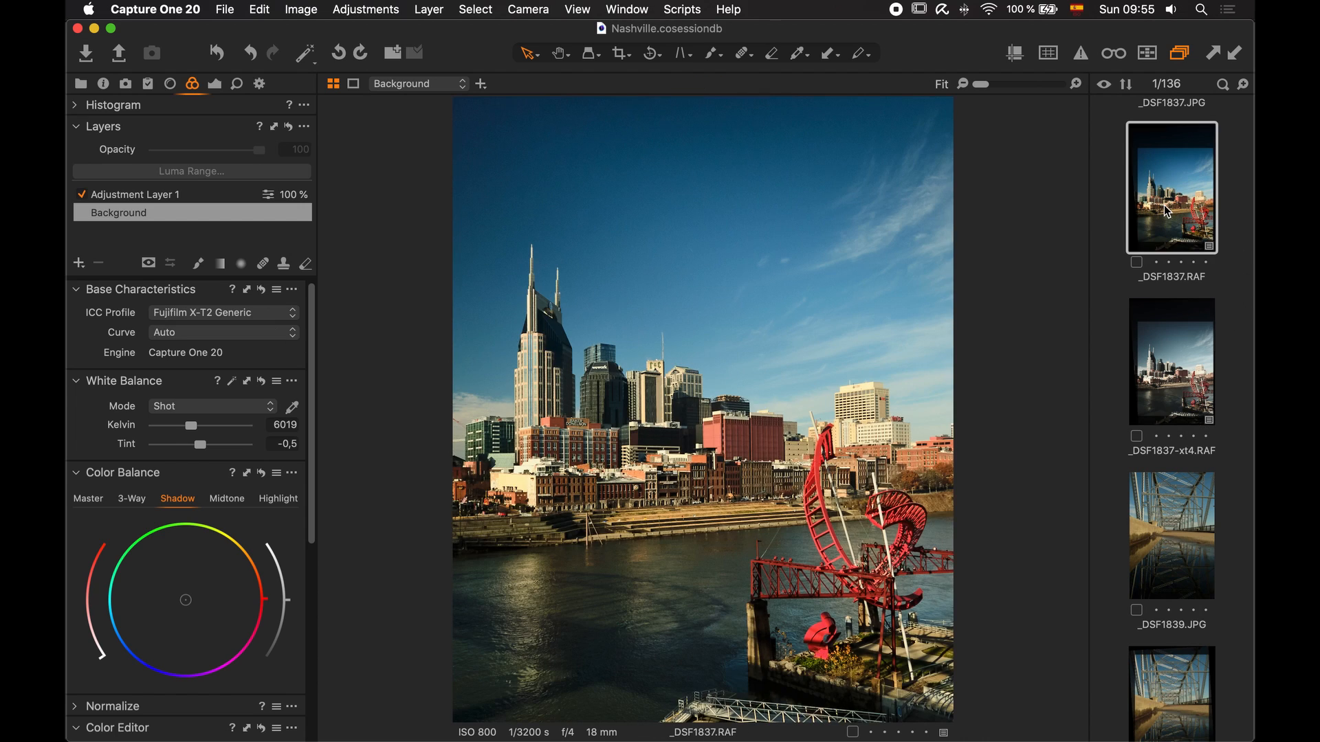
pyautogui.moveTo(243, 338)
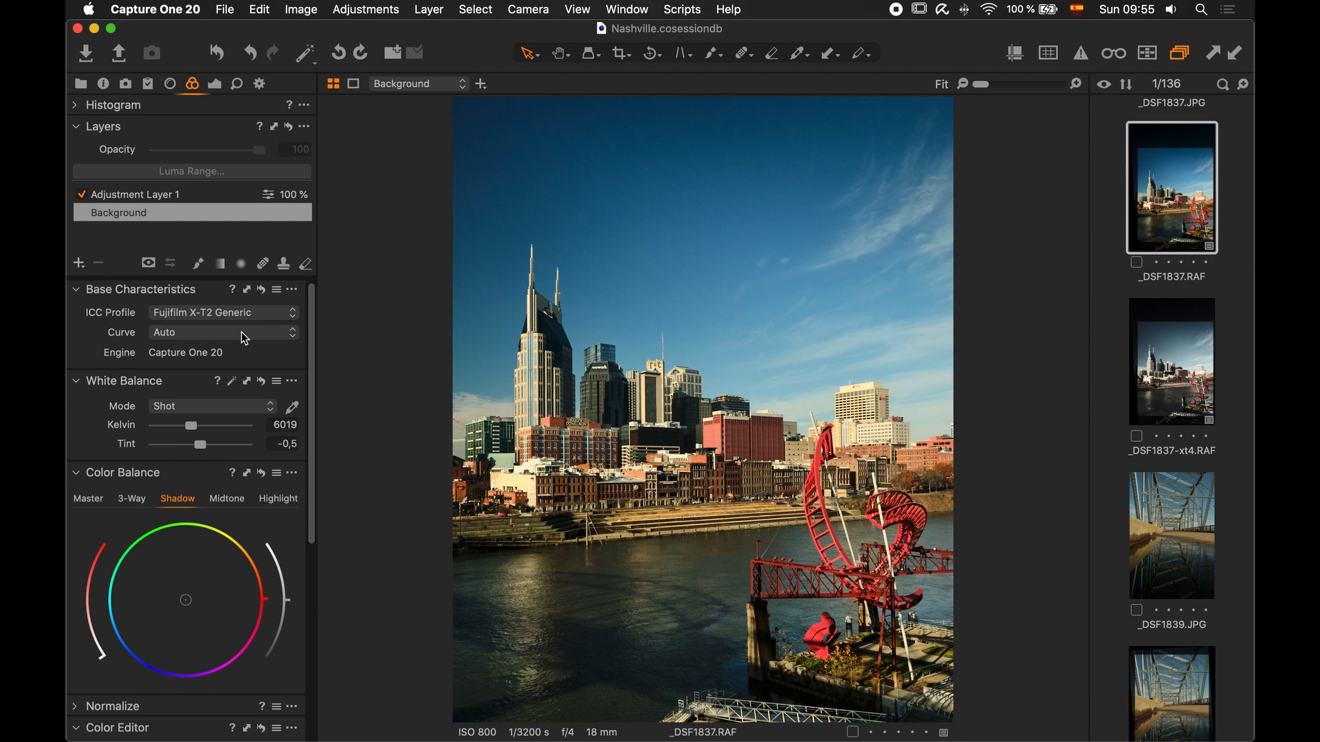
pyautogui.click(1170, 362)
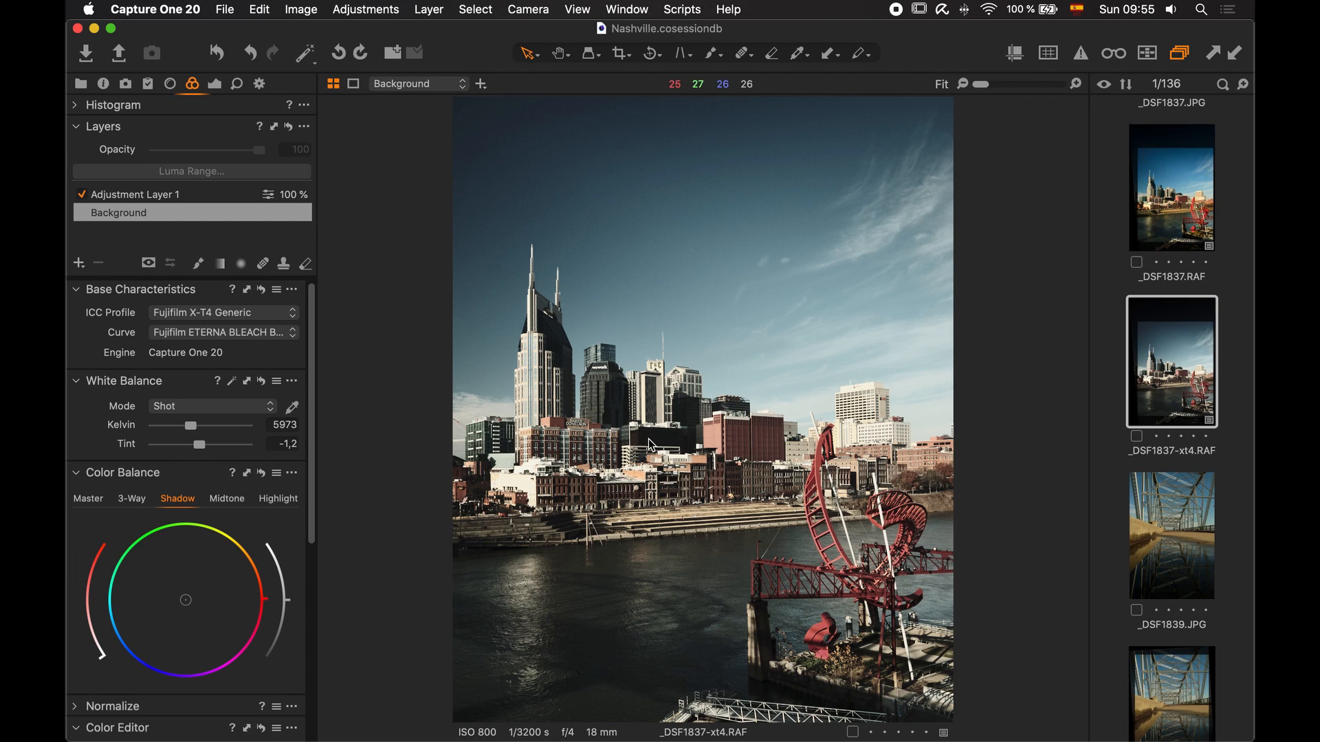
pyautogui.moveTo(213, 93)
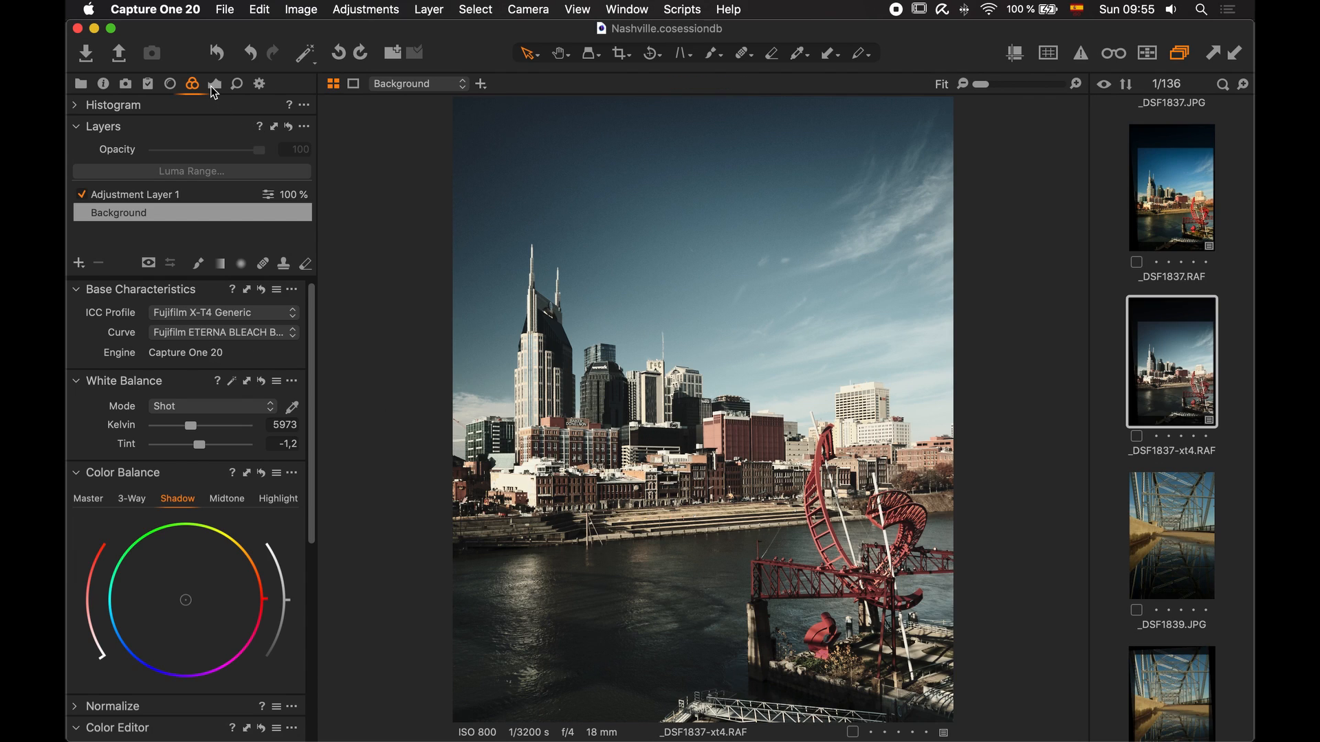
pyautogui.moveTo(212, 90)
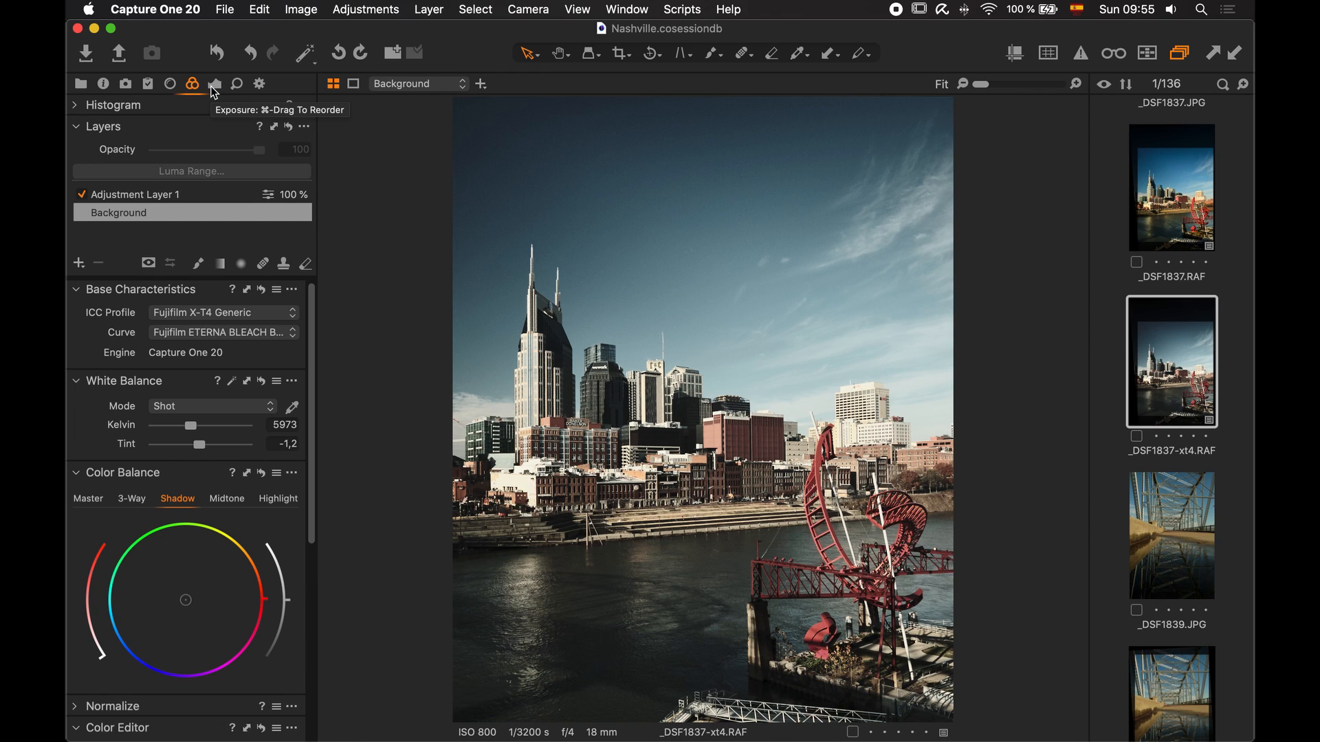
# In the Color Editor, raise the blue swatch's Saturation to about 39.6
pyautogui.click(215, 83)
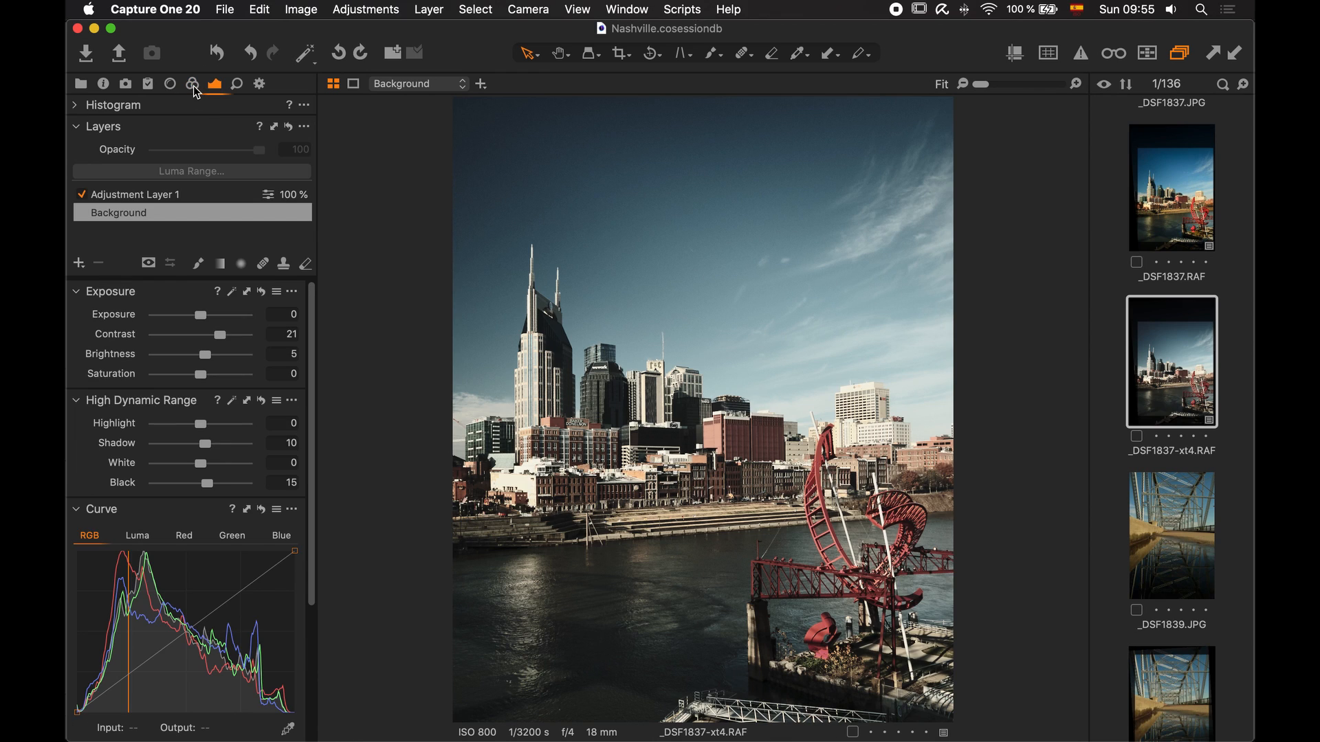
pyautogui.click(191, 83)
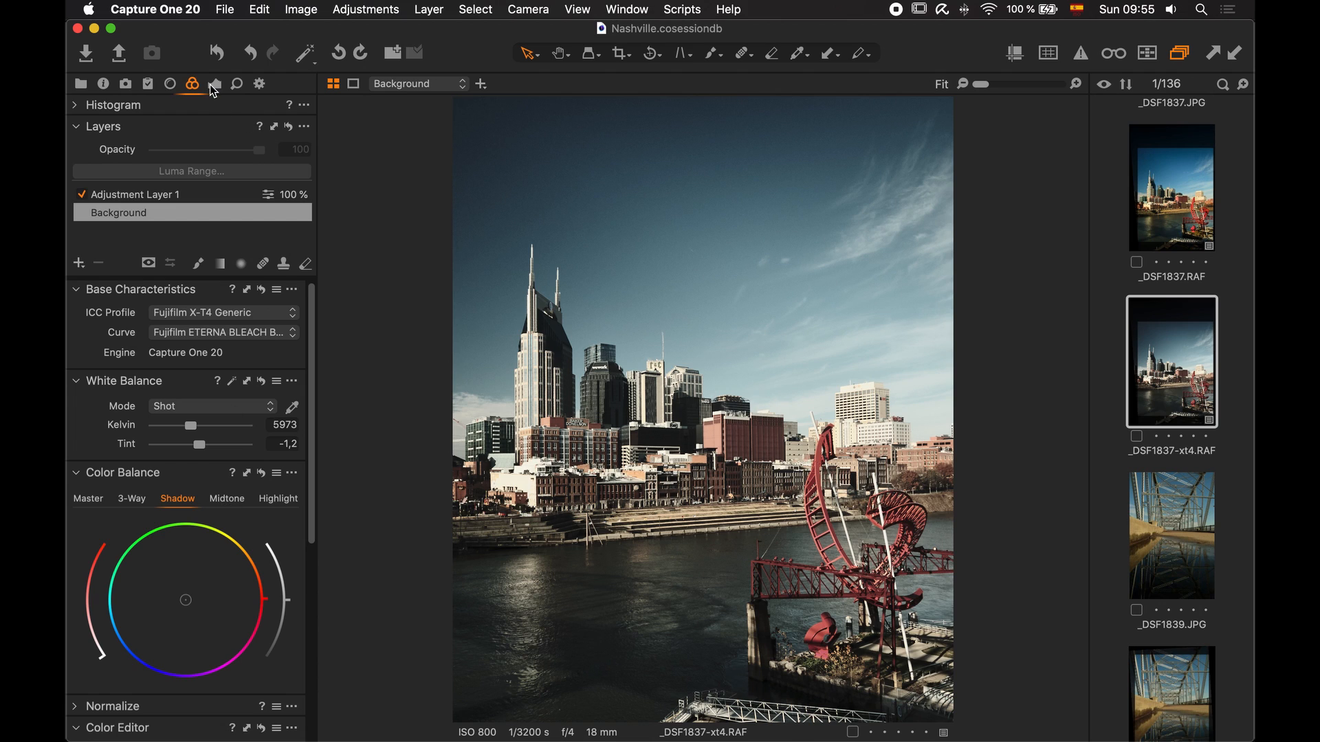
pyautogui.scroll(-3)
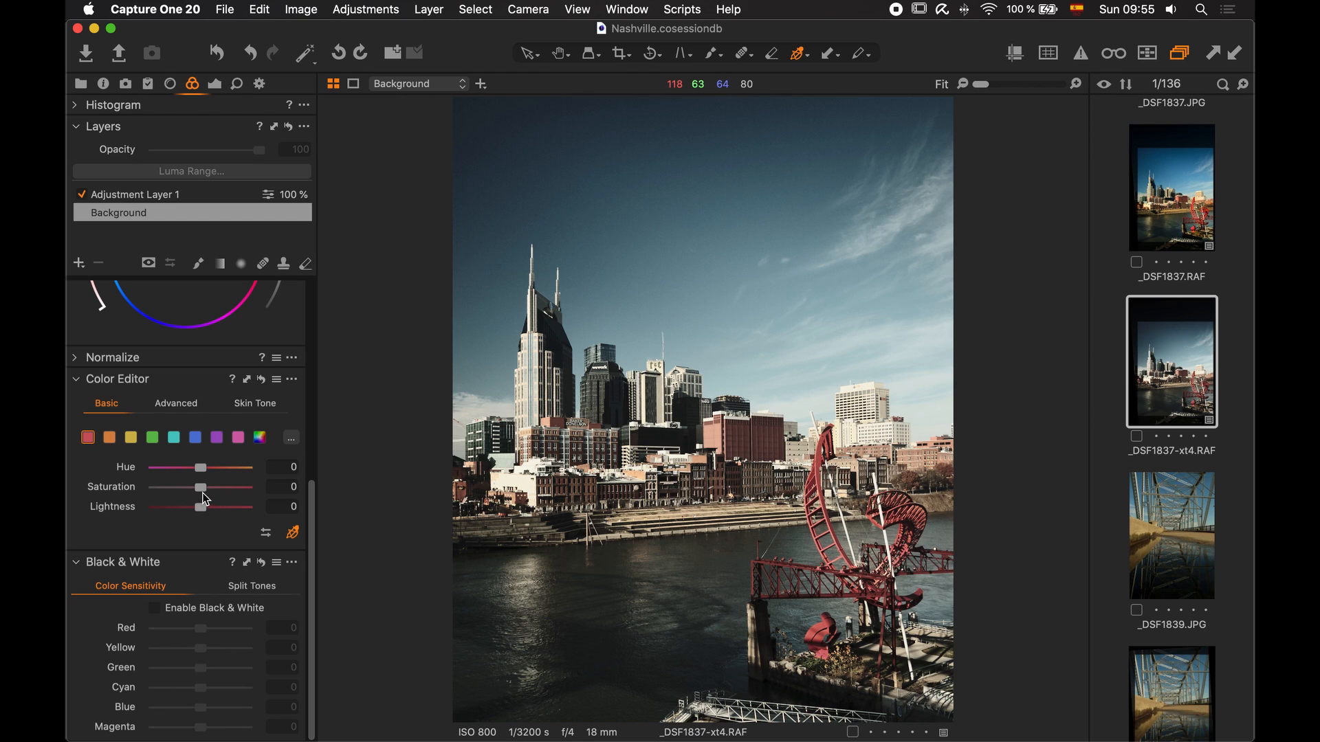
pyautogui.moveTo(200, 486); pyautogui.dragTo(225, 490)
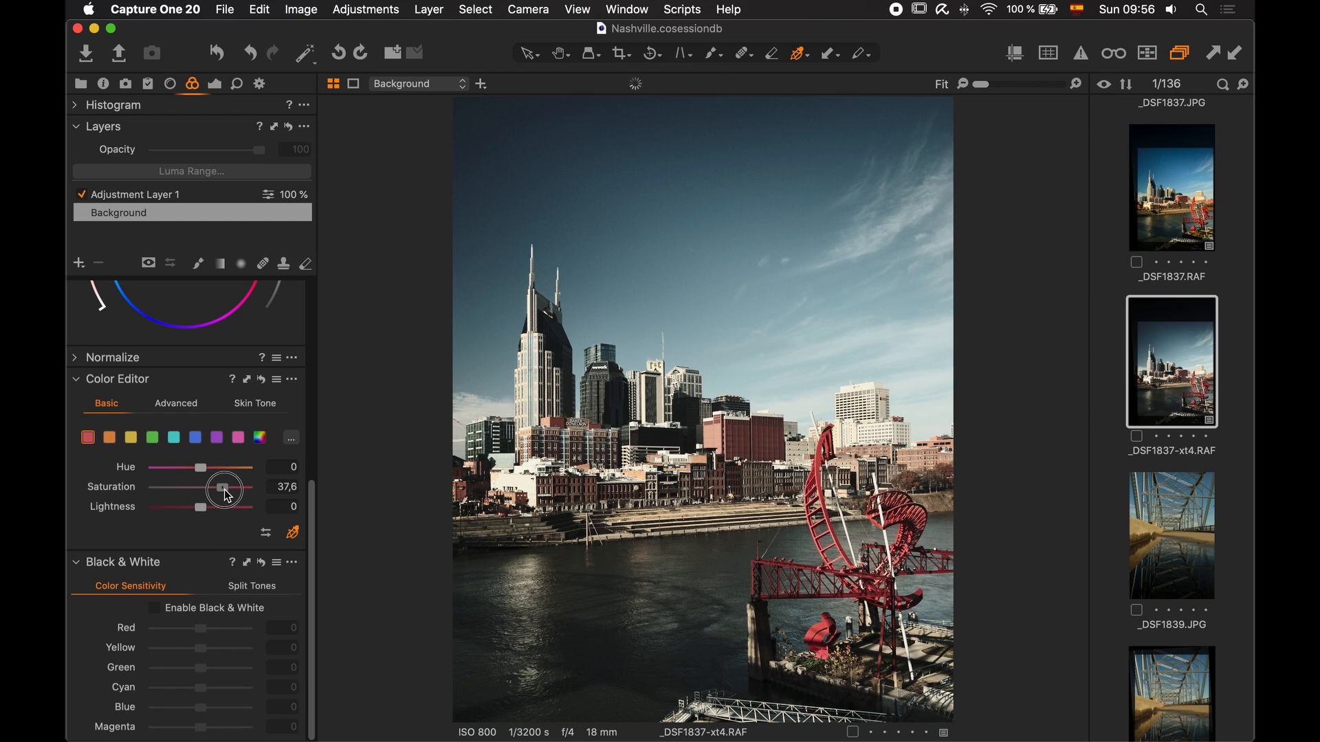
pyautogui.moveTo(228, 491); pyautogui.dragTo(217, 490)
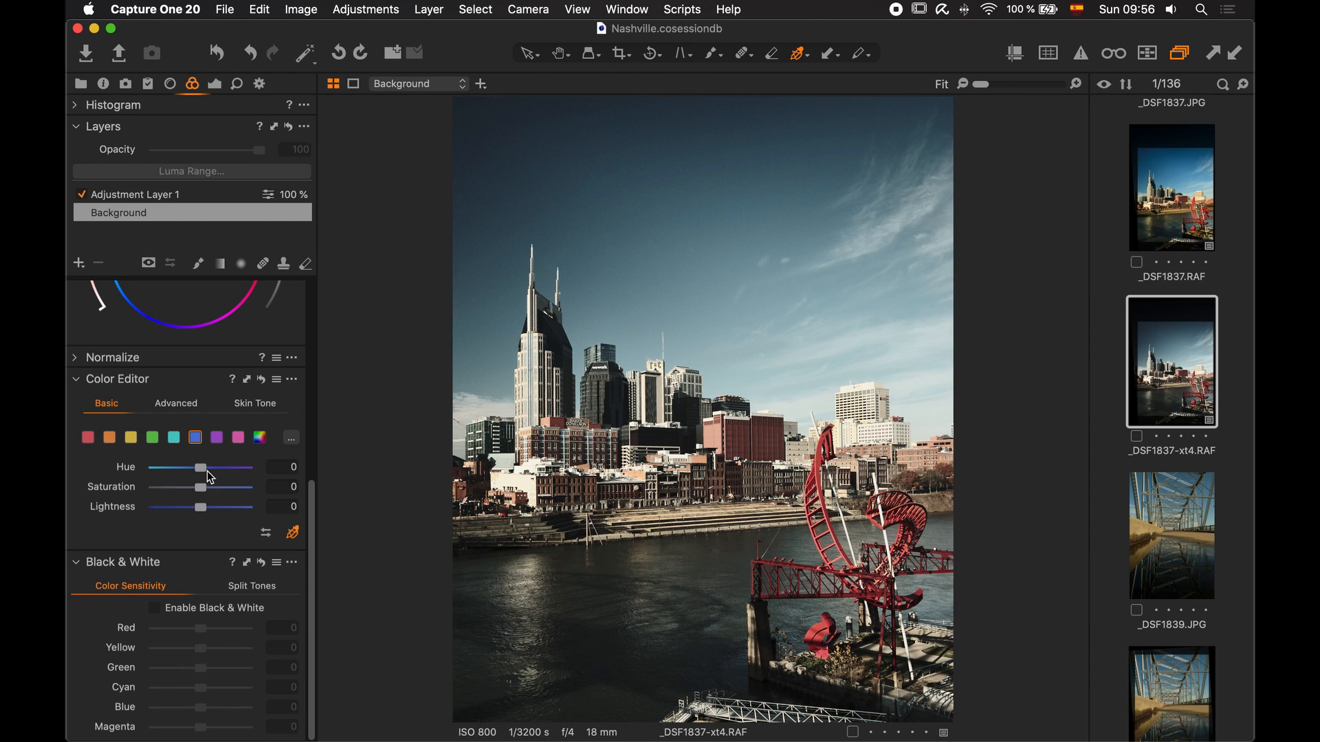
pyautogui.moveTo(176, 487); pyautogui.dragTo(226, 490)
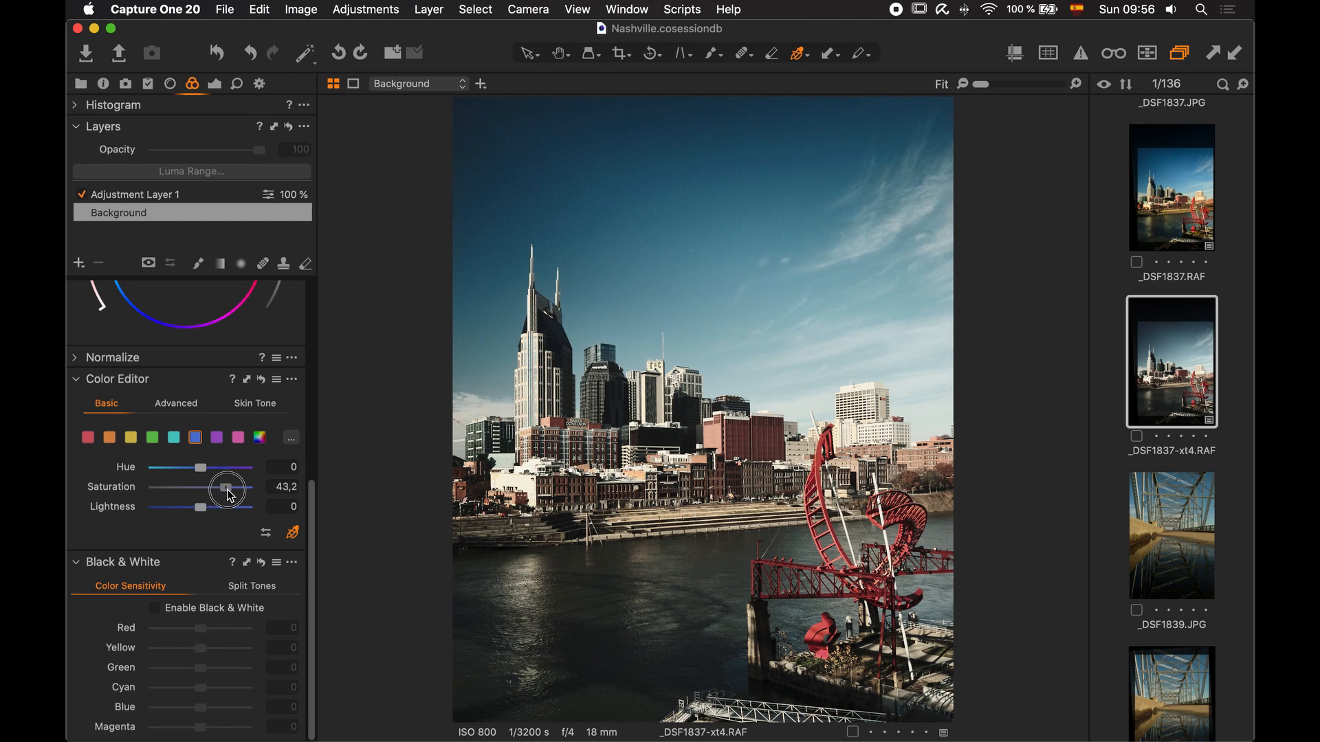
pyautogui.moveTo(225, 490); pyautogui.dragTo(227, 490)
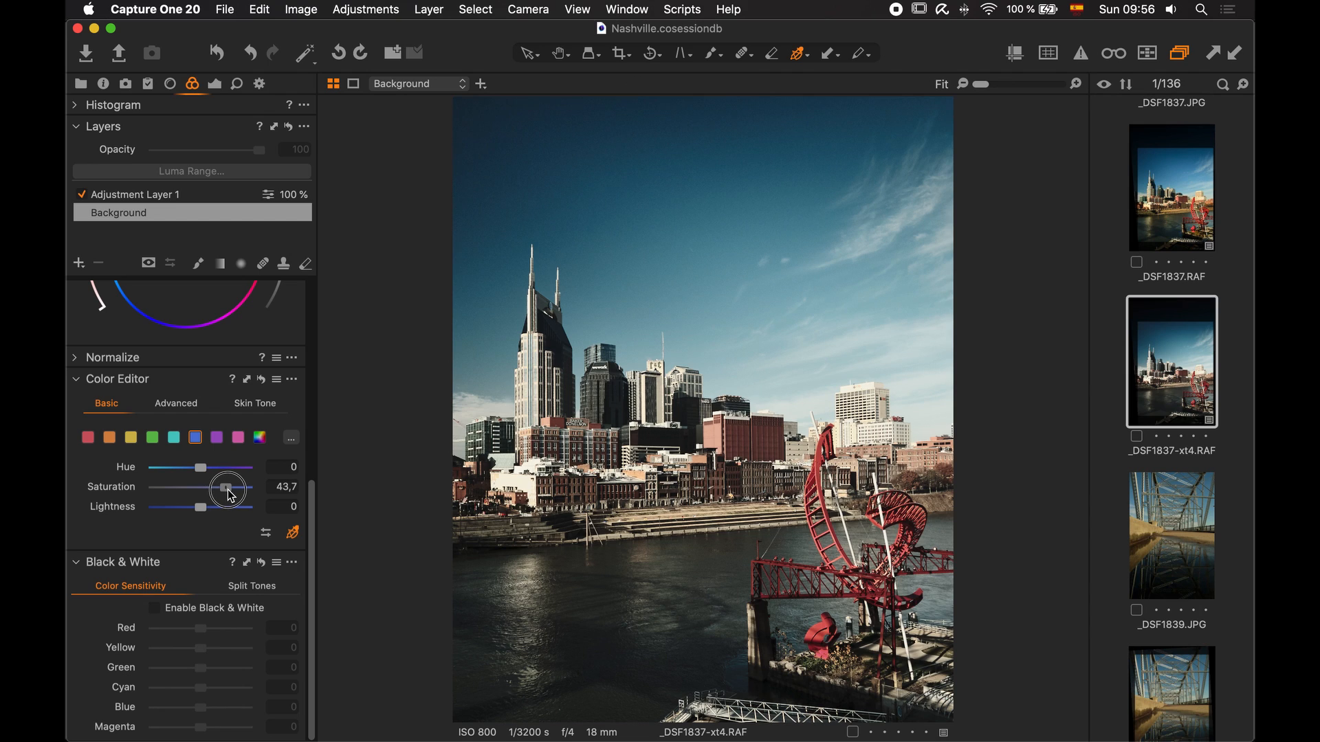
pyautogui.moveTo(227, 491); pyautogui.dragTo(224, 487)
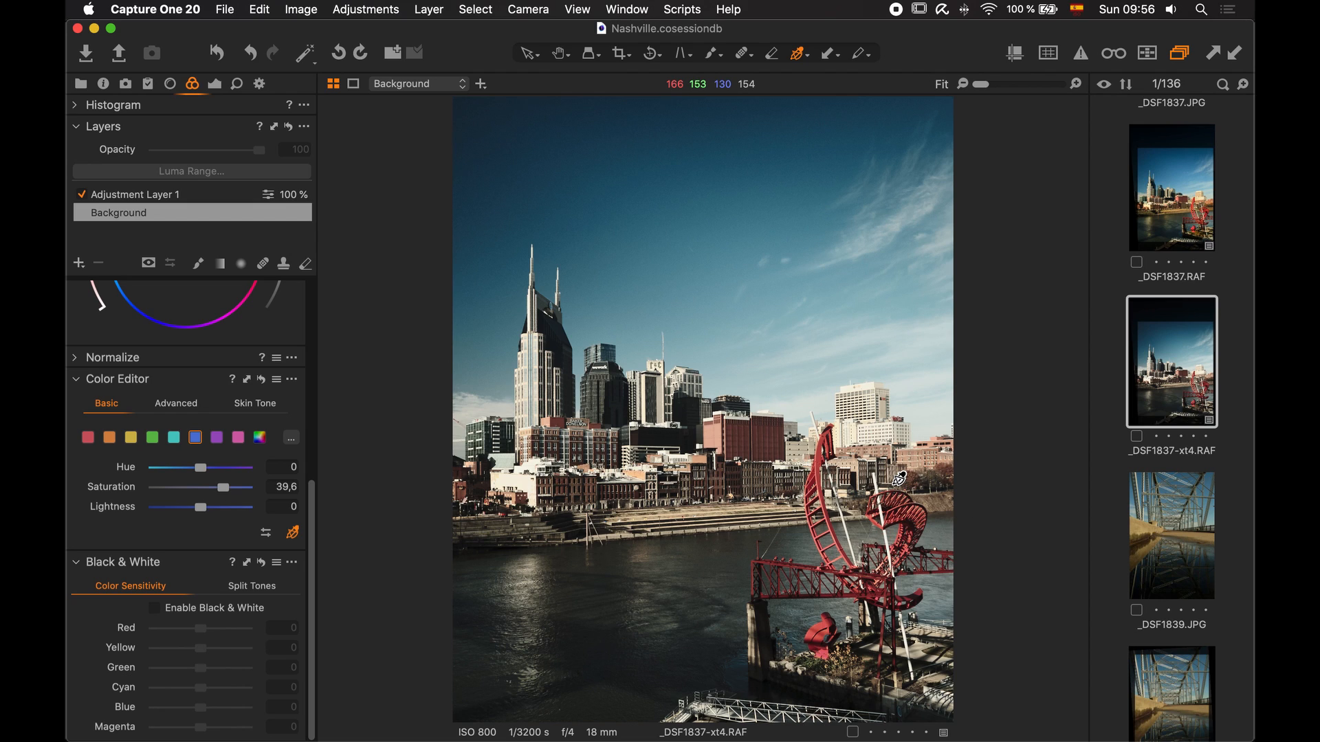
pyautogui.moveTo(744, 448)
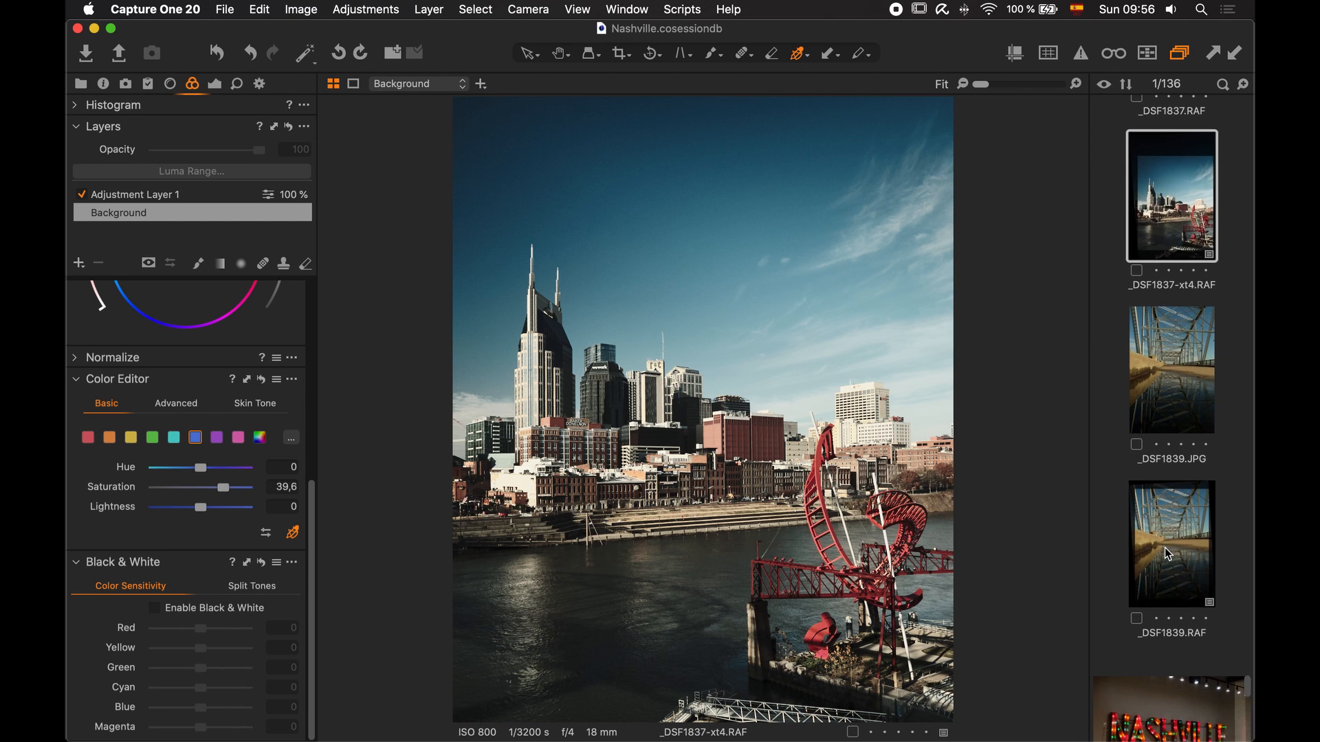
# Select _DSF1839.RAF, then in Terminal copy it and set the copy's model to X-T4 with exiftool
pyautogui.click(1170, 543)
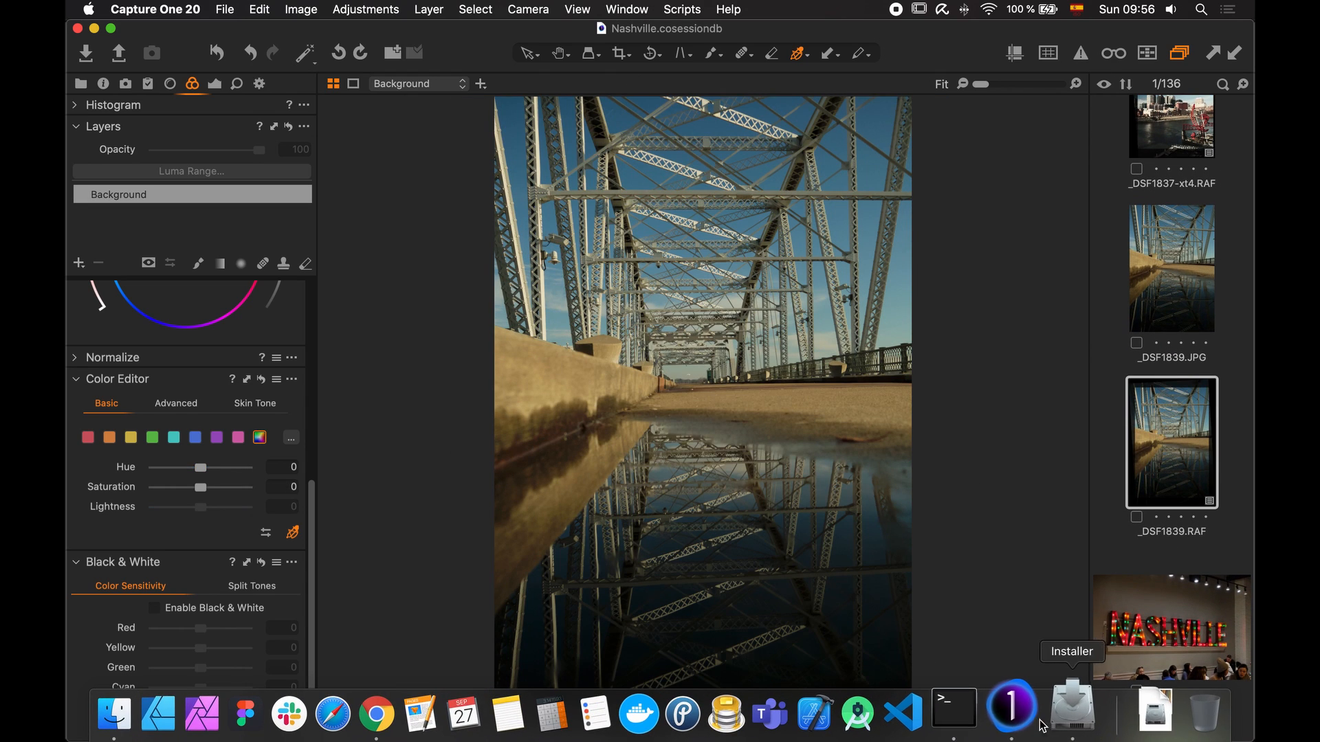
pyautogui.click(953, 714)
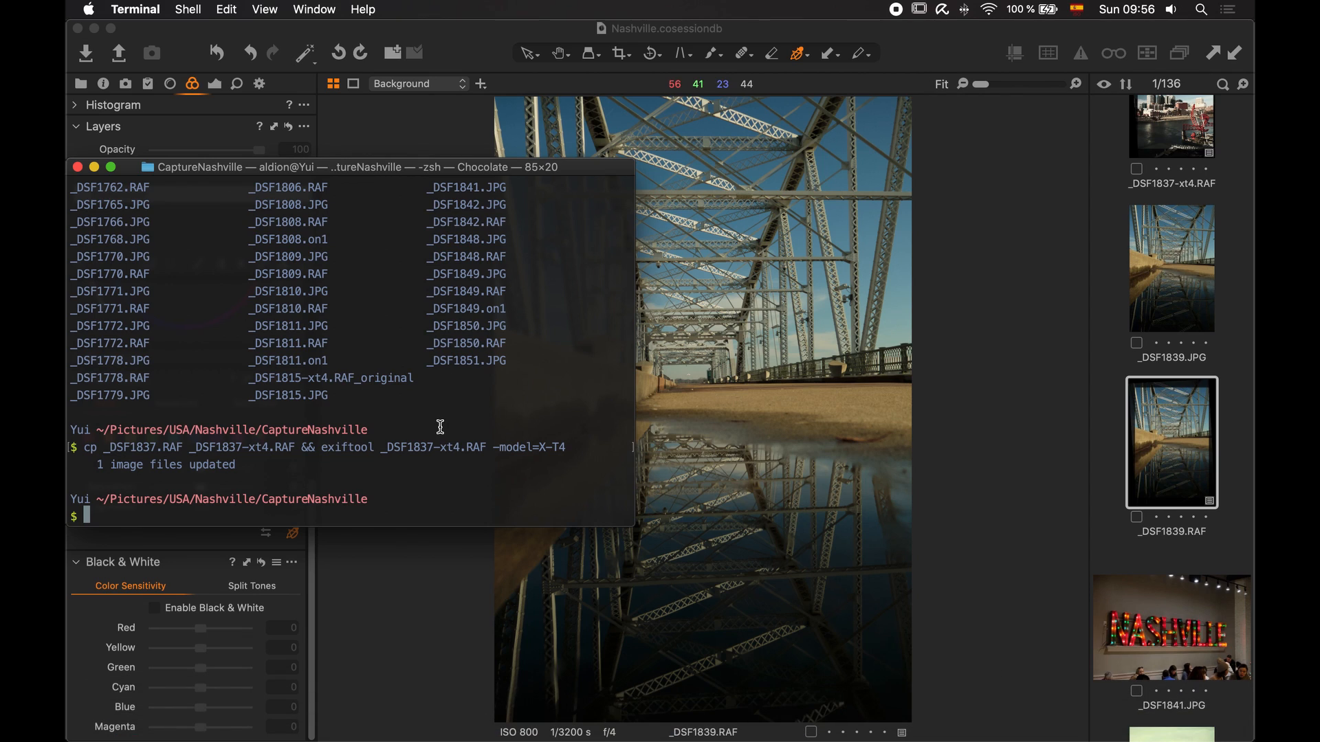
pyautogui.write('cp _DSF1837.RAF _DSF1837-xt4.RAF && exiftool _DSF1837-xt4.RAF -model=X-T4')
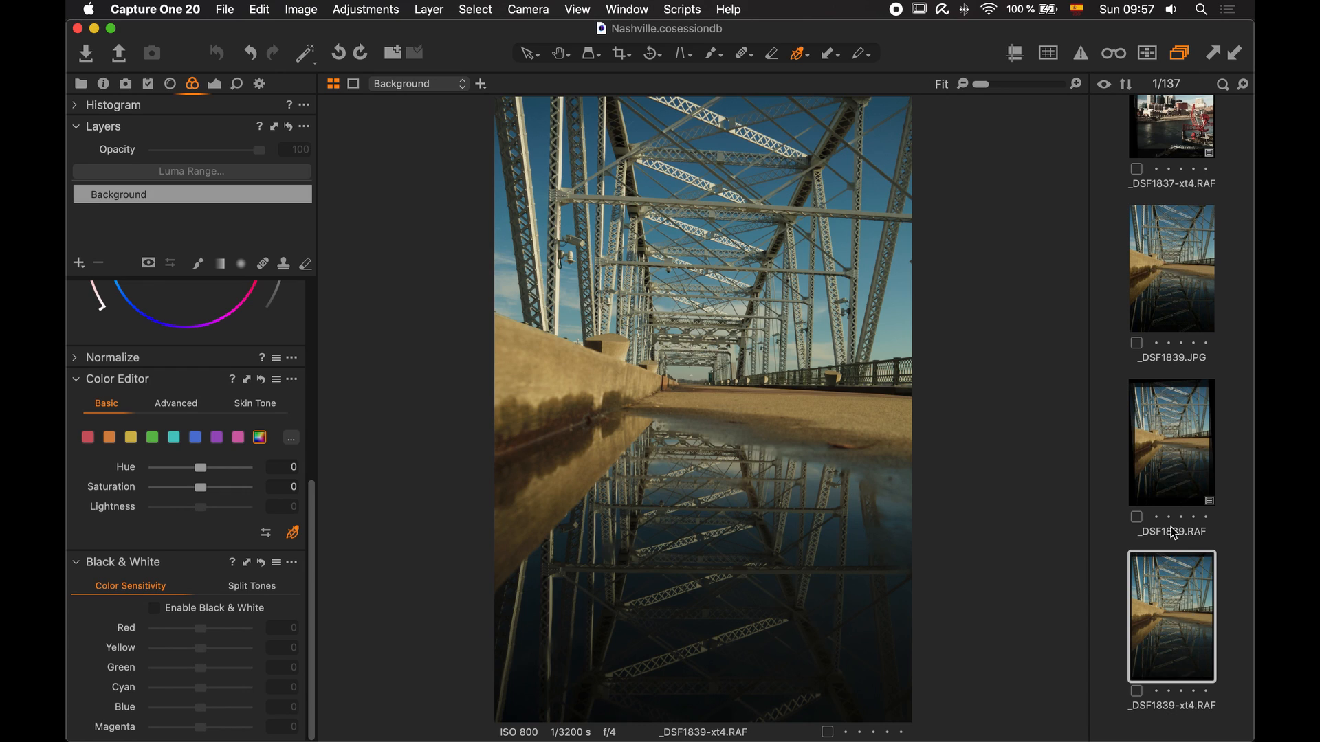
pyautogui.moveTo(1186, 590)
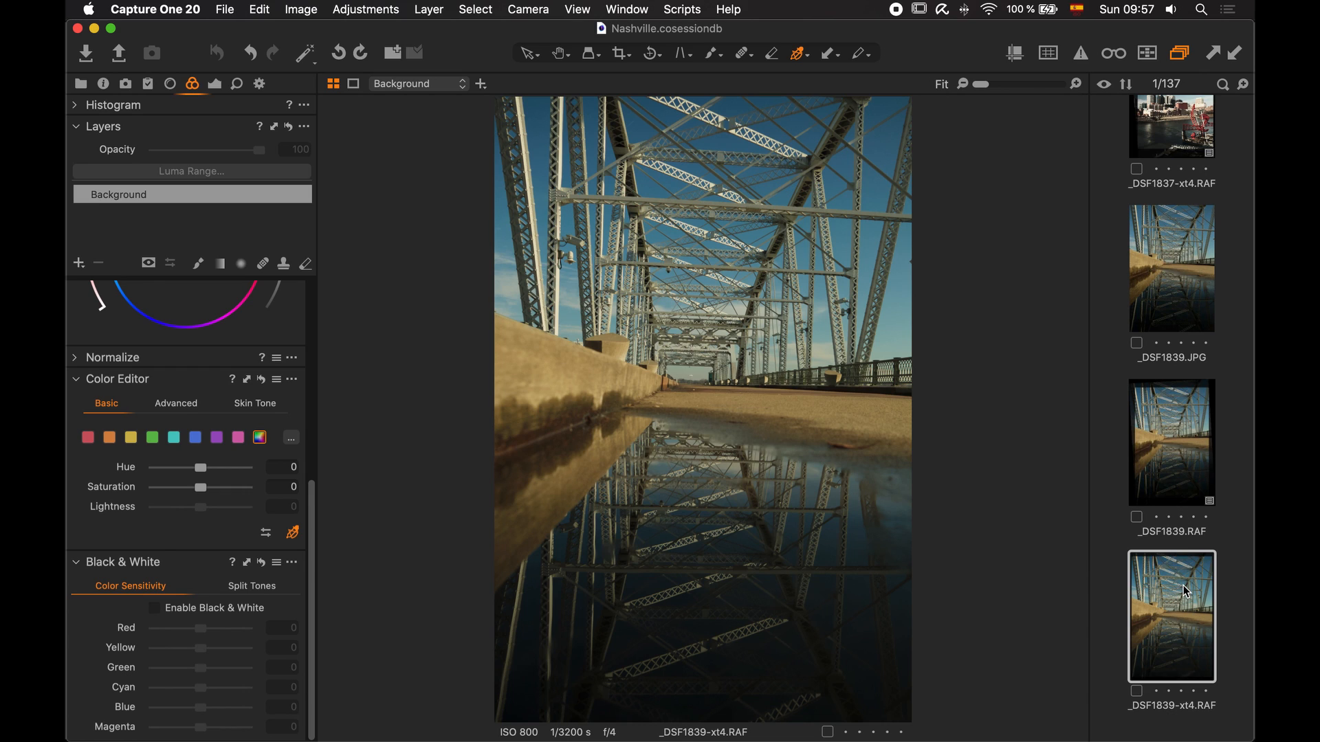
# Give _DSF1839-xt4 the Fujifilm ETERNA BLEACH BYPASS curve, then show the original _DSF1839.RAF
pyautogui.scroll(-3)
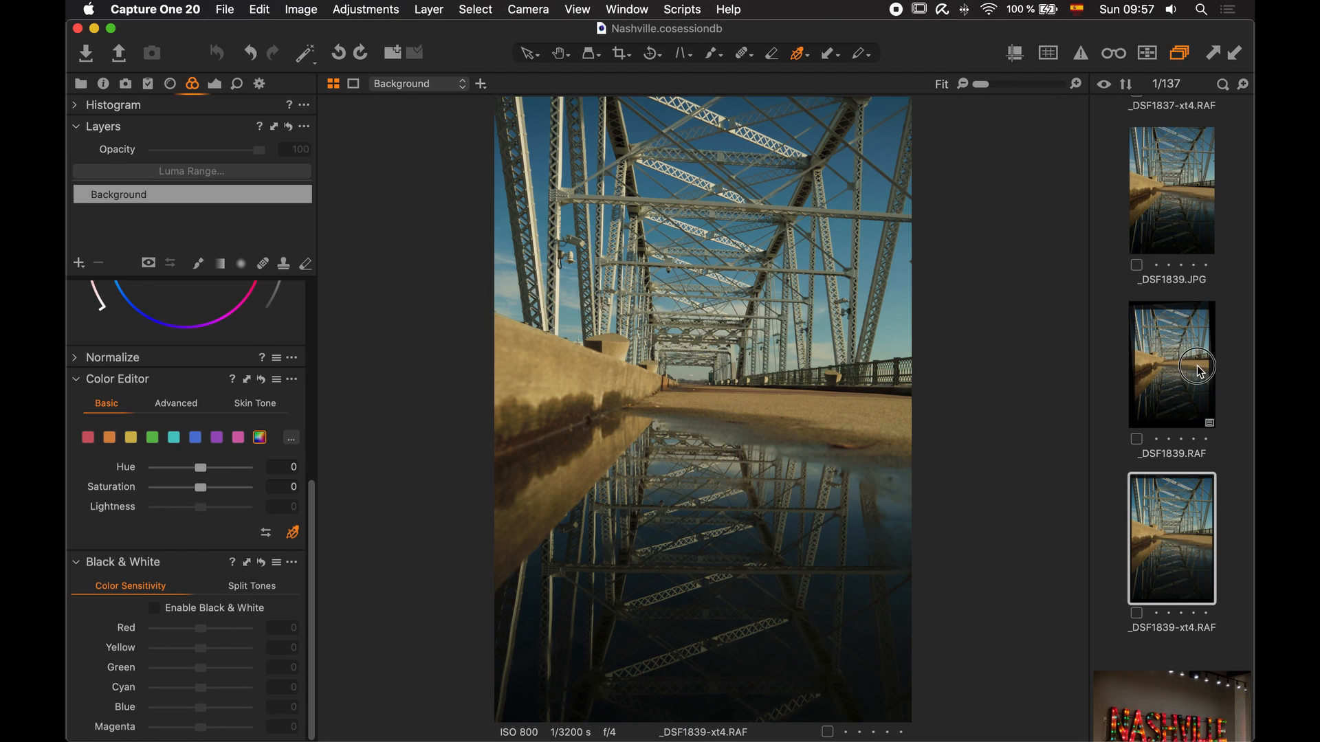
pyautogui.click(1170, 363)
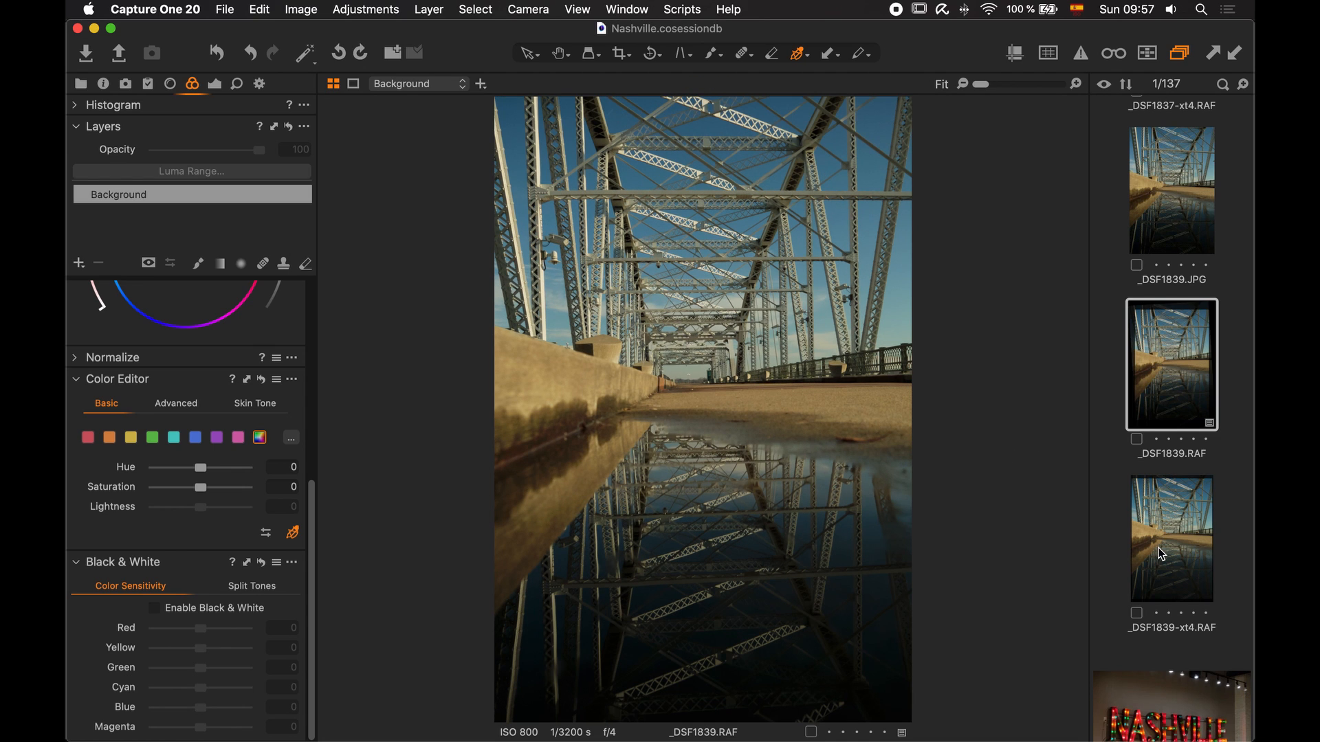
pyautogui.click(365, 8)
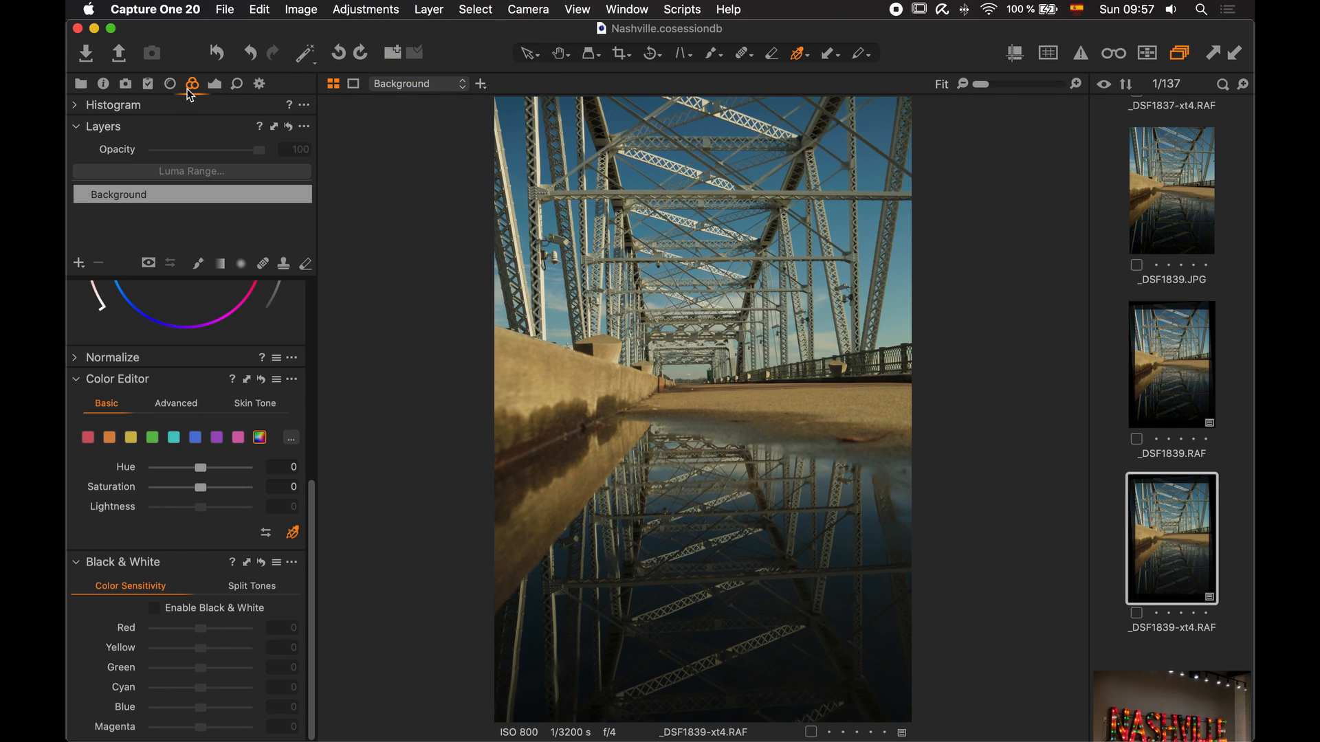
pyautogui.click(192, 83)
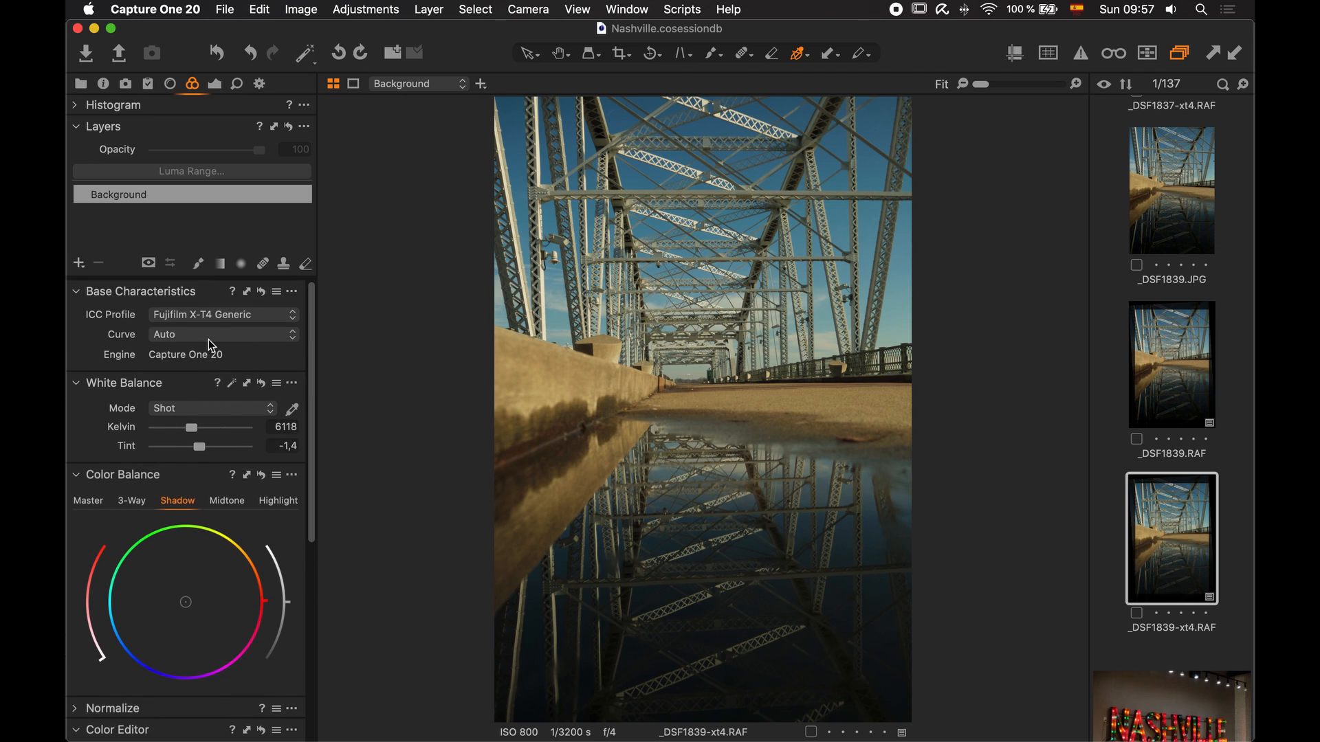
pyautogui.click(222, 314)
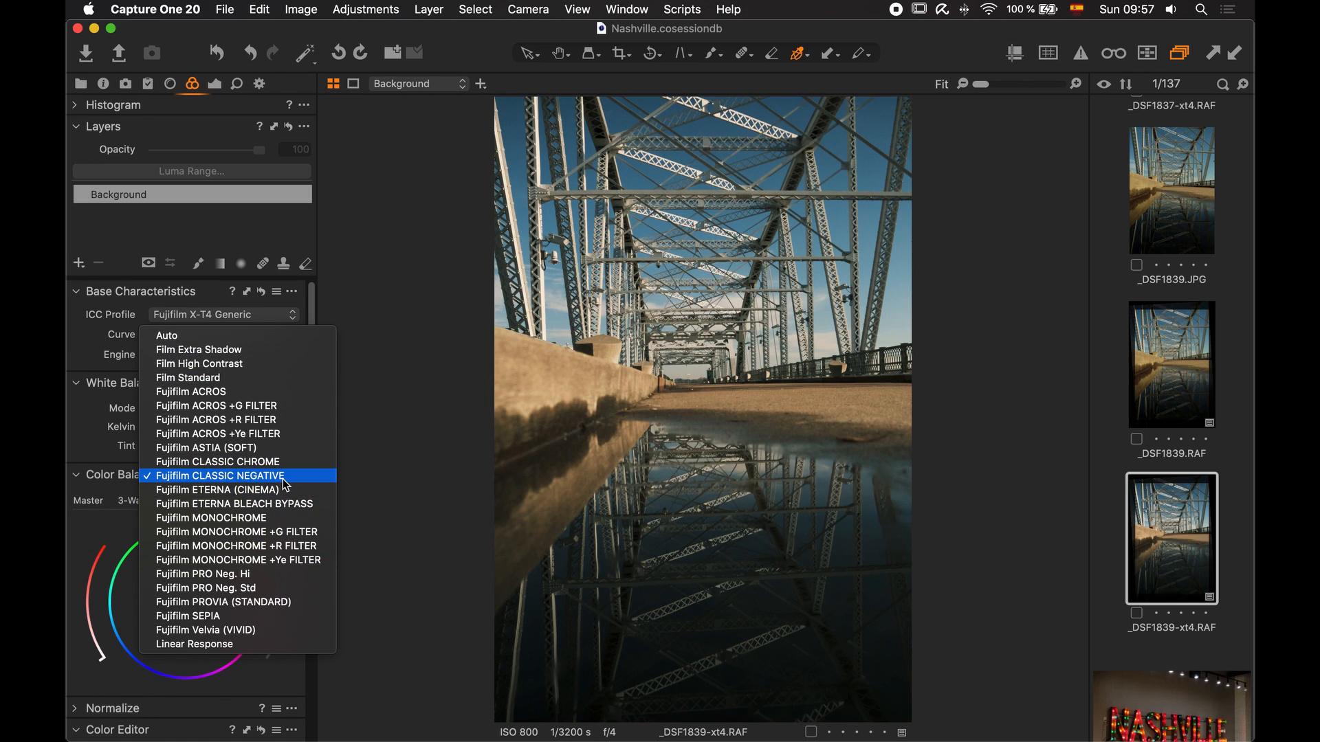
pyautogui.click(234, 503)
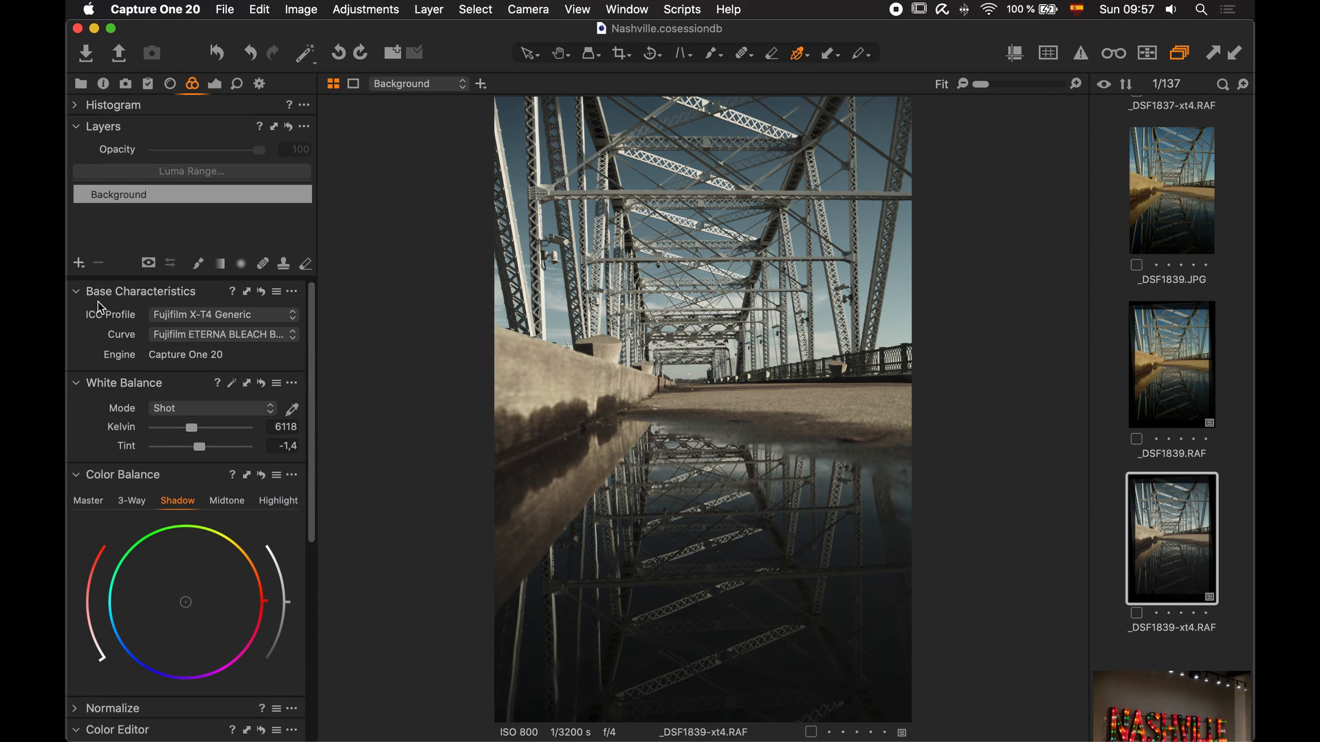
pyautogui.moveTo(748, 419)
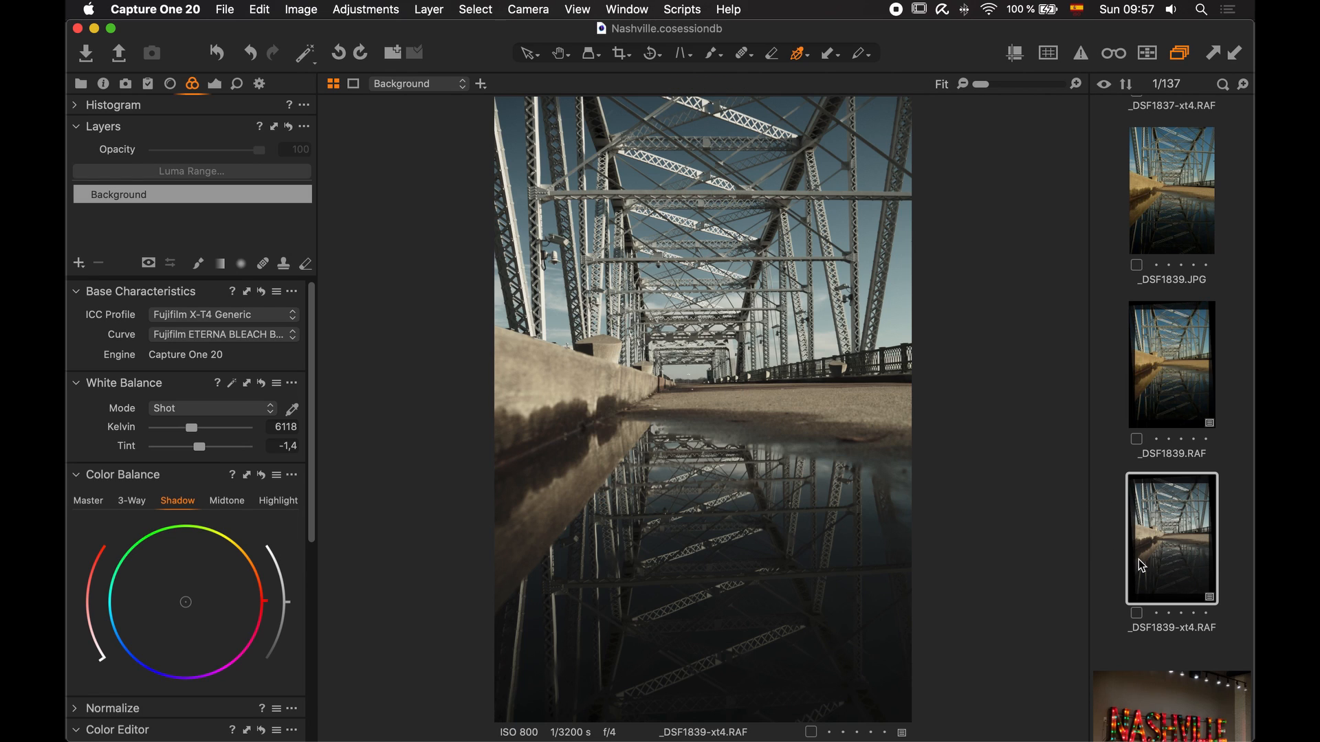
pyautogui.click(1170, 364)
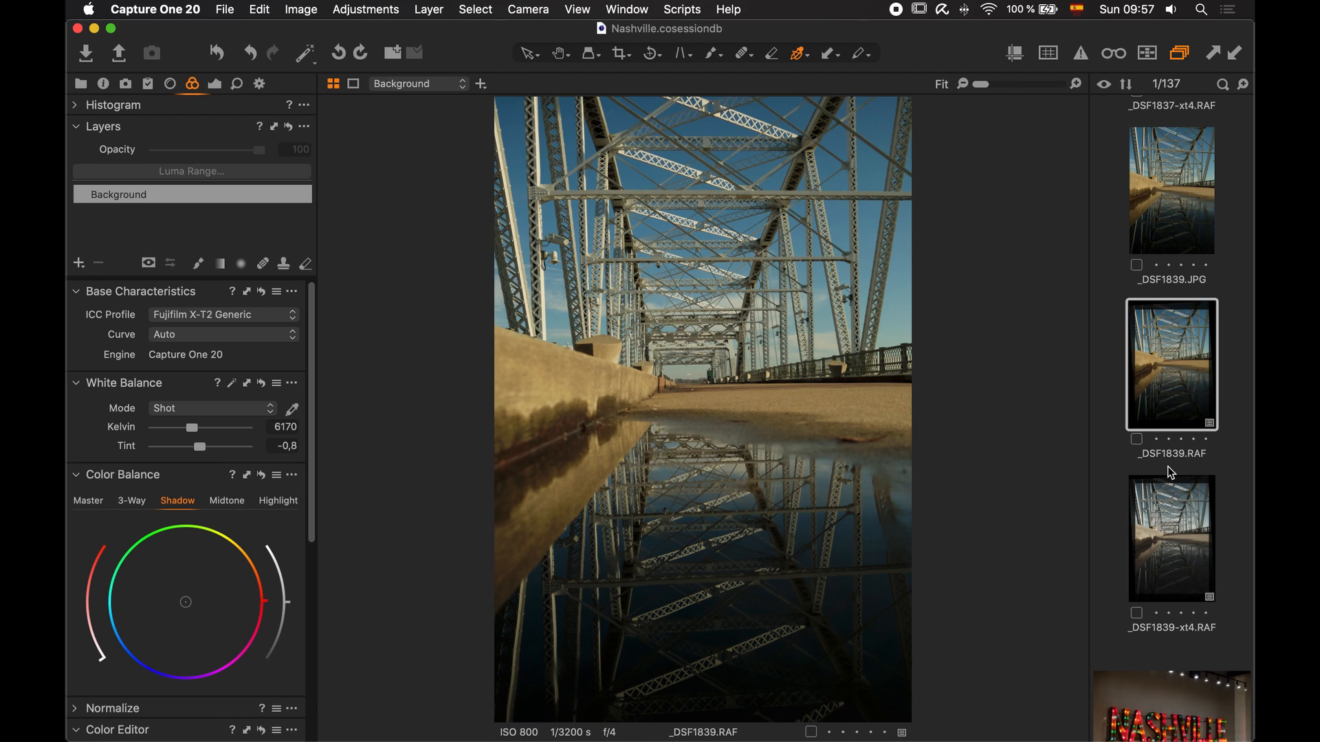
pyautogui.moveTo(1173, 537)
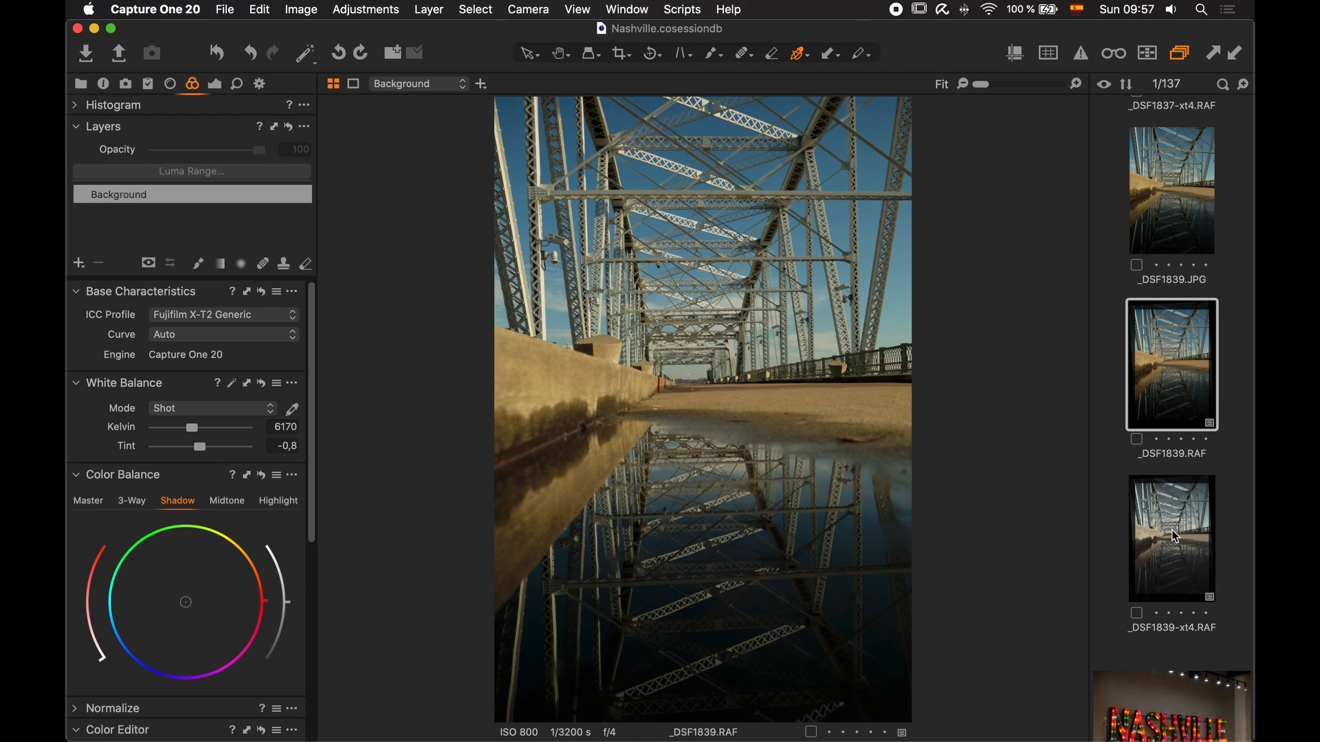
pyautogui.moveTo(1210, 636)
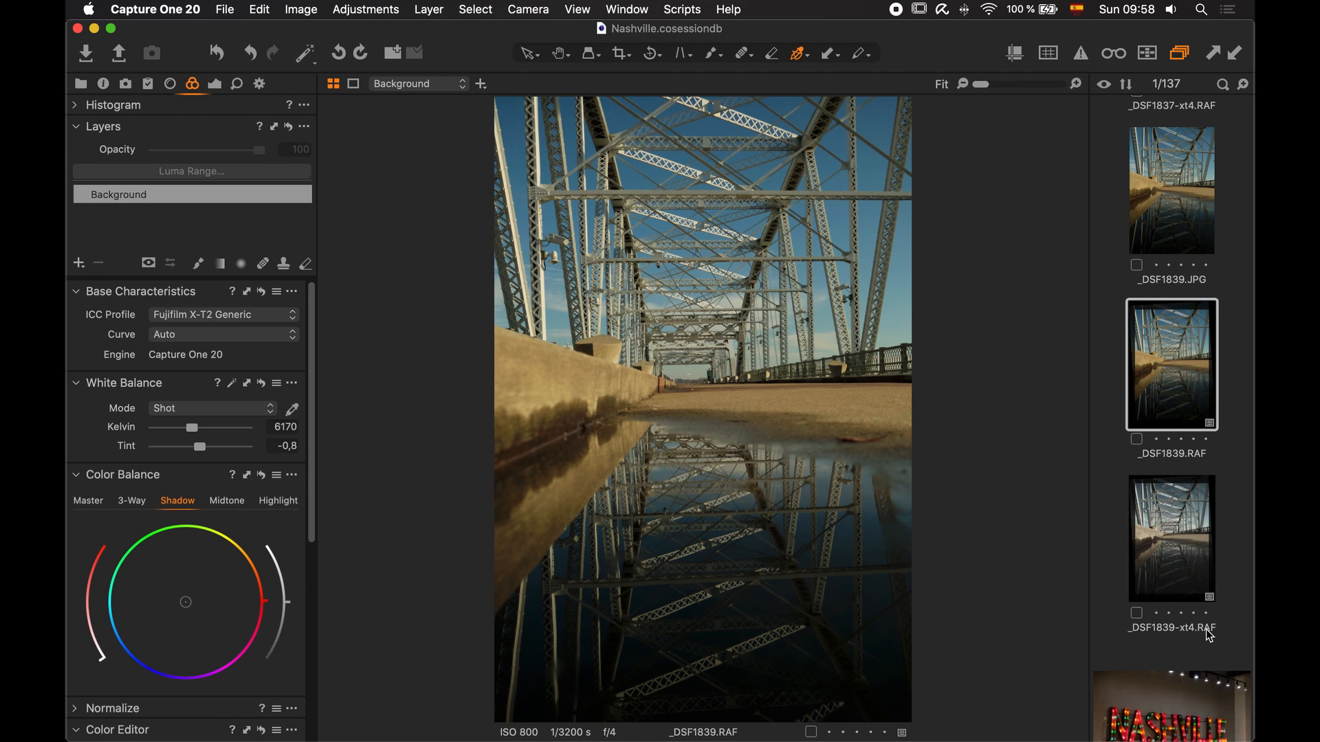
pyautogui.moveTo(1178, 545)
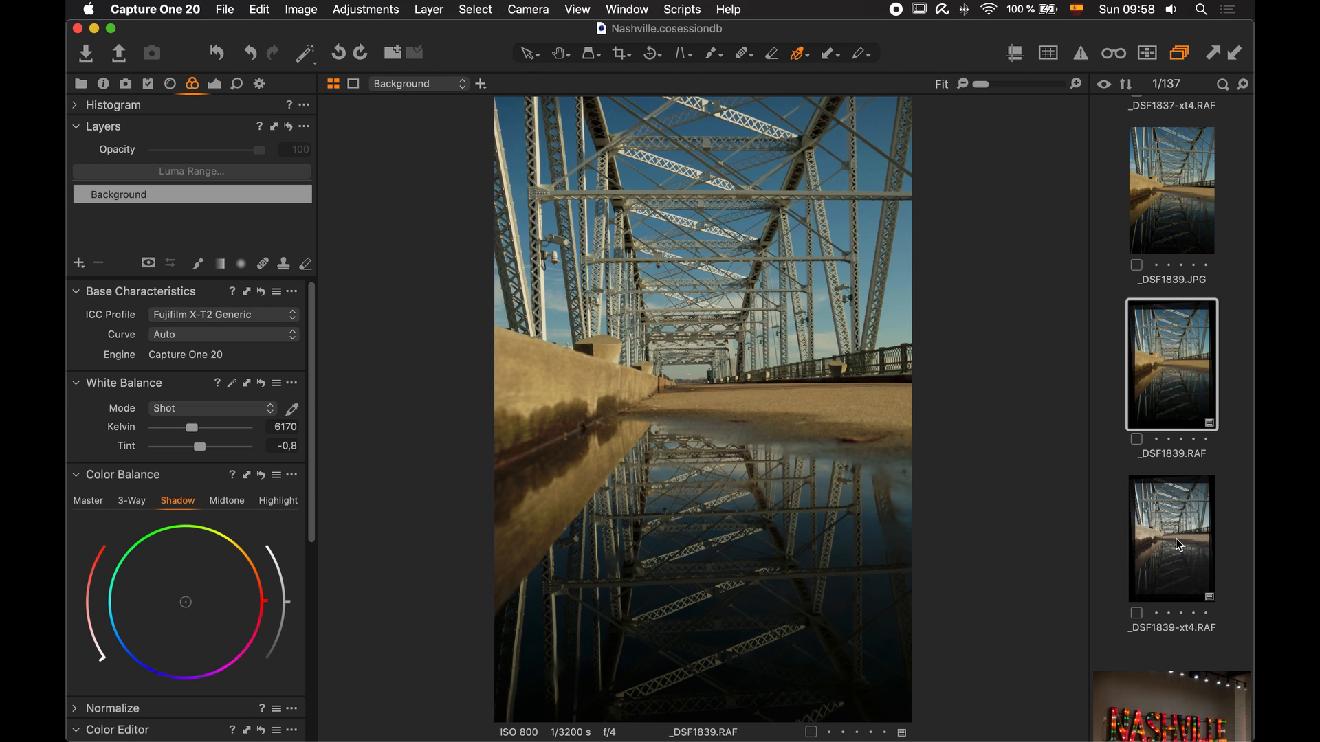
pyautogui.moveTo(1174, 380)
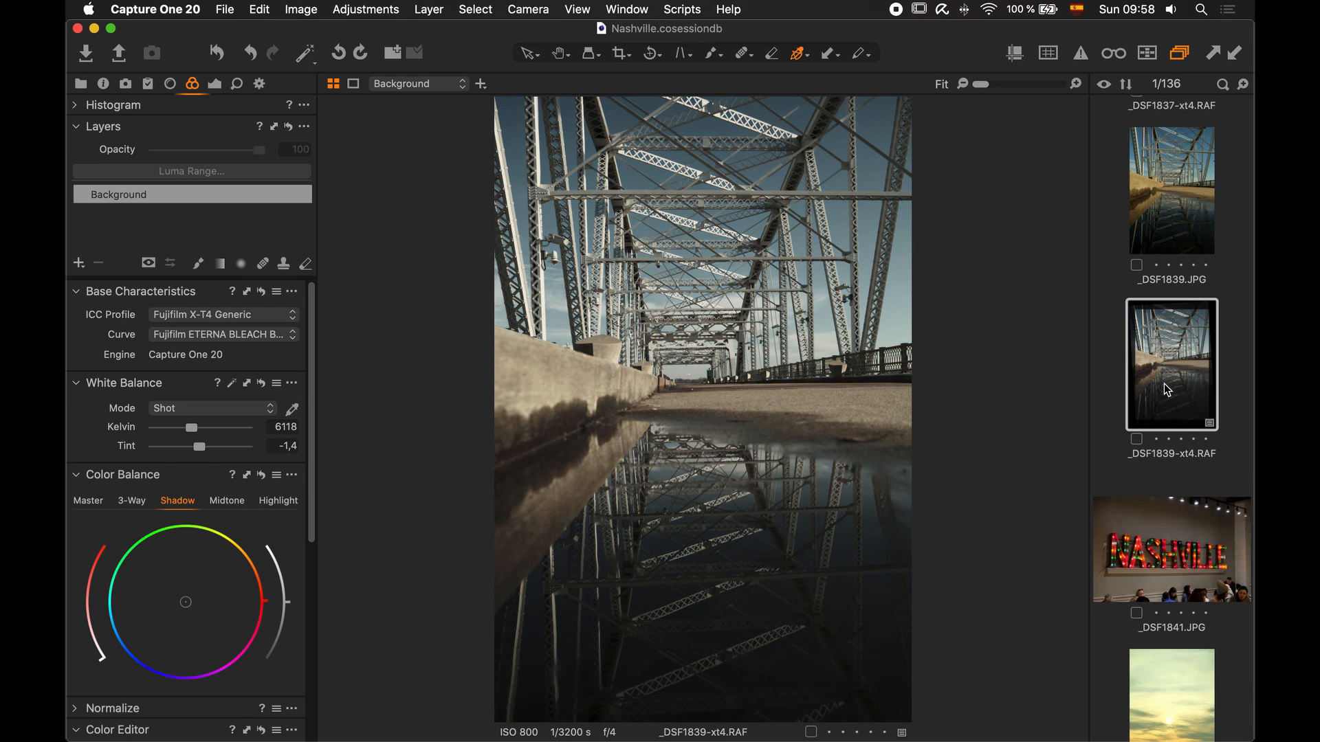
# Switch the Base Characteristics Curve from ETERNA BLEACH BYPASS to Fujifilm CLASSIC NEGATIVE
pyautogui.scroll(-3)
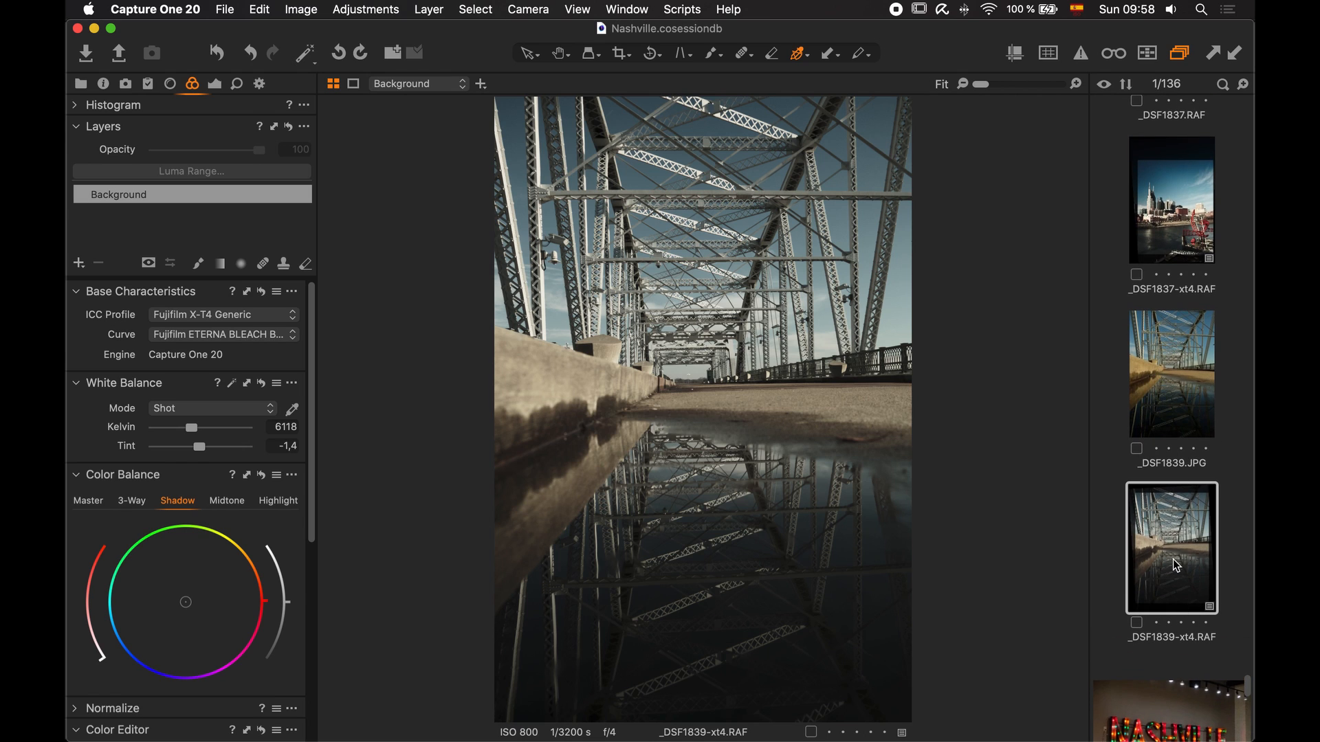
pyautogui.click(222, 334)
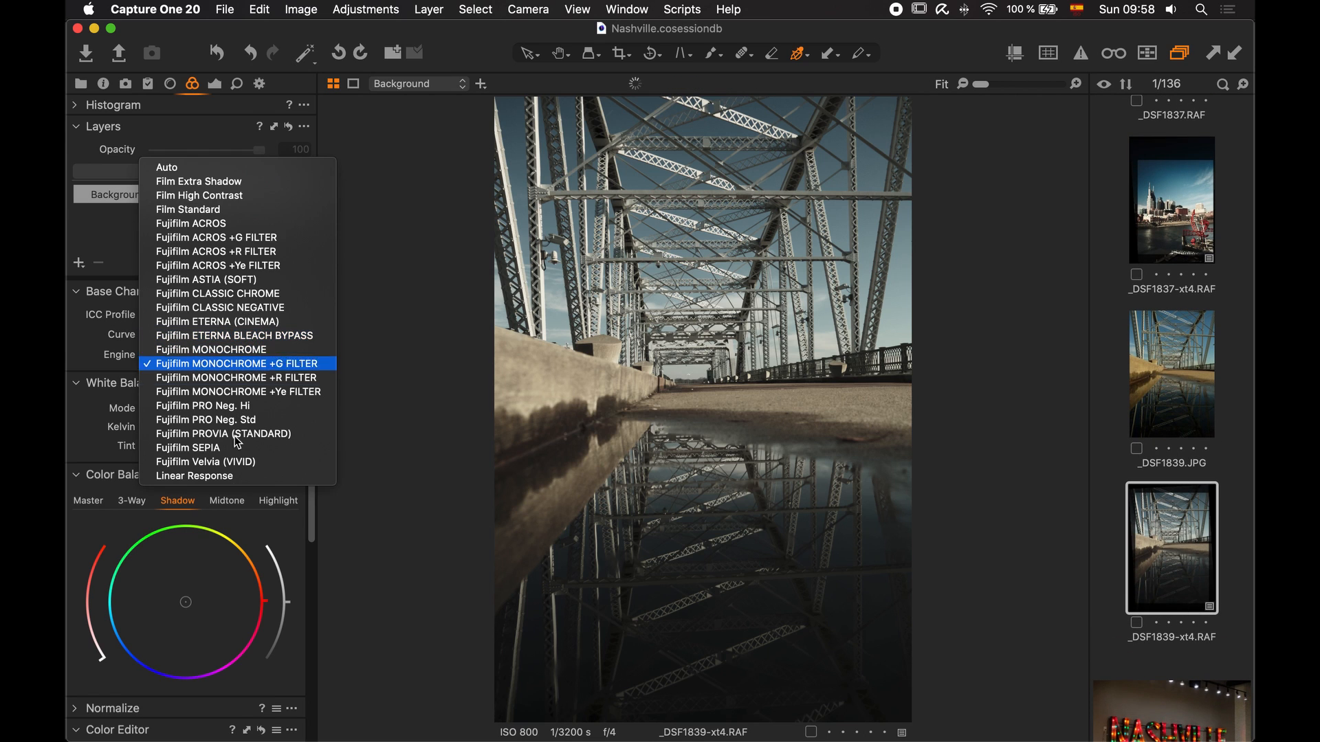
pyautogui.click(235, 335)
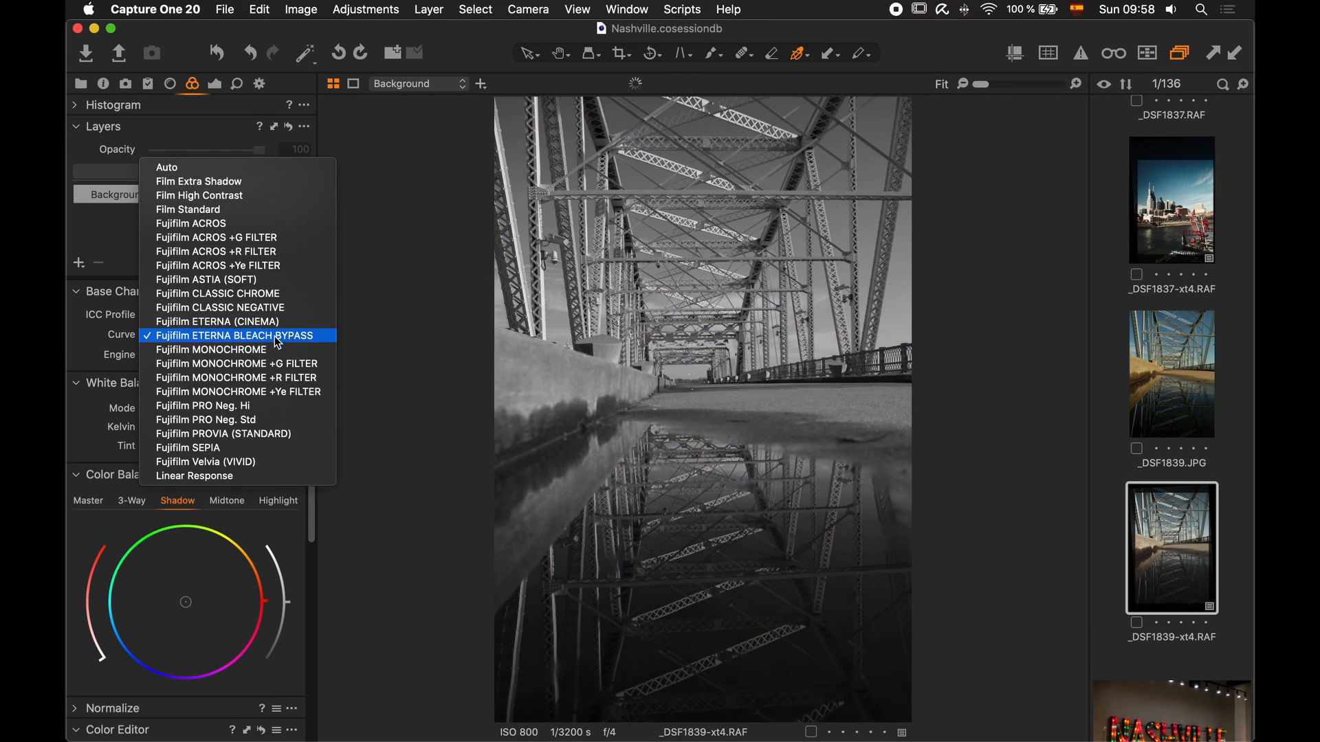
pyautogui.click(217, 322)
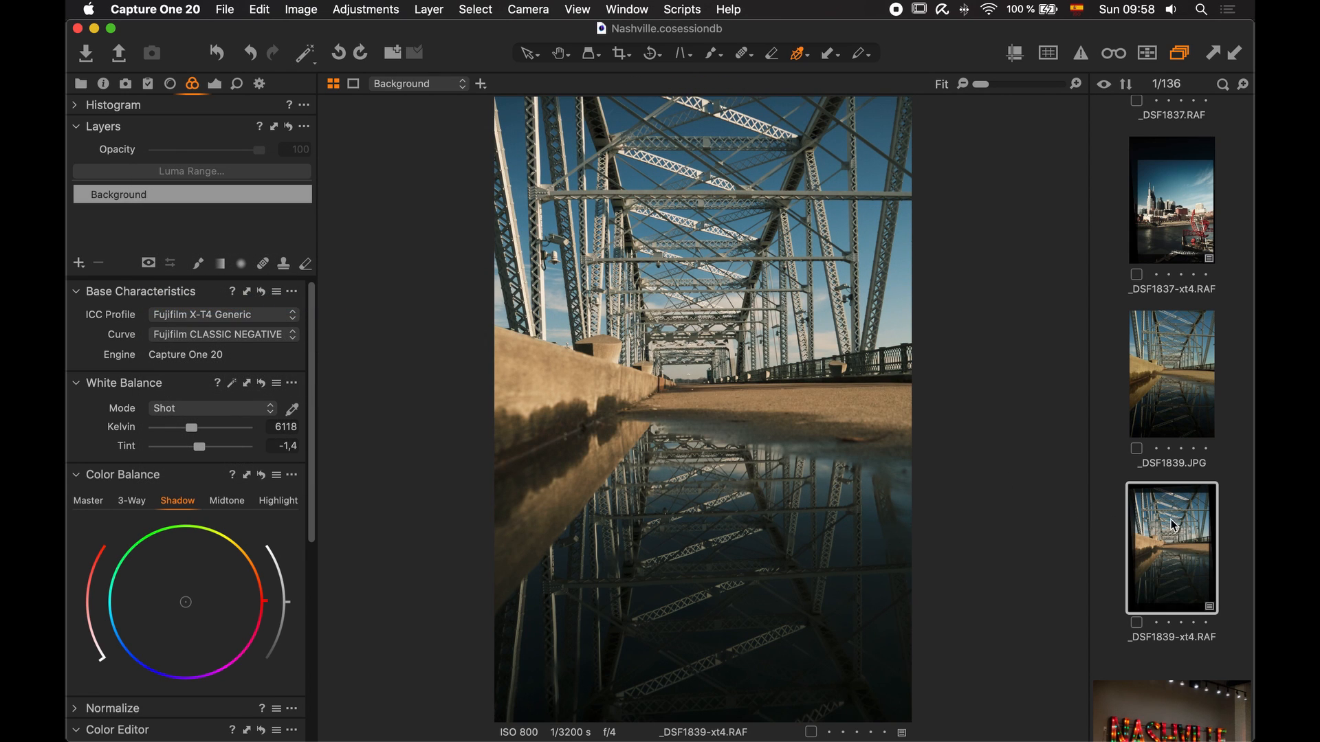
pyautogui.moveTo(619, 461)
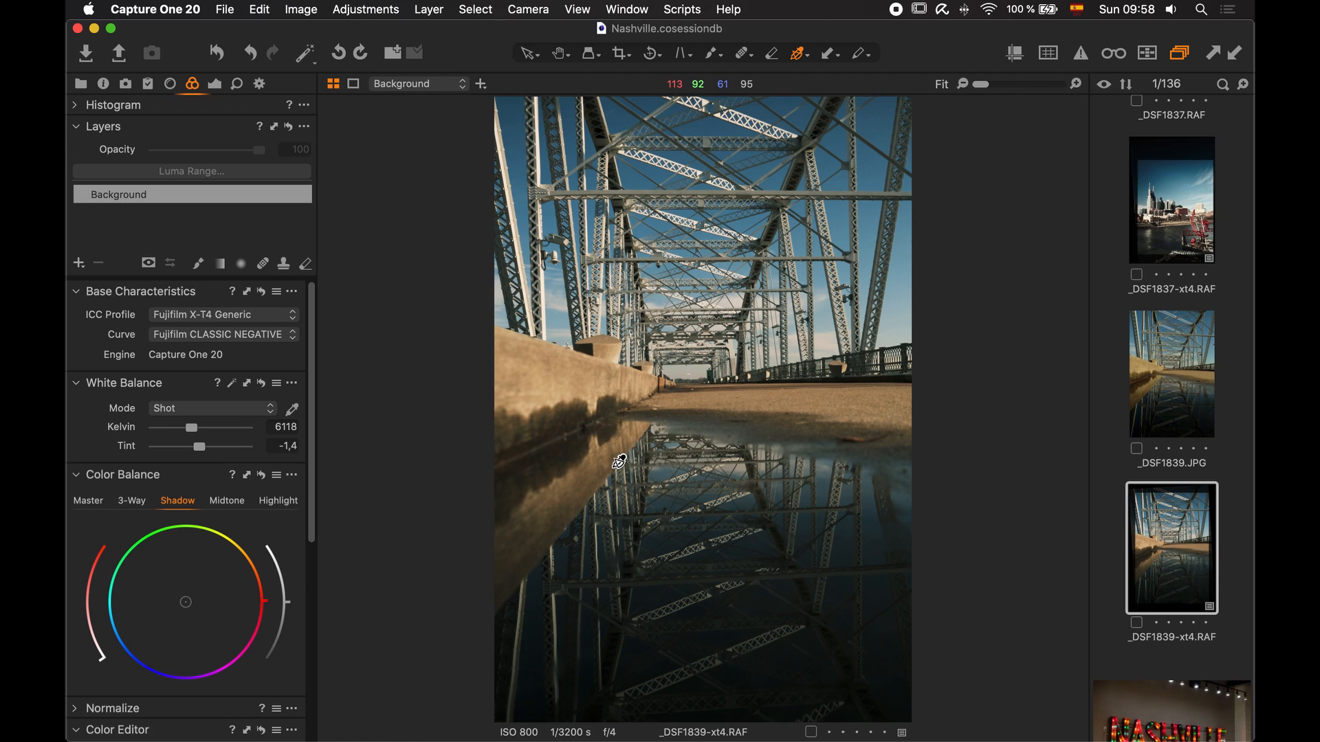